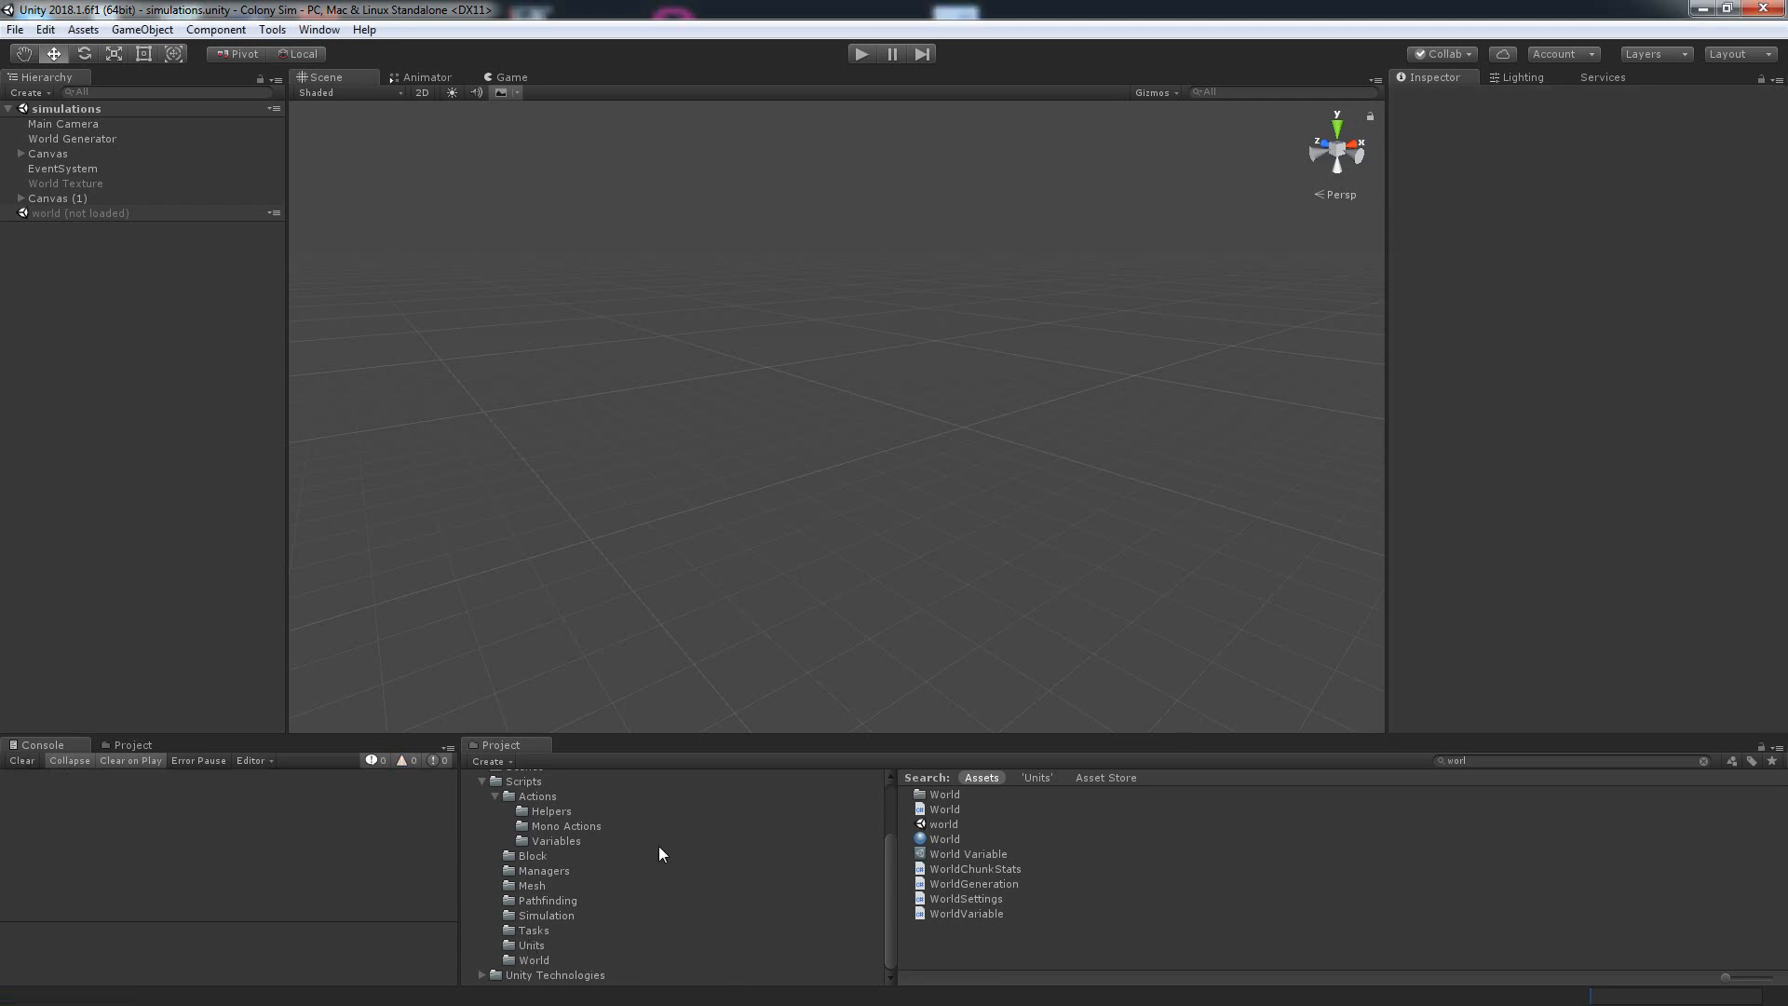
Step: Create a new C# script named DestructTask in the Scripts > Tasks folder
{"action": "left_click", "coordinate": [532, 944]}
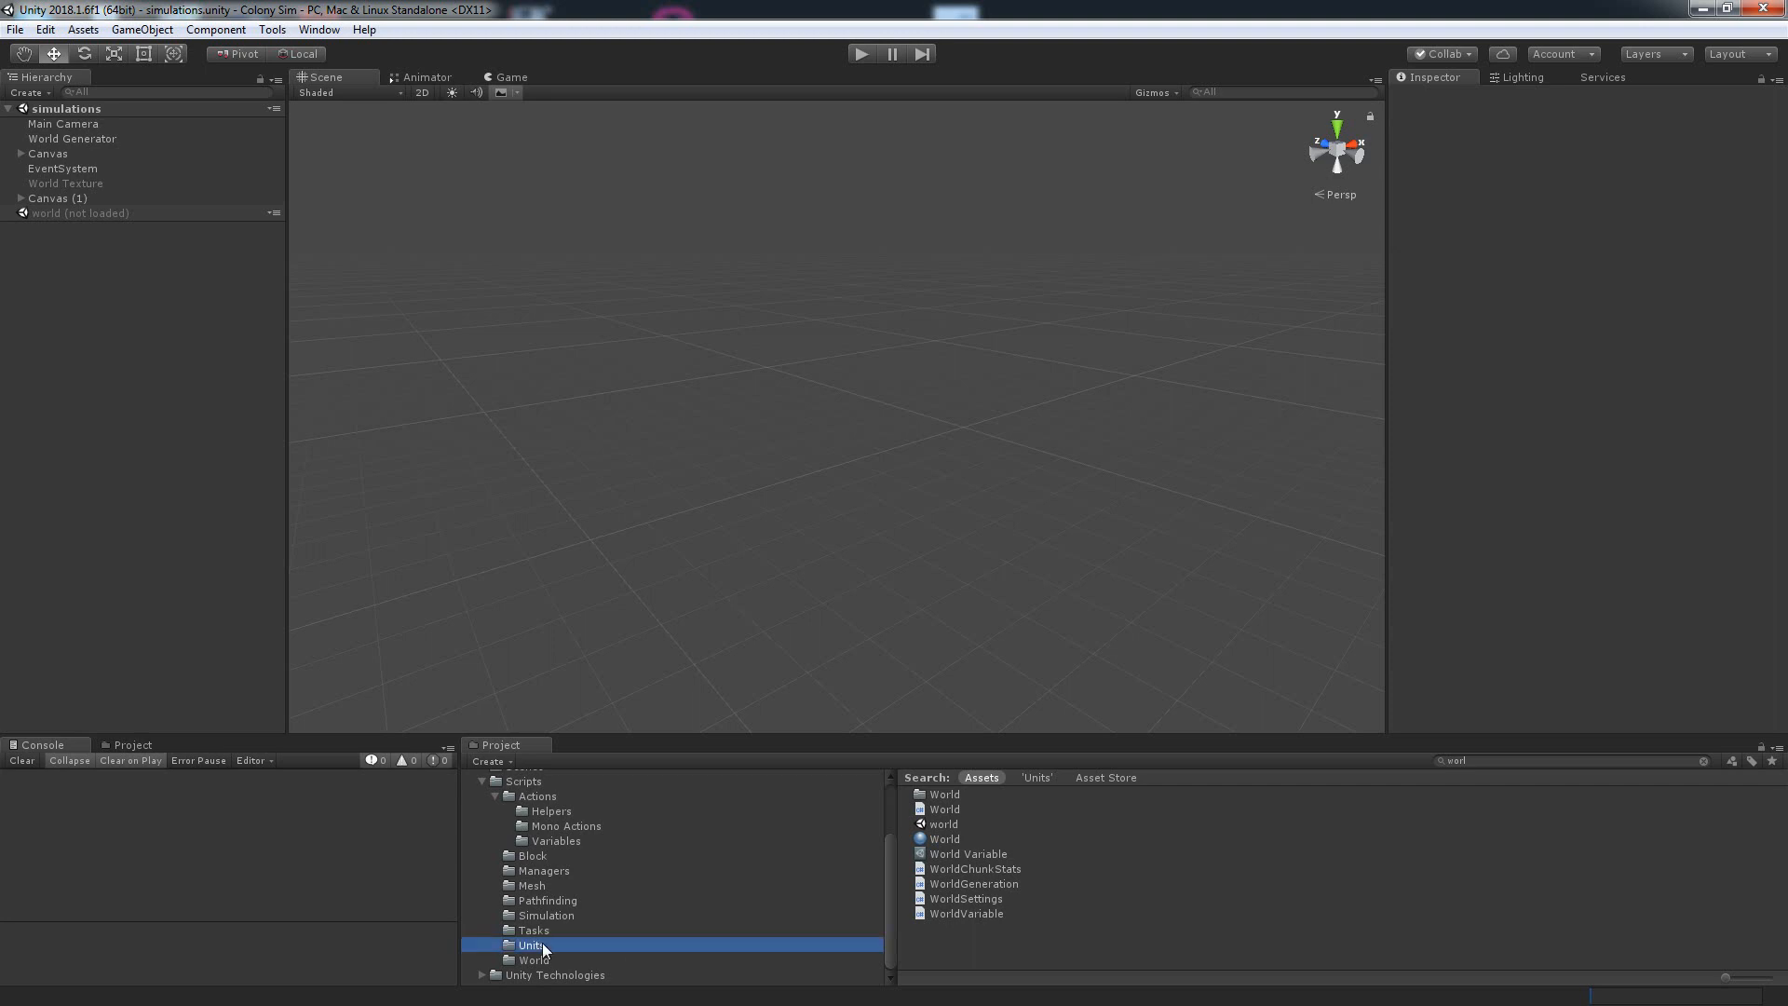
{"action": "left_click", "coordinate": [530, 945]}
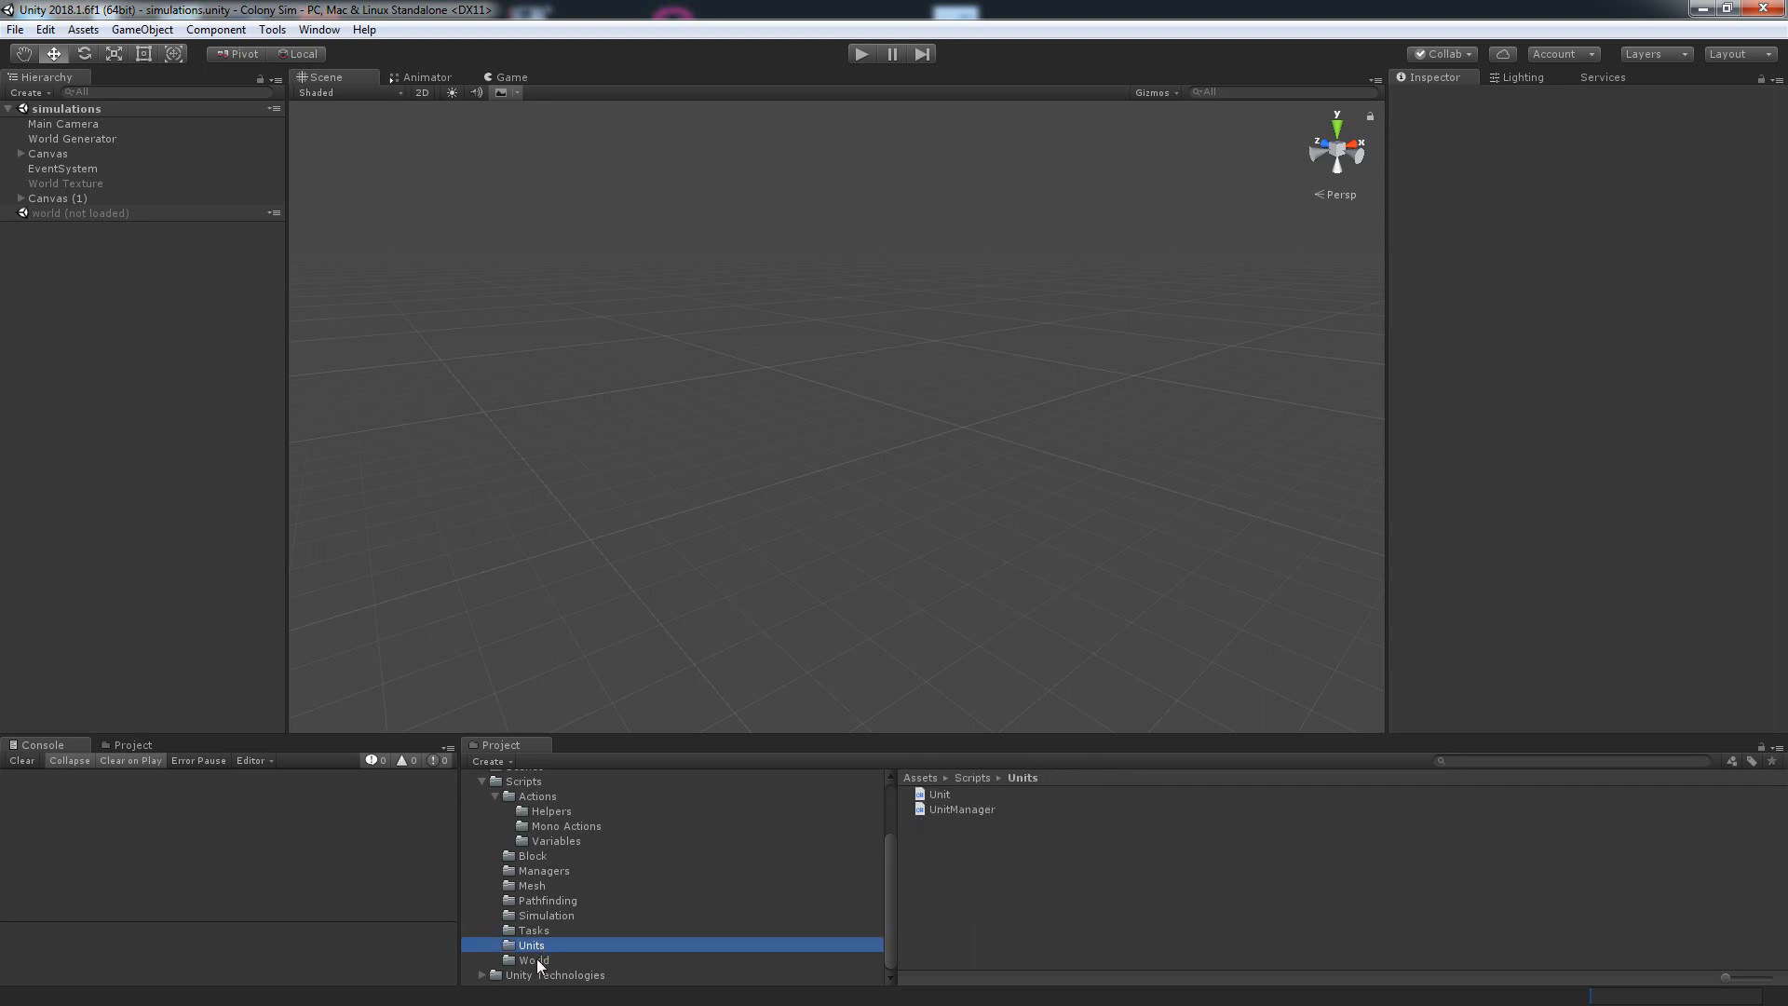
{"action": "right_click", "coordinate": [533, 930]}
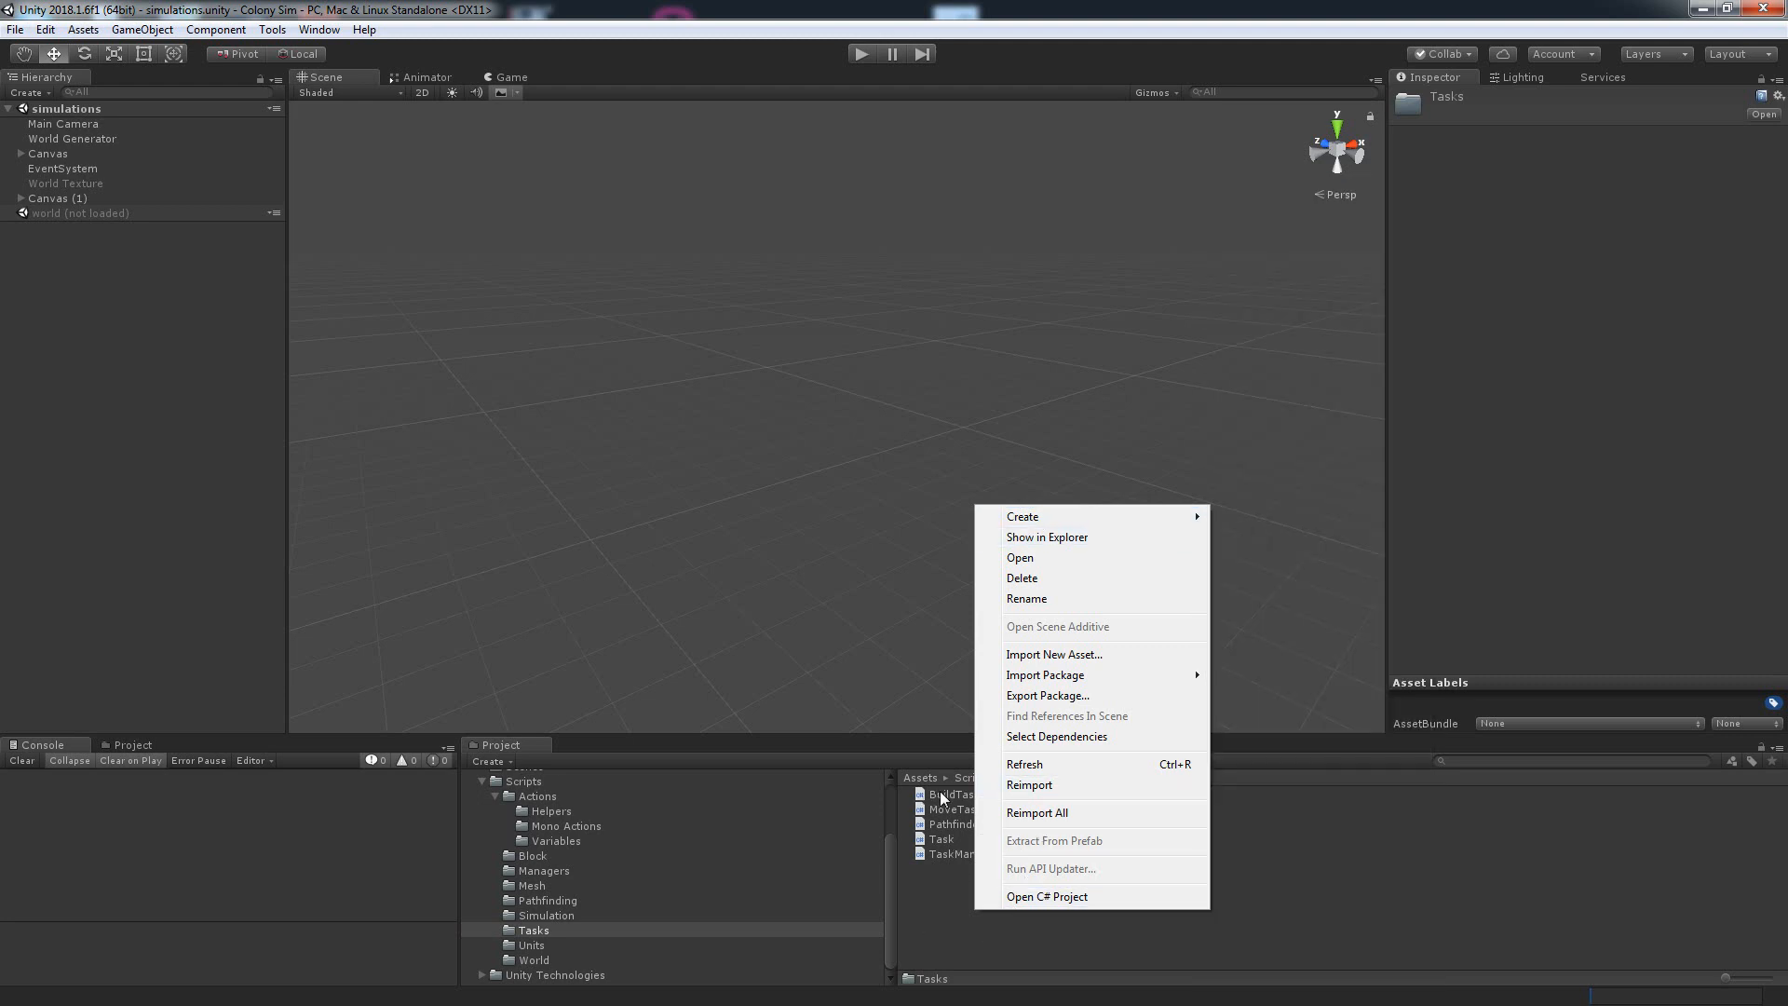
{"action": "left_click", "coordinate": [1021, 517]}
{"action": "type", "text": "D"}
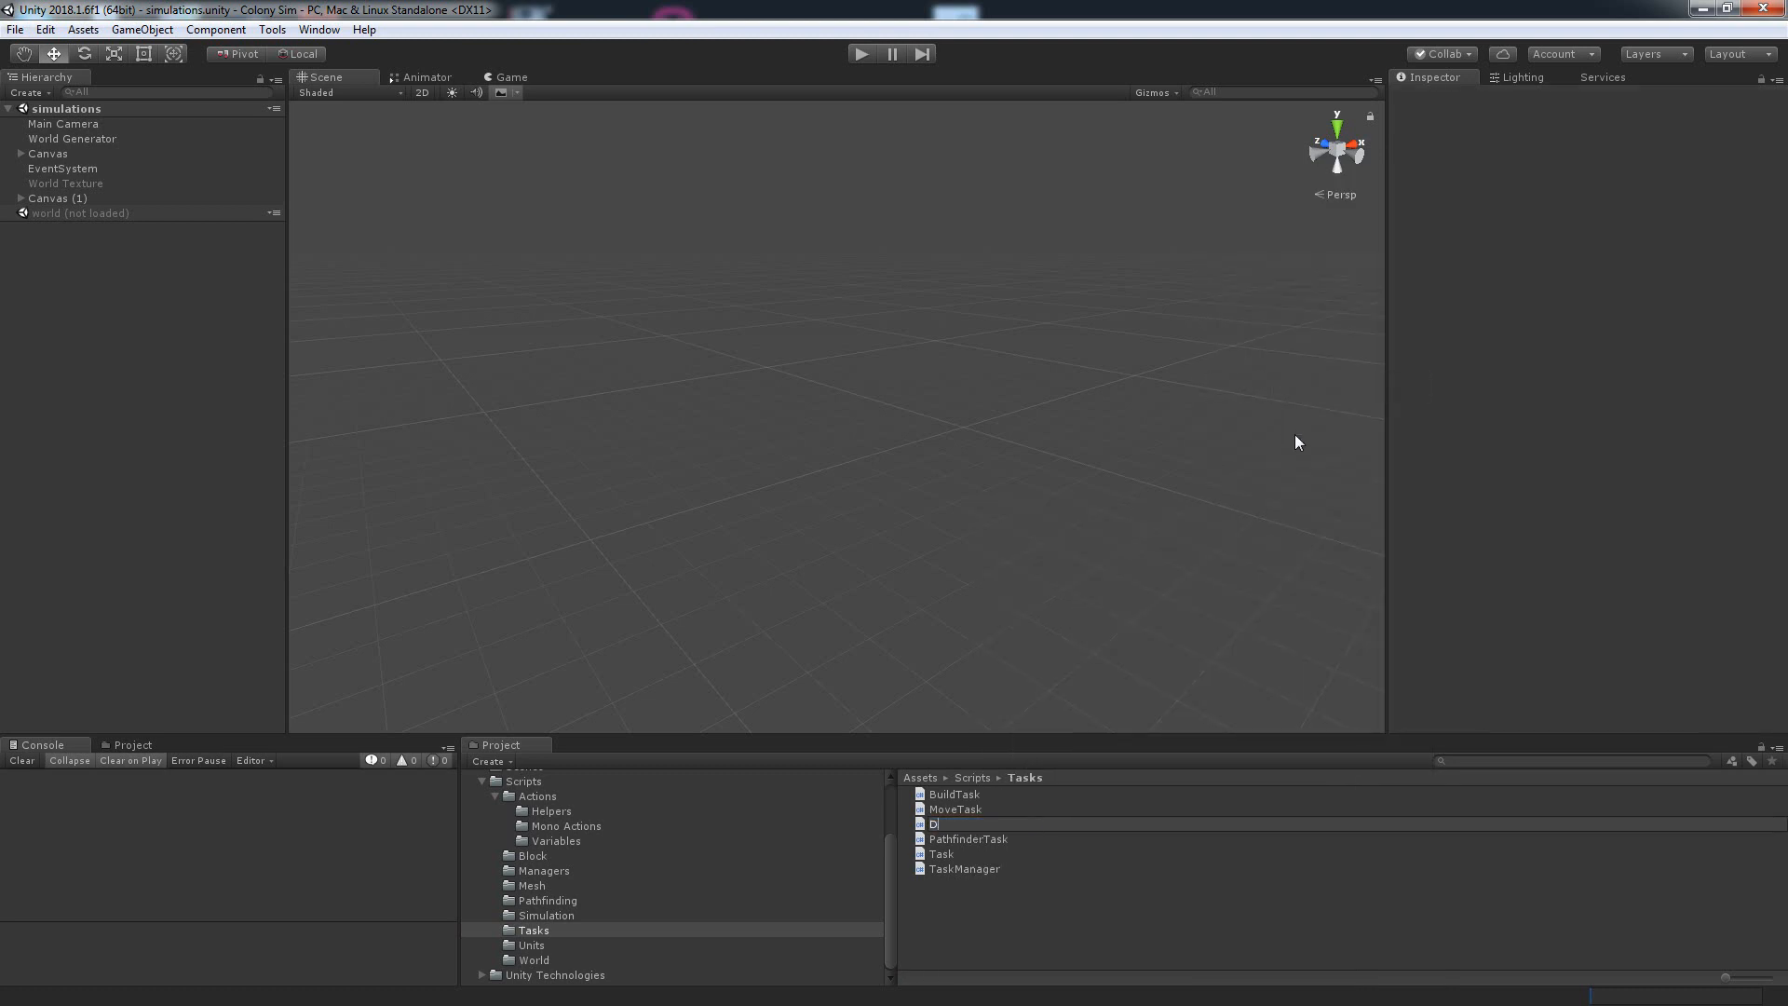
{"action": "type", "text": "estructTa"}
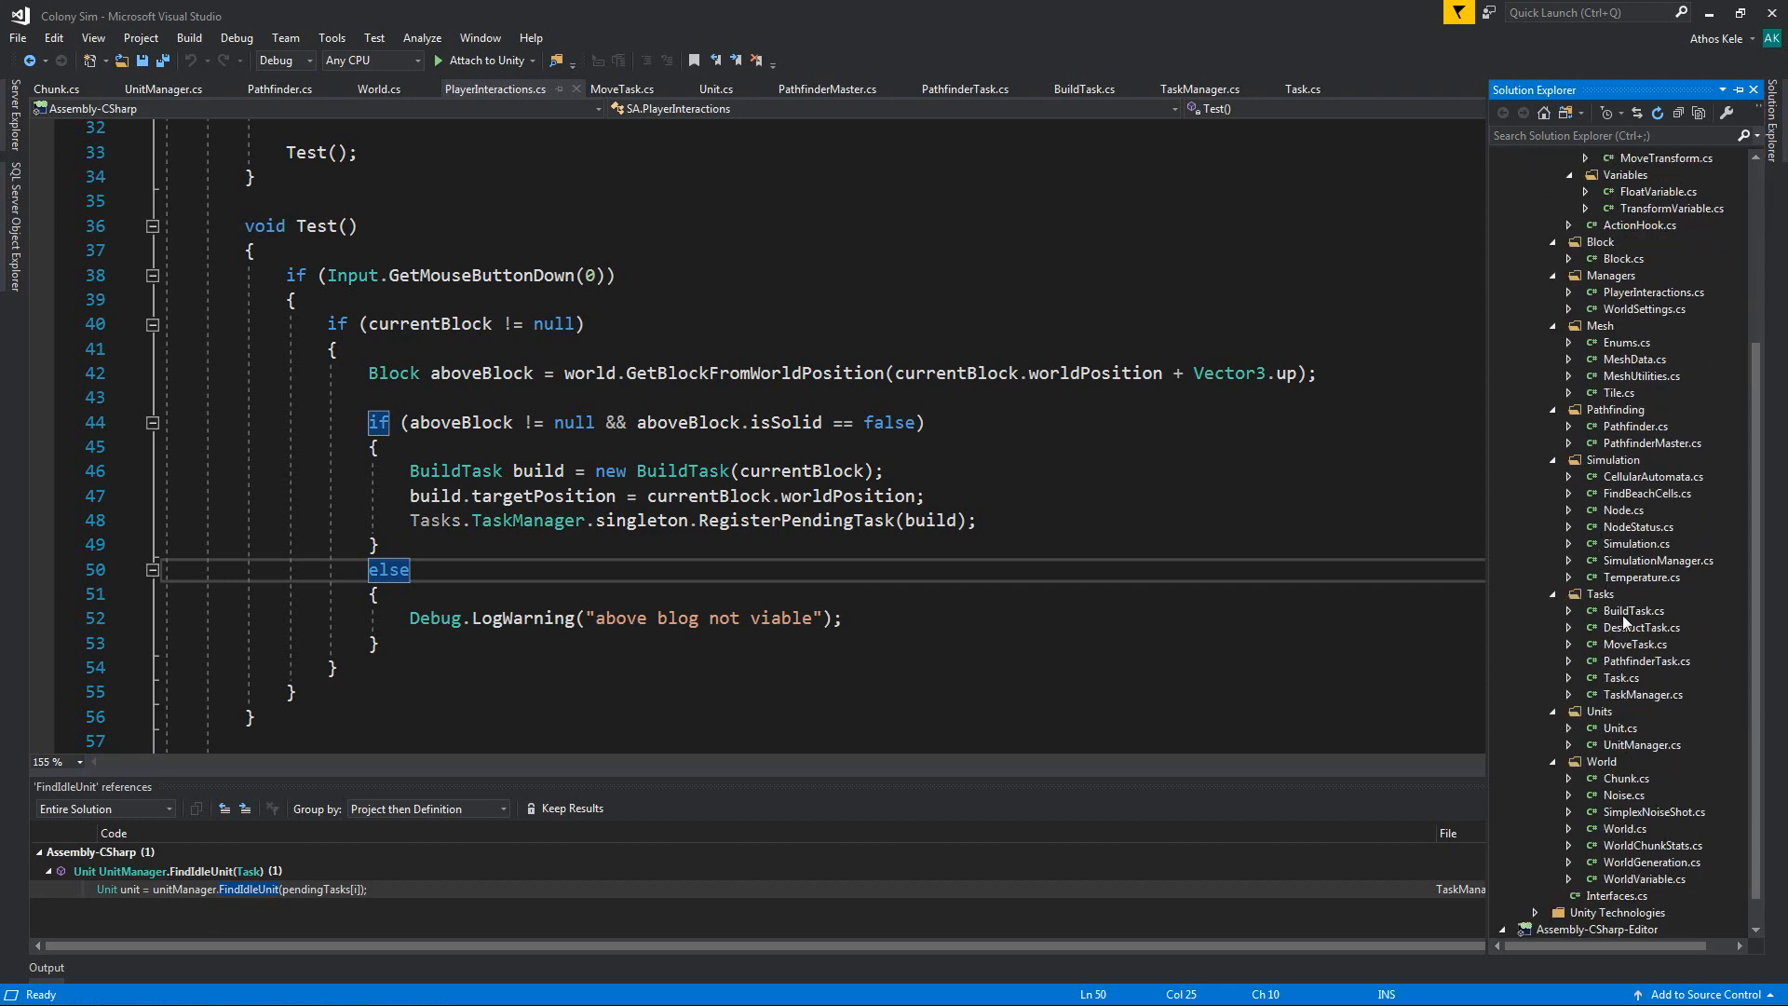
Step: Open DestructTask.cs and BuildTask.cs, placing BuildTask in a new vertical tab group
{"action": "left_click", "coordinate": [1642, 627]}
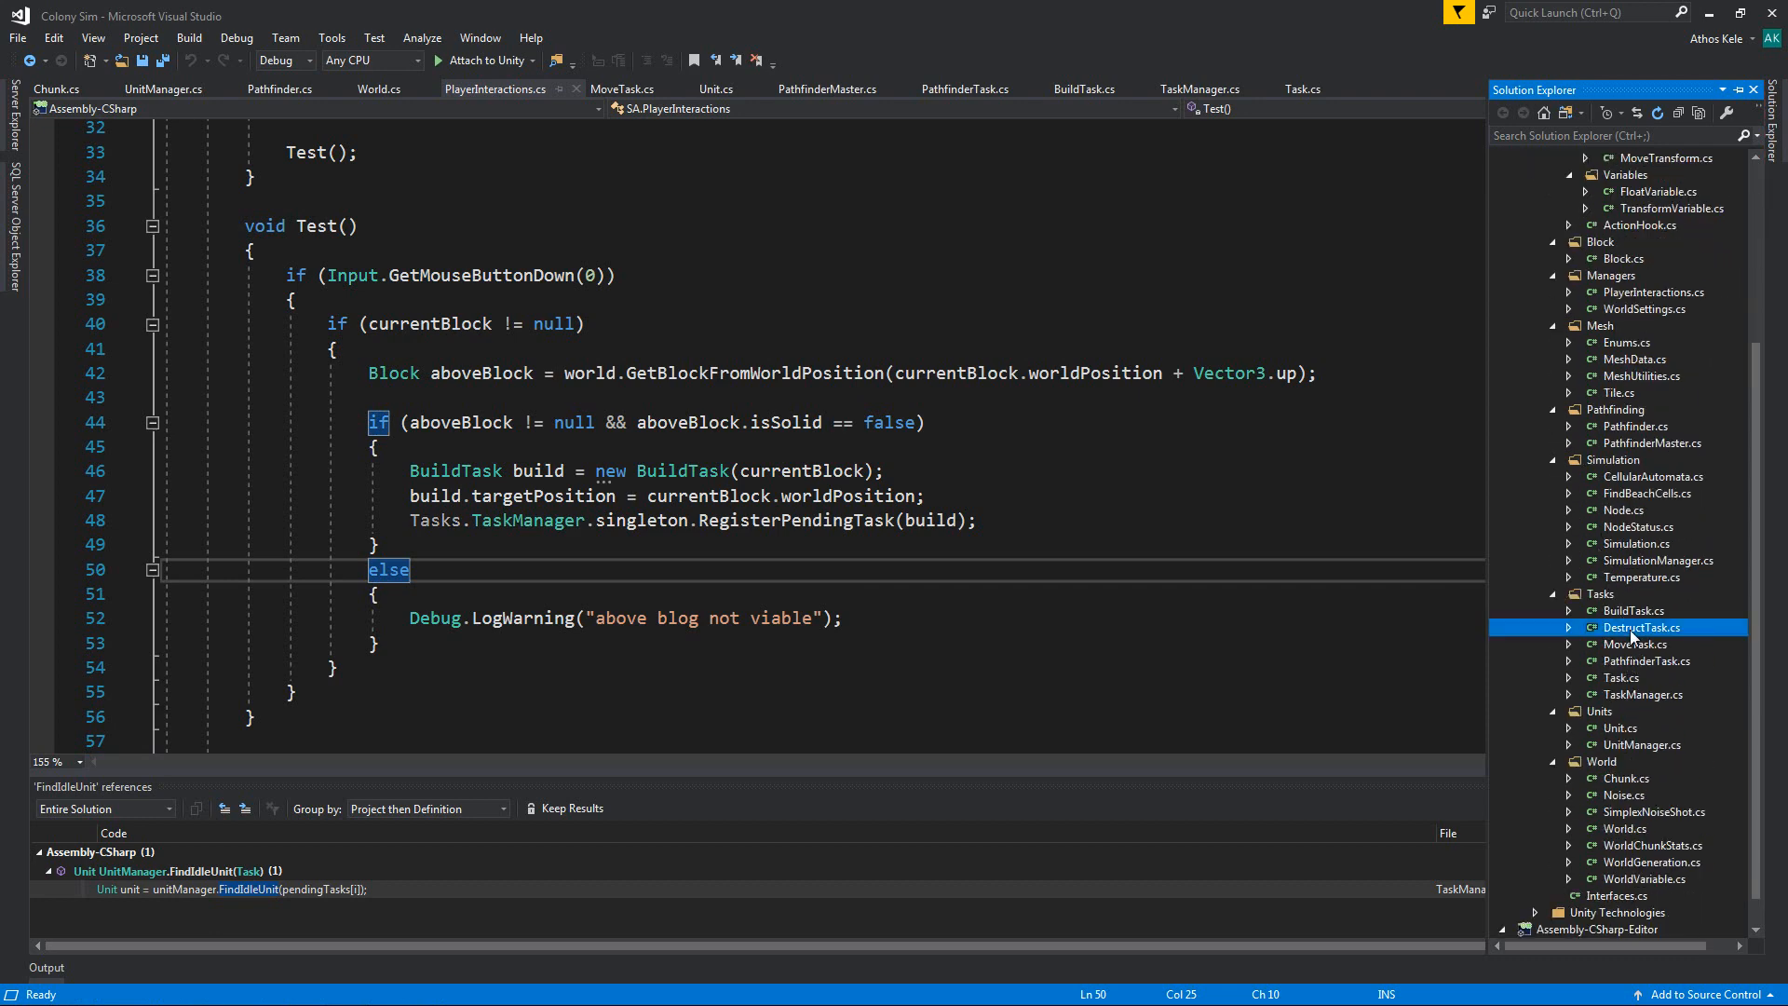
{"action": "right_click", "coordinate": [1641, 626]}
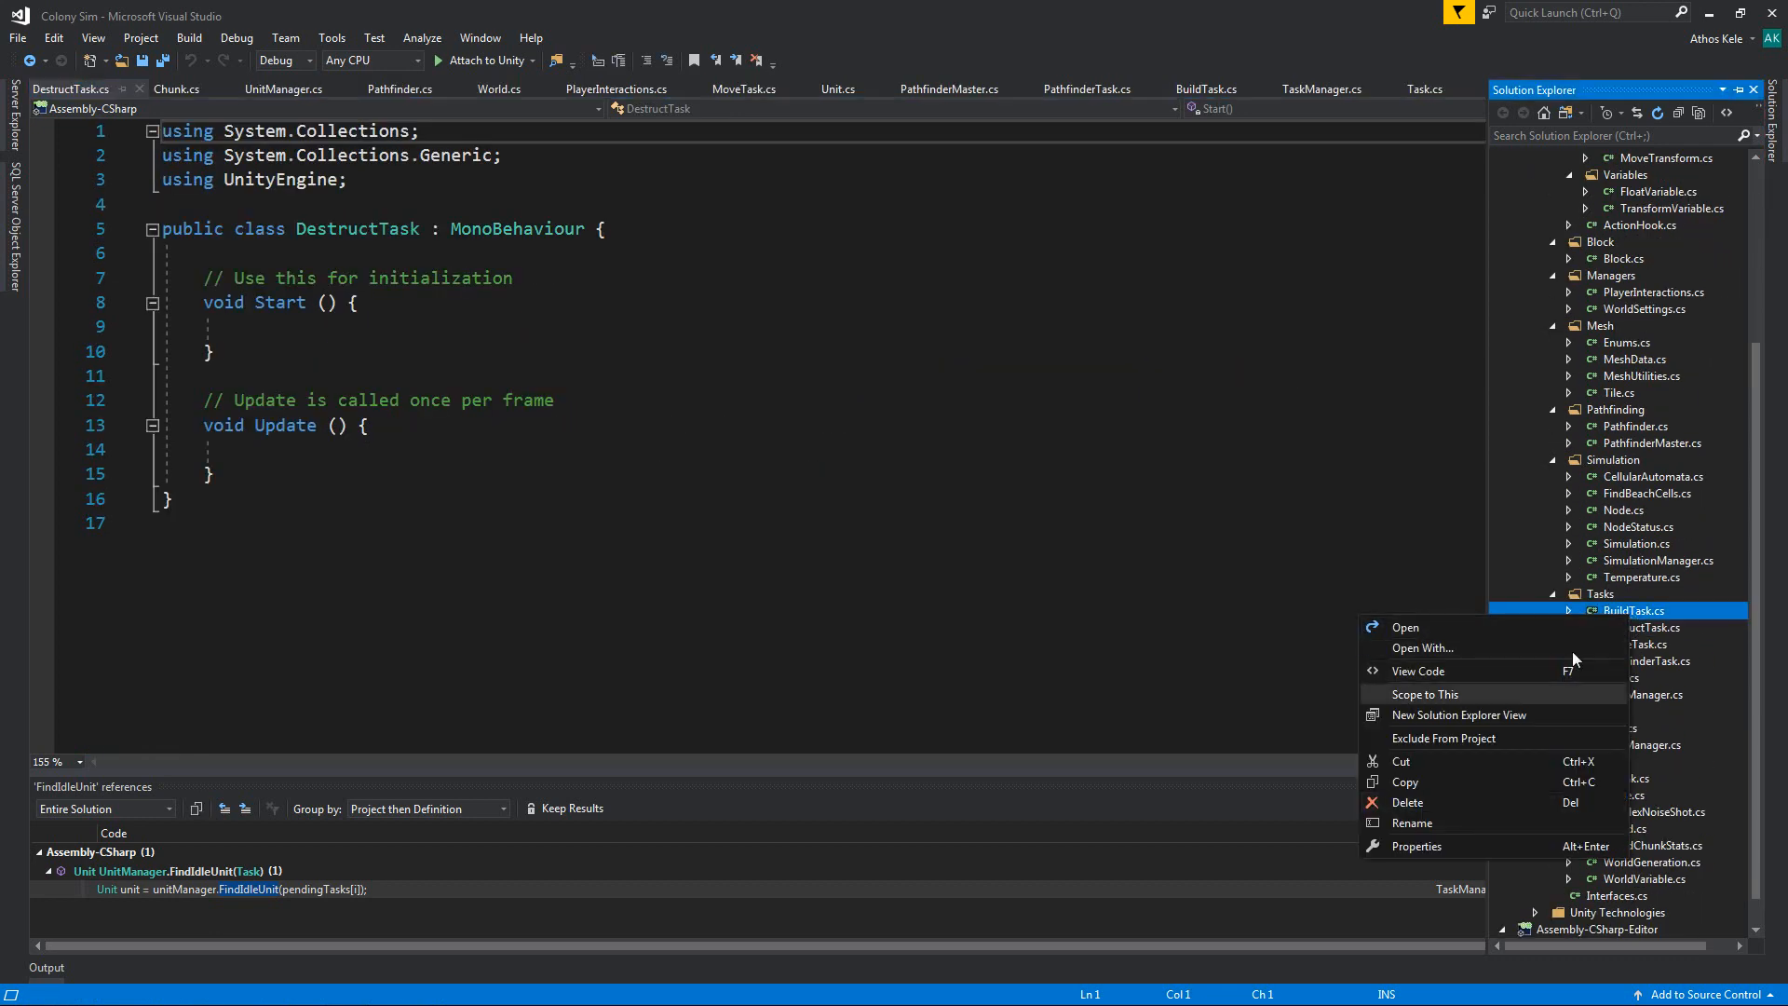
{"action": "left_click", "coordinate": [1412, 823]}
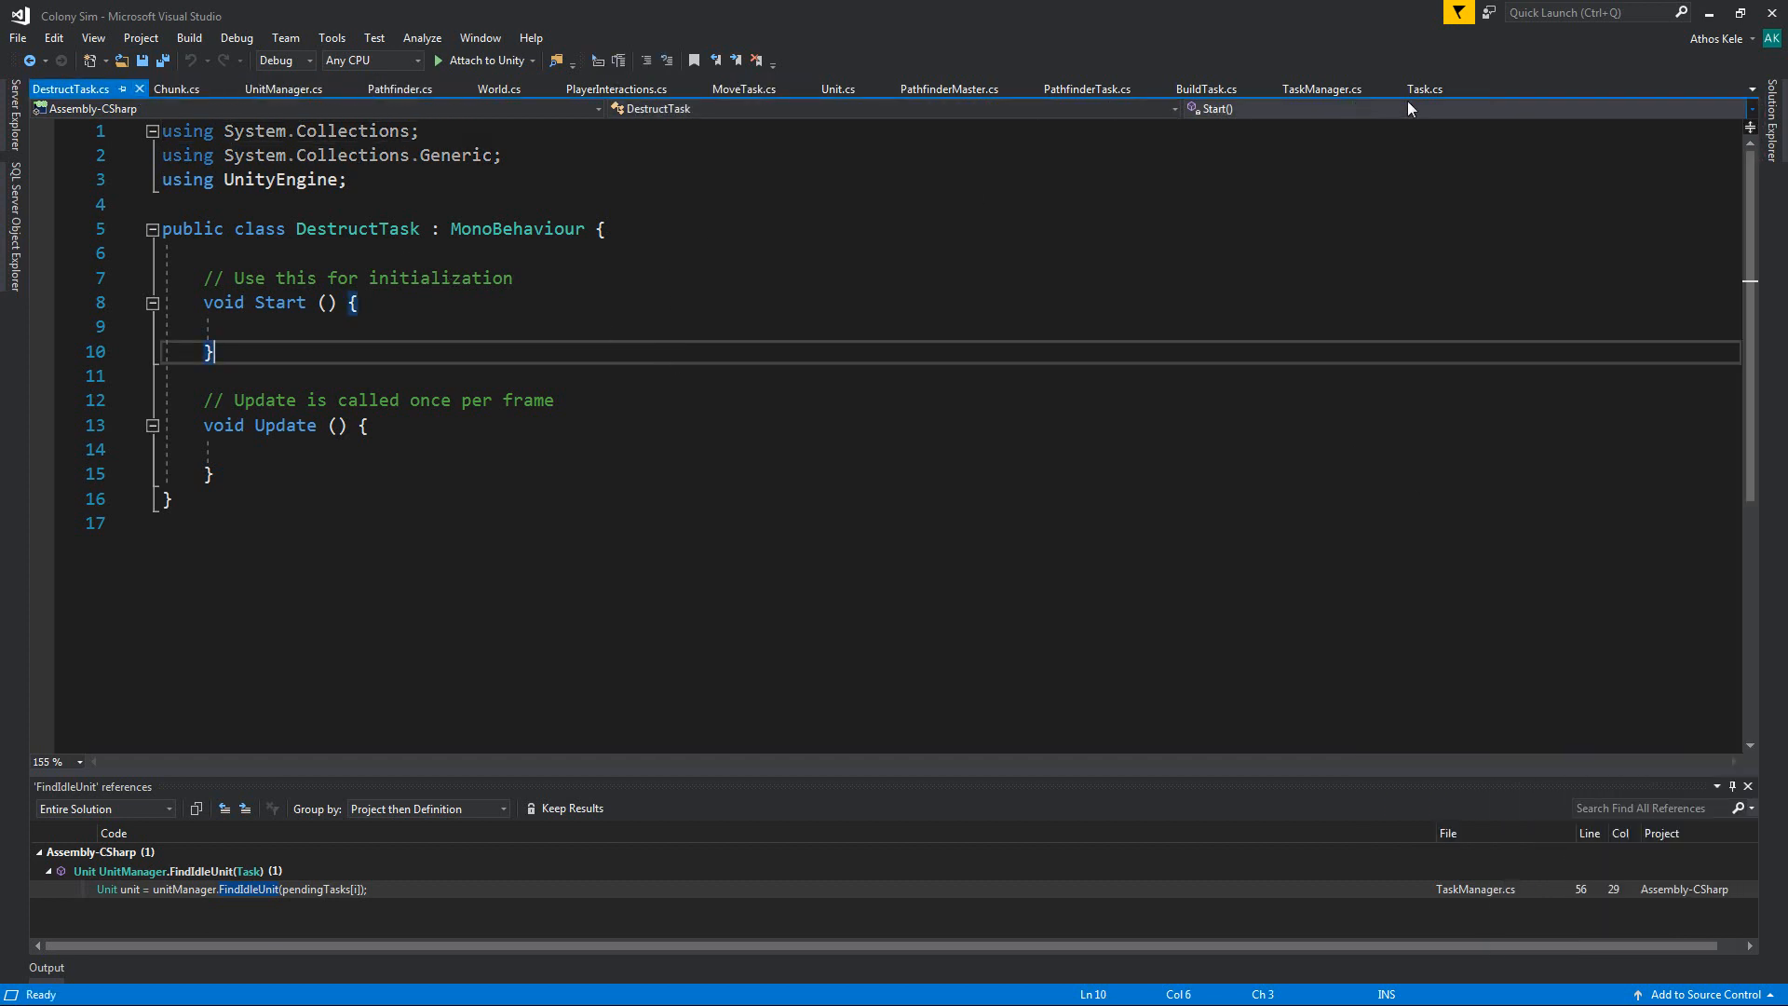
{"action": "right_click", "coordinate": [1206, 89]}
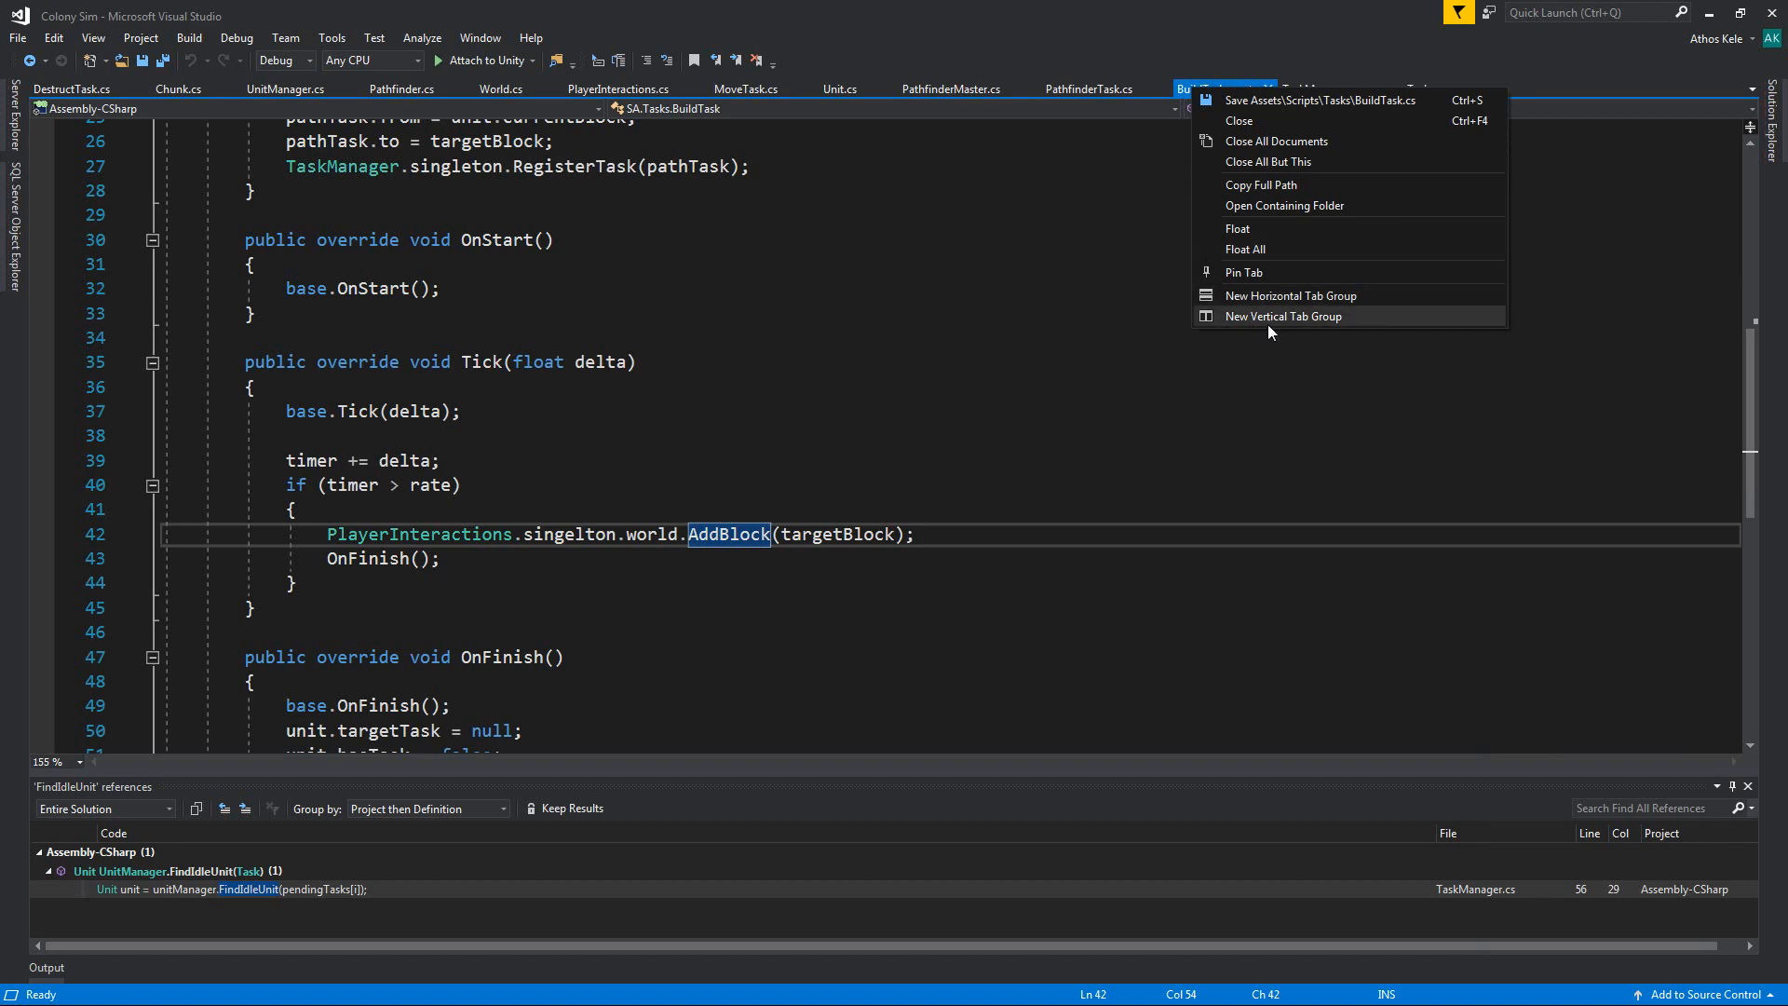
{"action": "left_click", "coordinate": [1284, 316]}
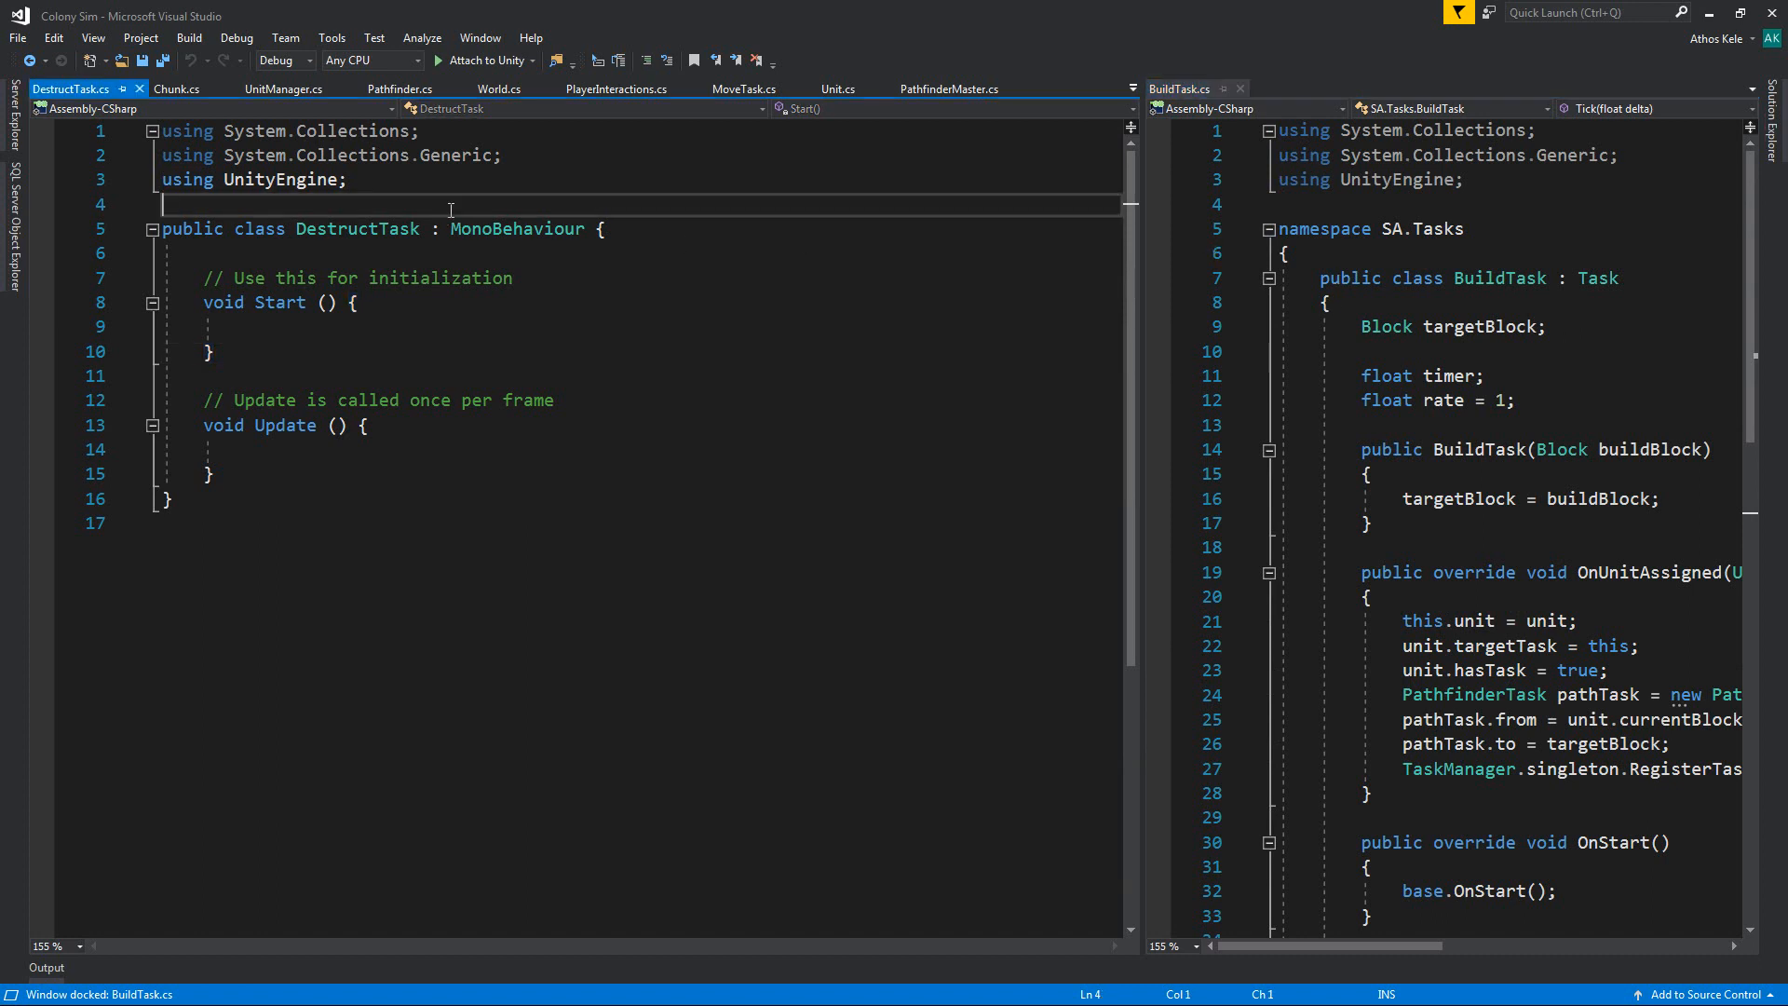
Step: Wrap DestructTask in namespace SA.Tasks, derive it from Task, and paste BuildTask's body
{"action": "type", "text": "namespace SA.Tasks"}
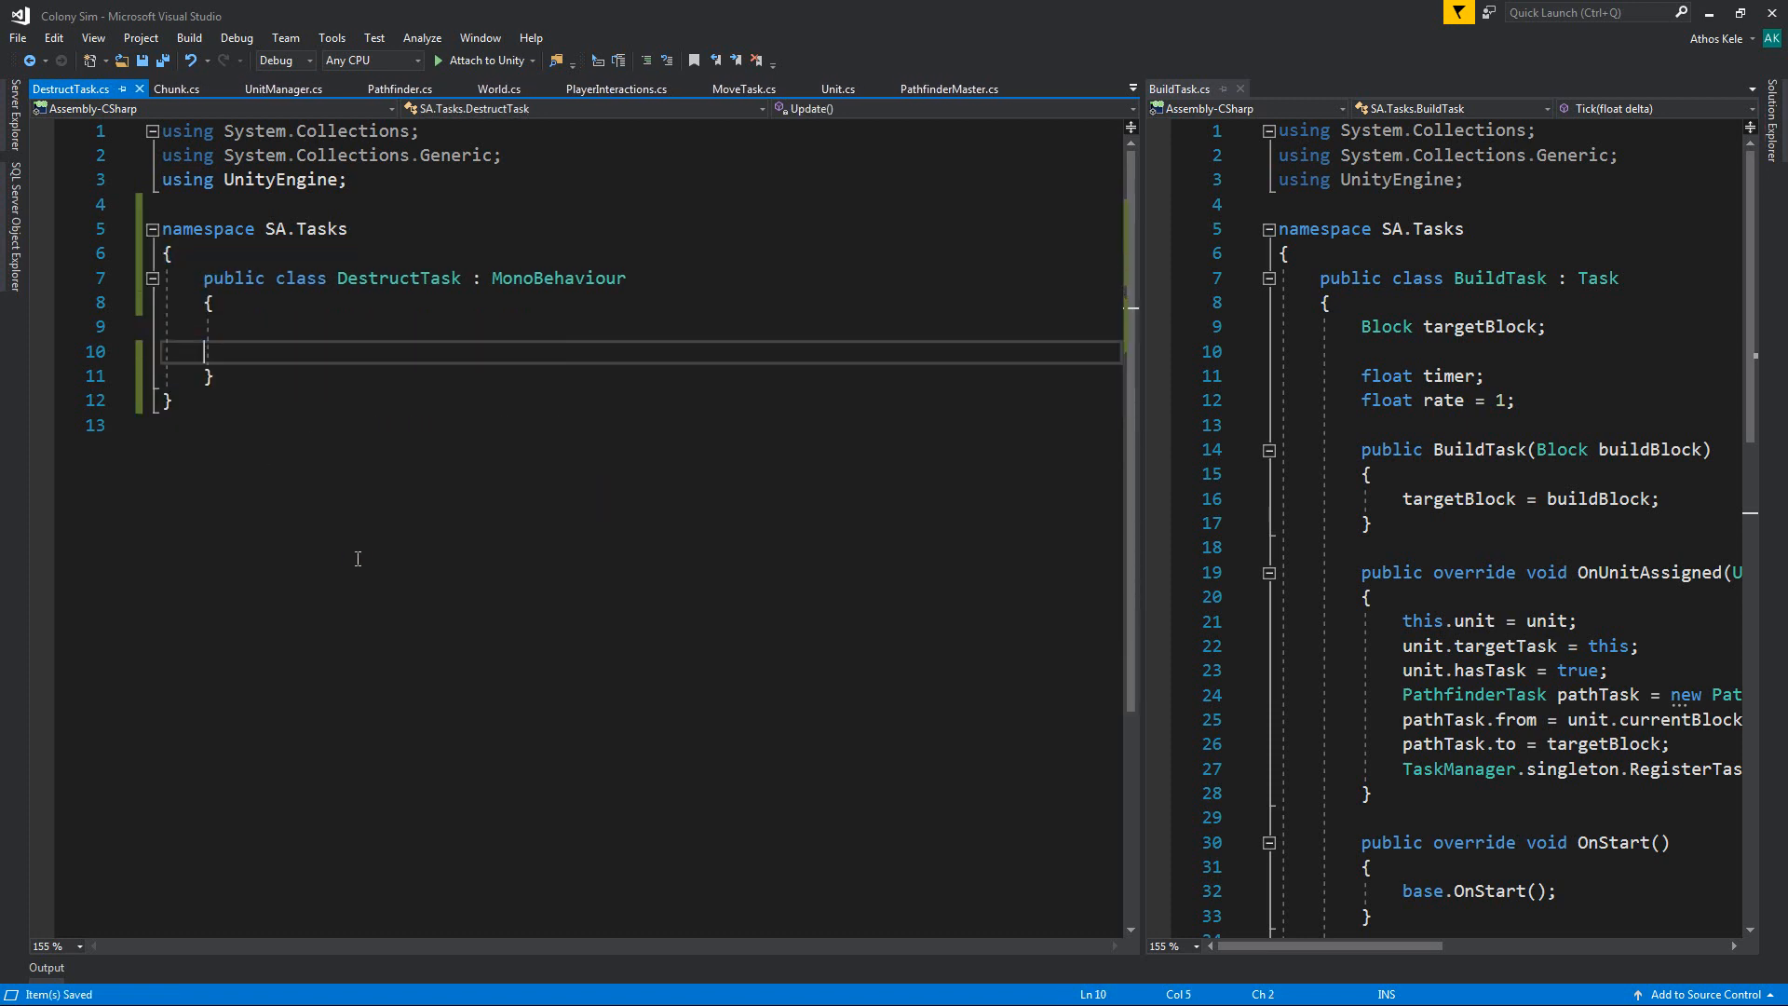
{"action": "type", "text": "ta"}
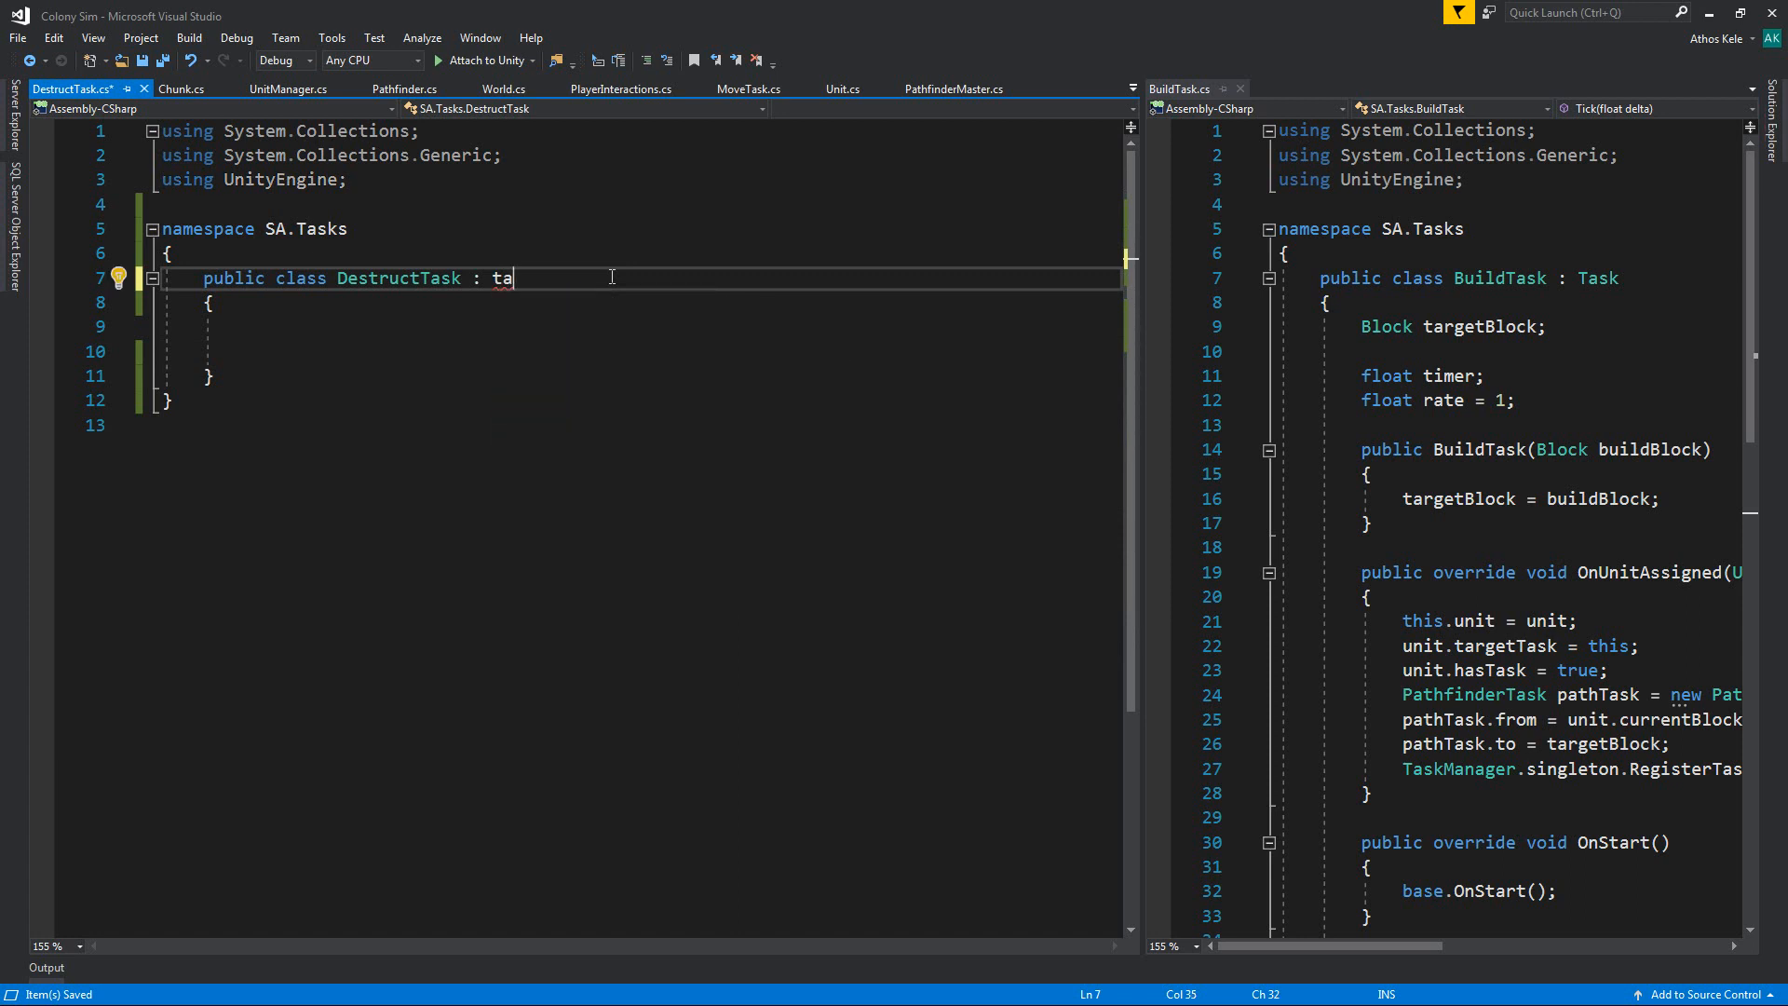
{"action": "key", "text": "backspace"}
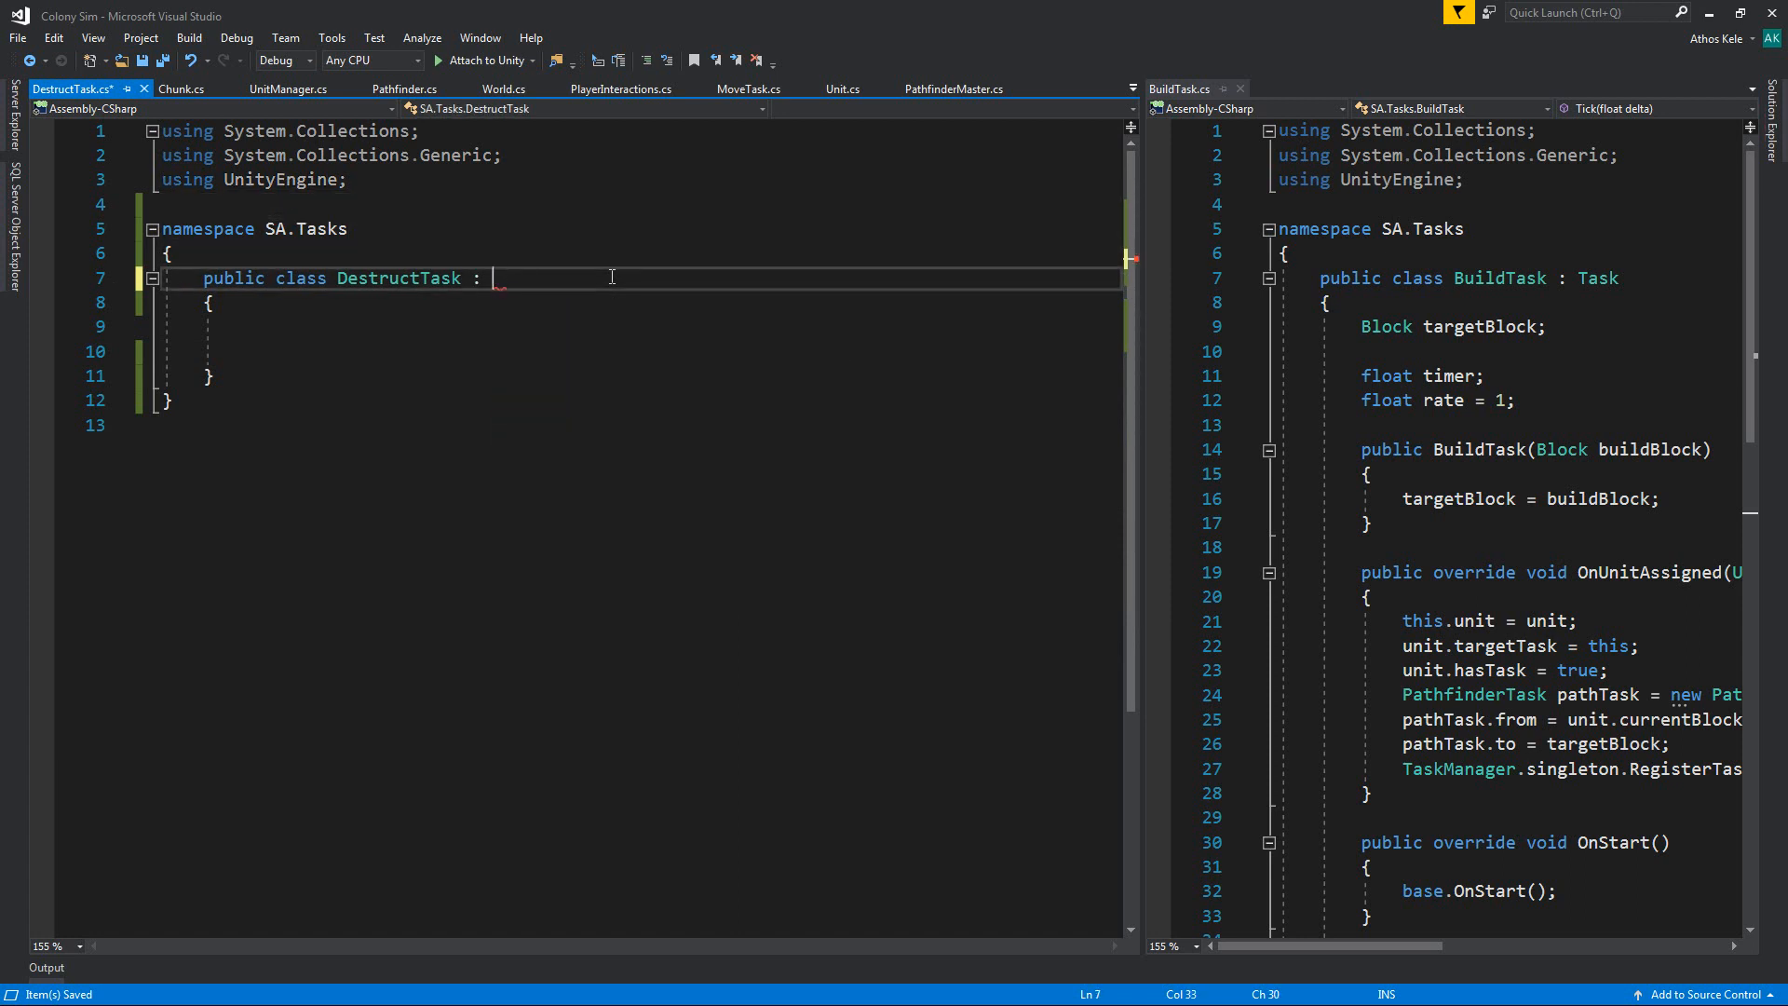
{"action": "type", "text": "Task"}
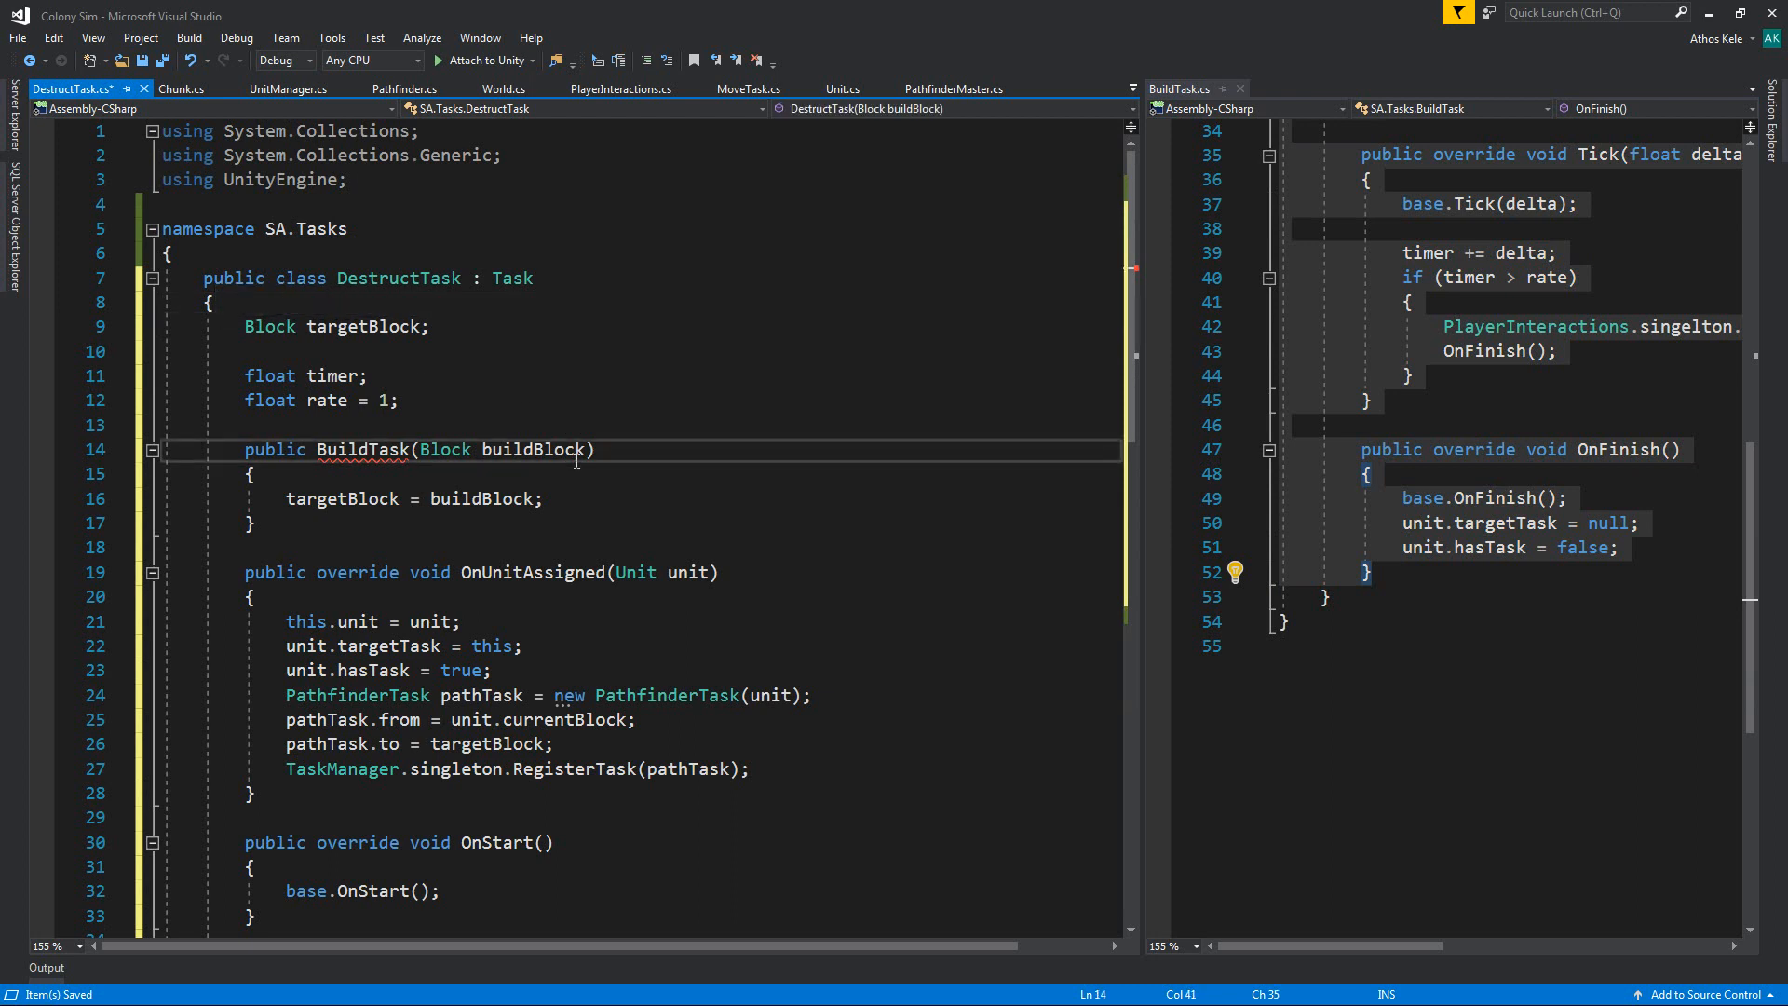
{"action": "double_click", "coordinate": [362, 448]}
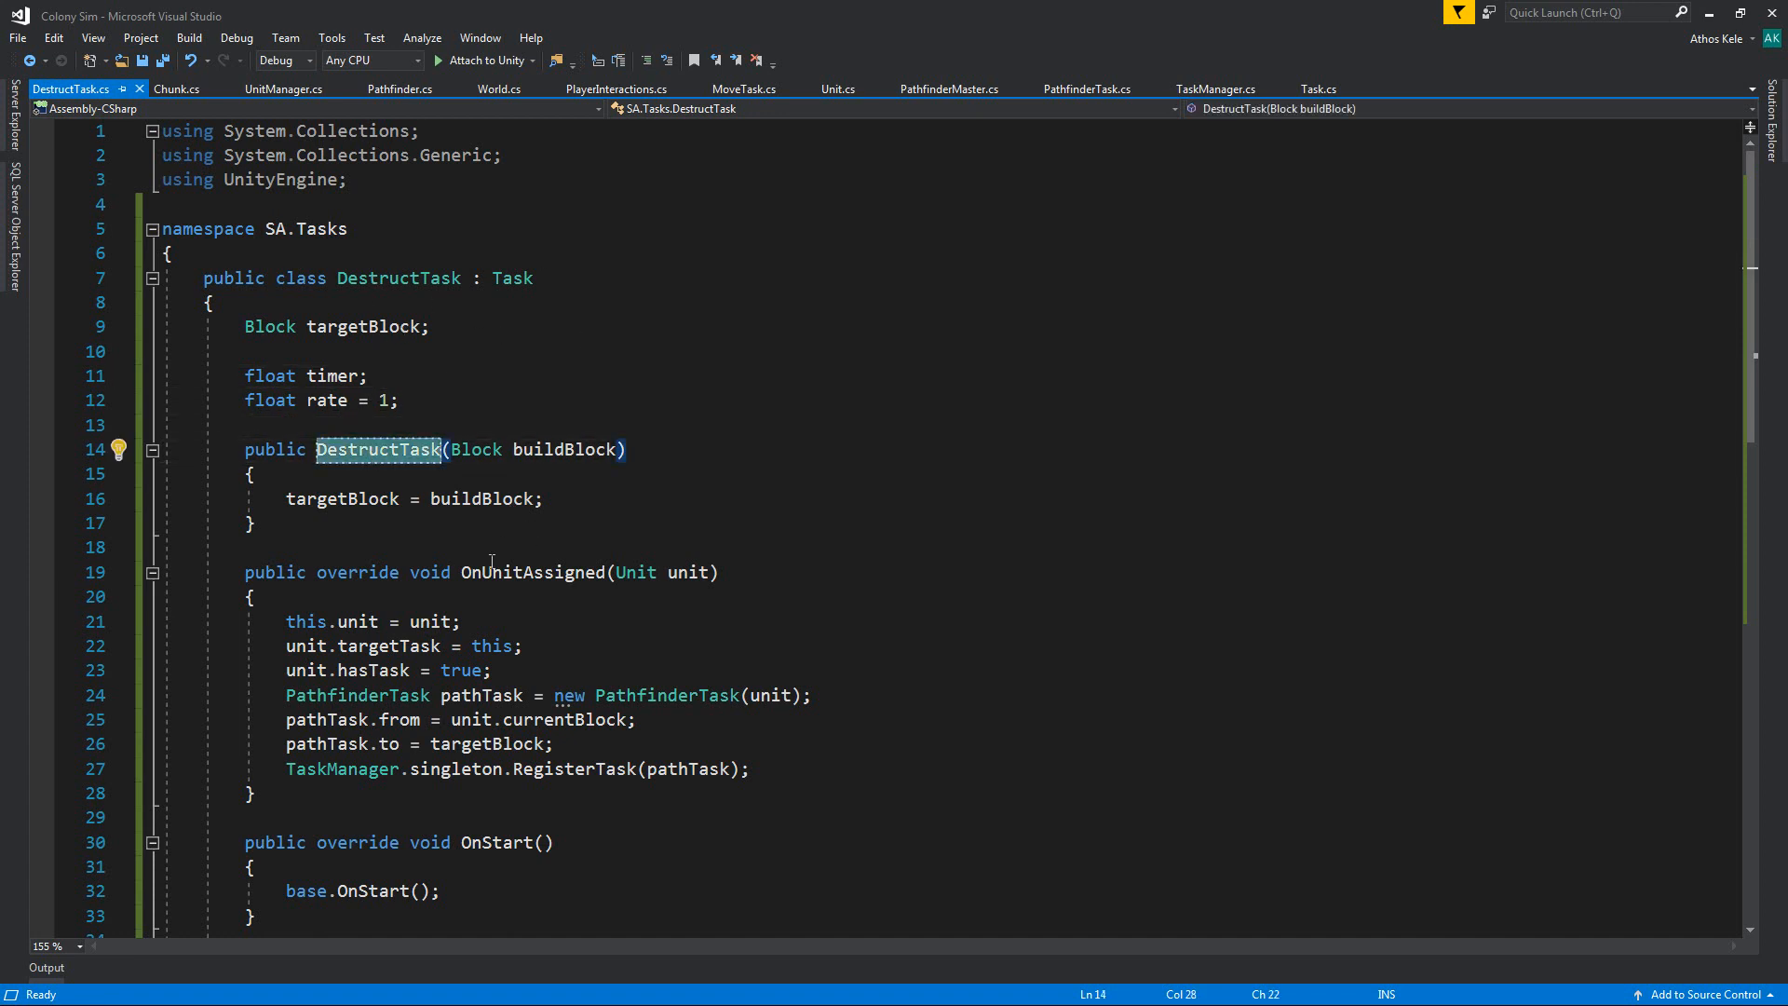
{"action": "mouse_move", "coordinate": [558, 485]}
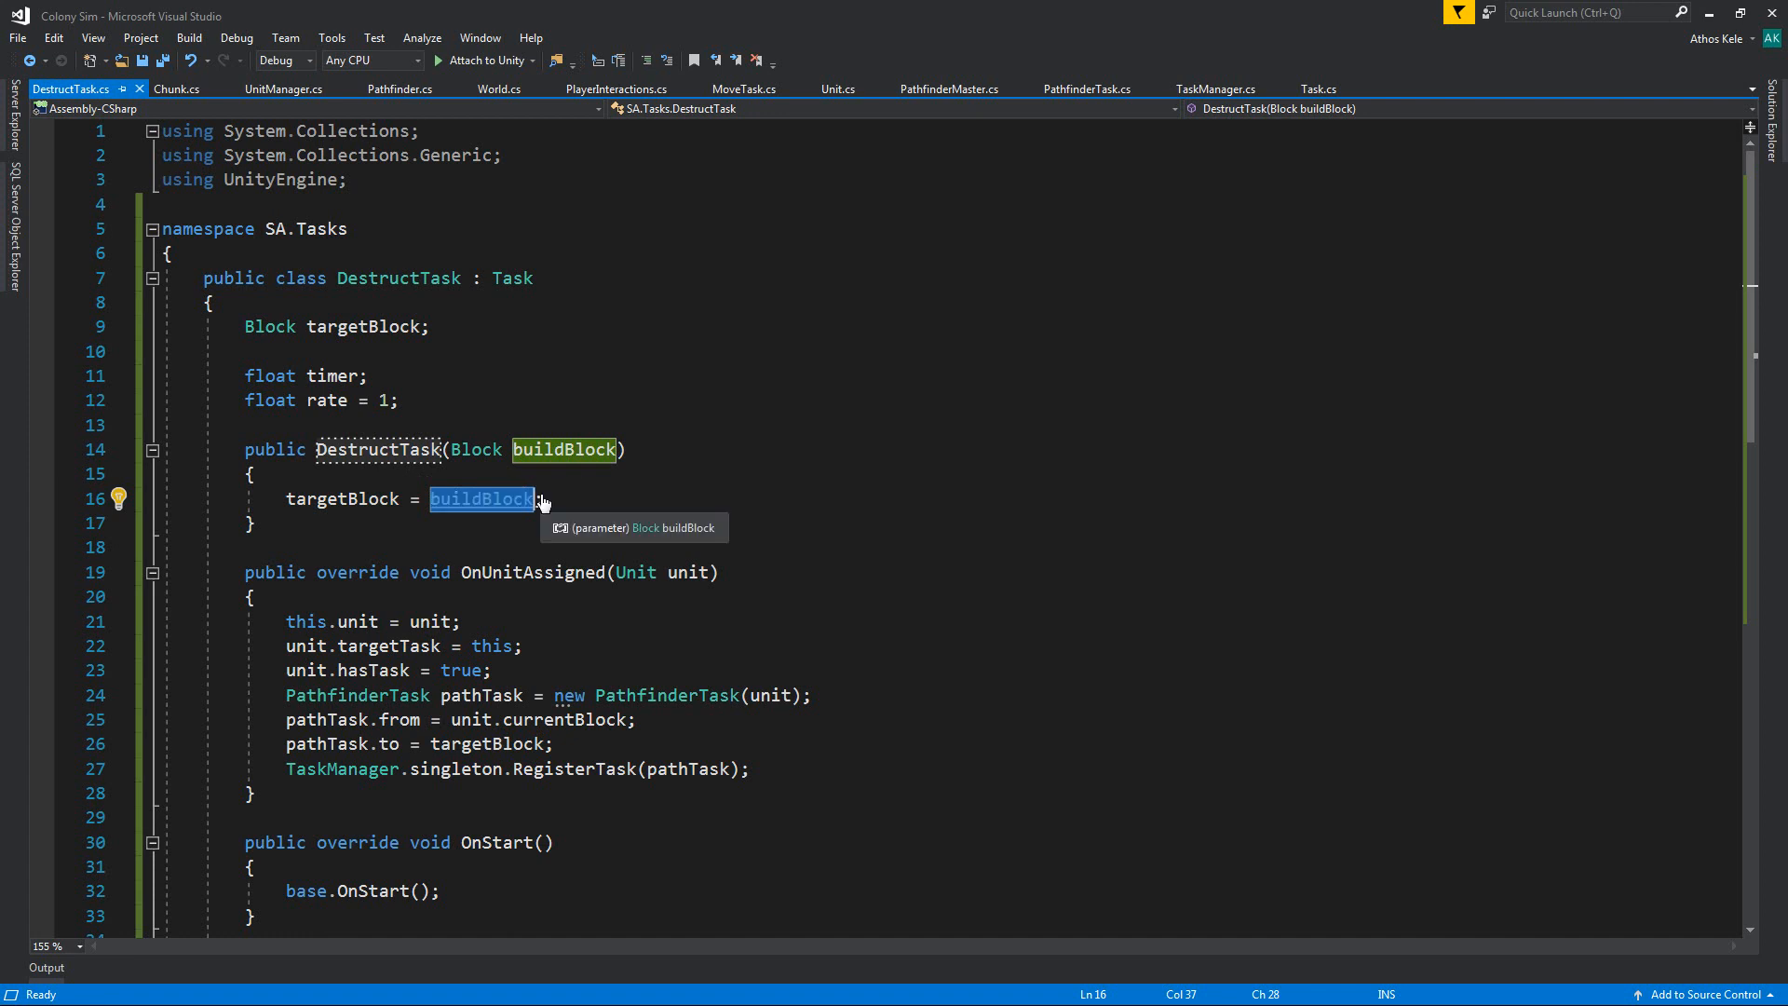
Step: Rename the constructor to DestructTask and its buildBlock parameter to destructBlock
{"action": "type", "text": "destc"}
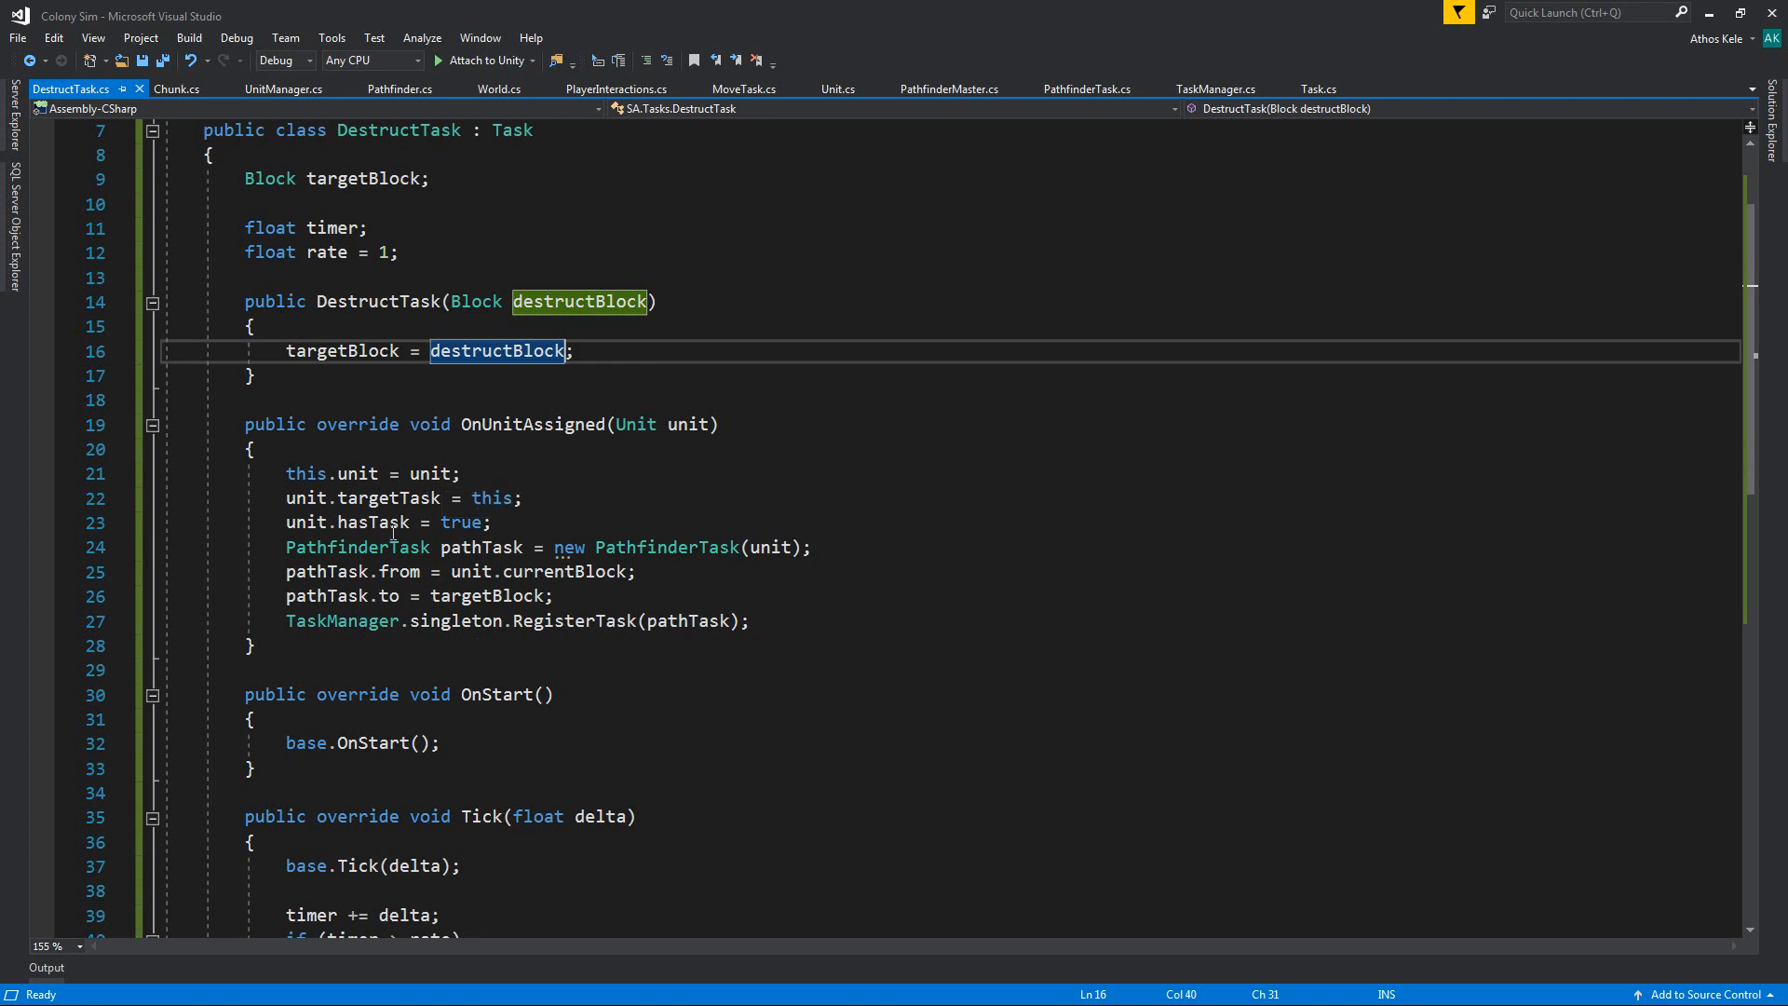
{"action": "mouse_move", "coordinate": [387, 497]}
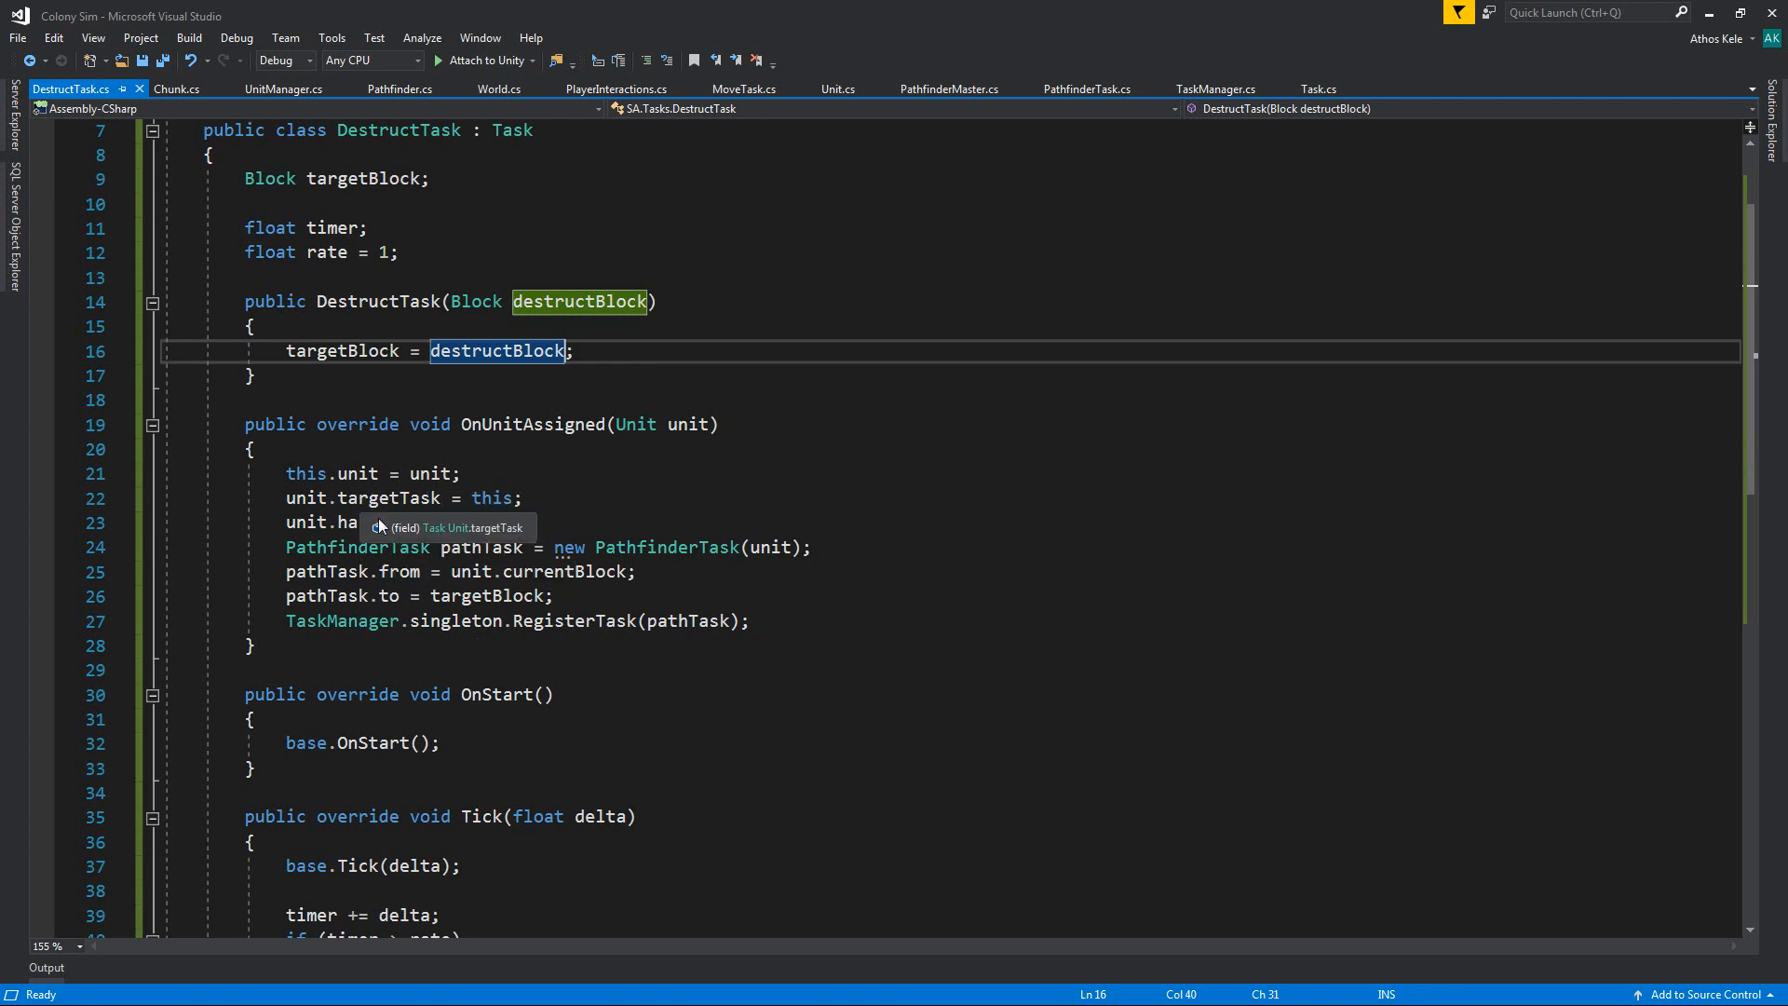
{"action": "mouse_move", "coordinate": [864, 523]}
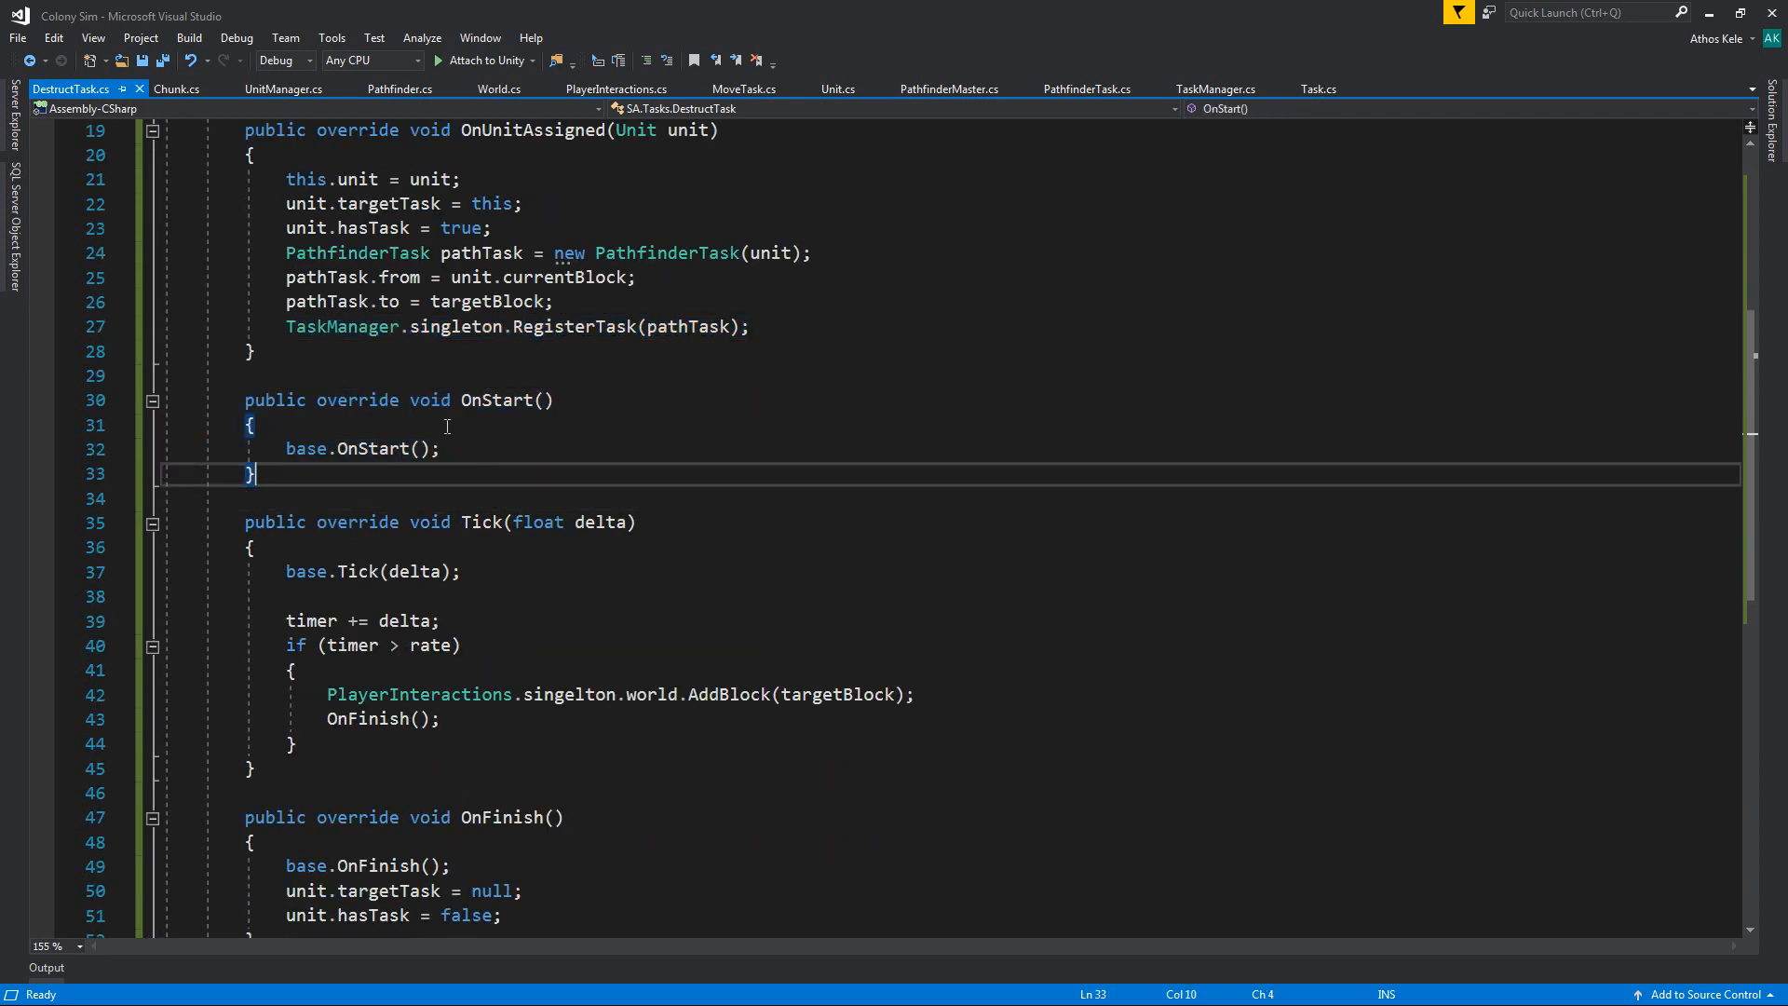
Step: Replace AddBlock with RemoveBlock in DestructTask's Tick and save the script
{"action": "scroll", "scroll_direction": "down", "scroll_amount": 3}
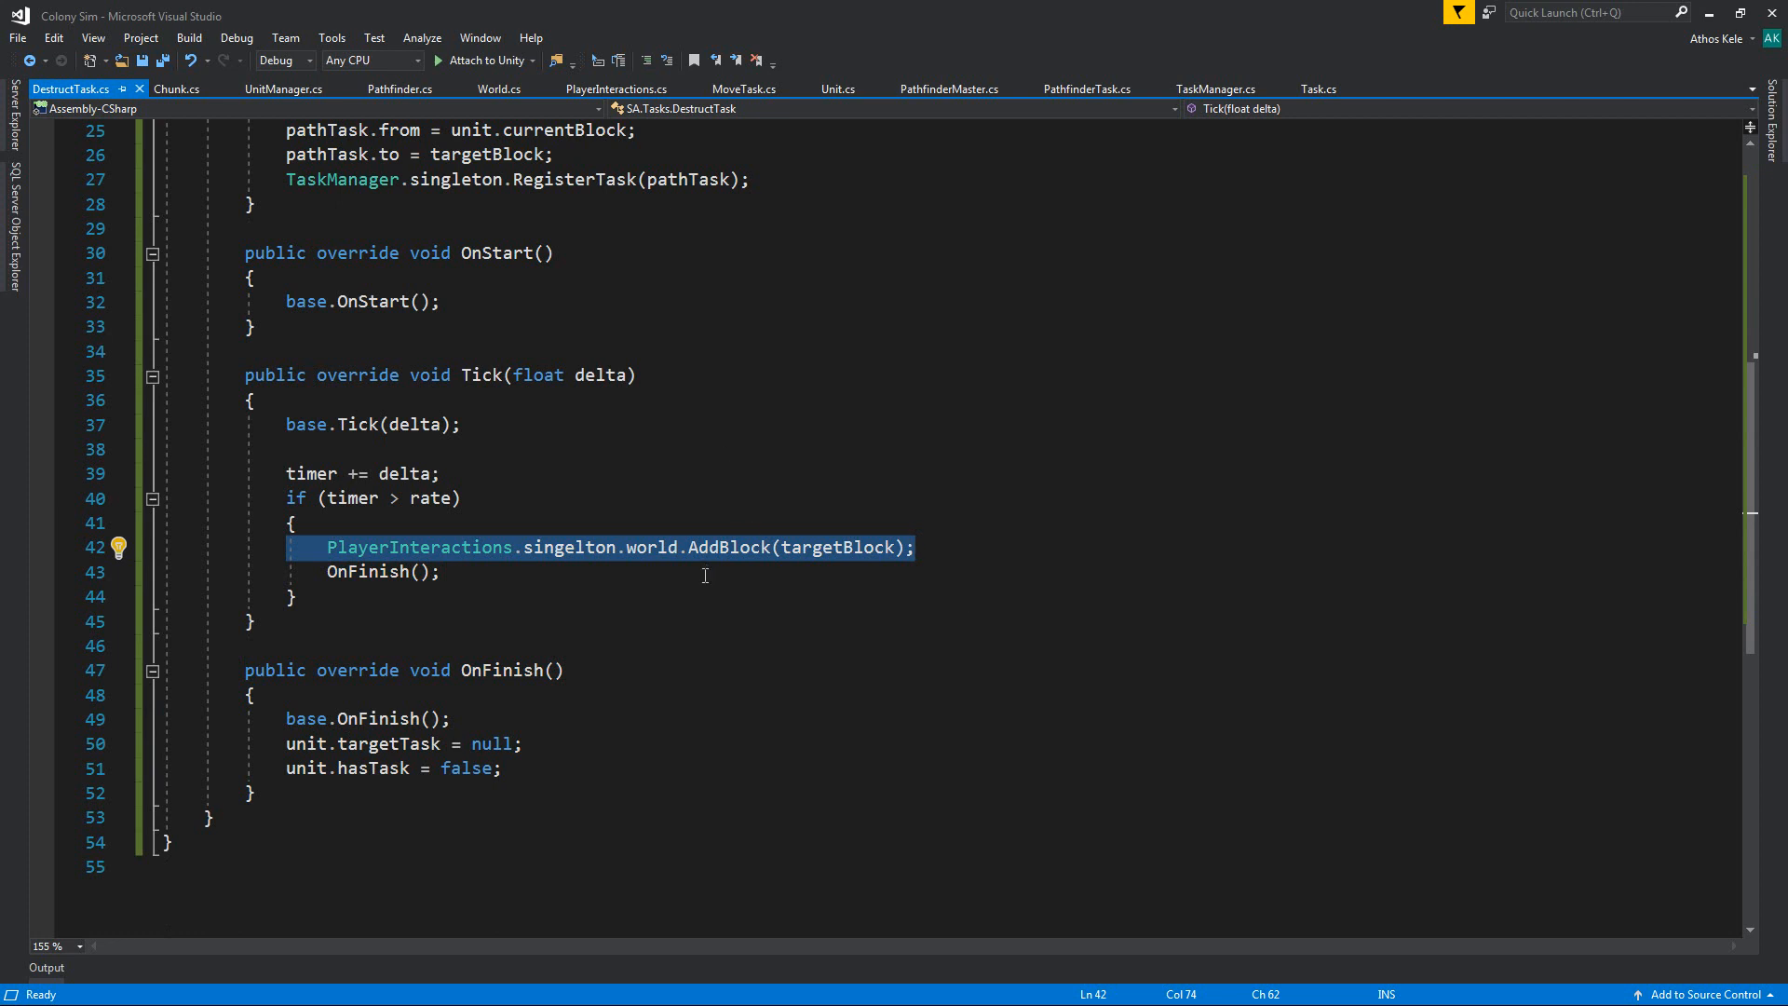
{"action": "double_click", "coordinate": [728, 546]}
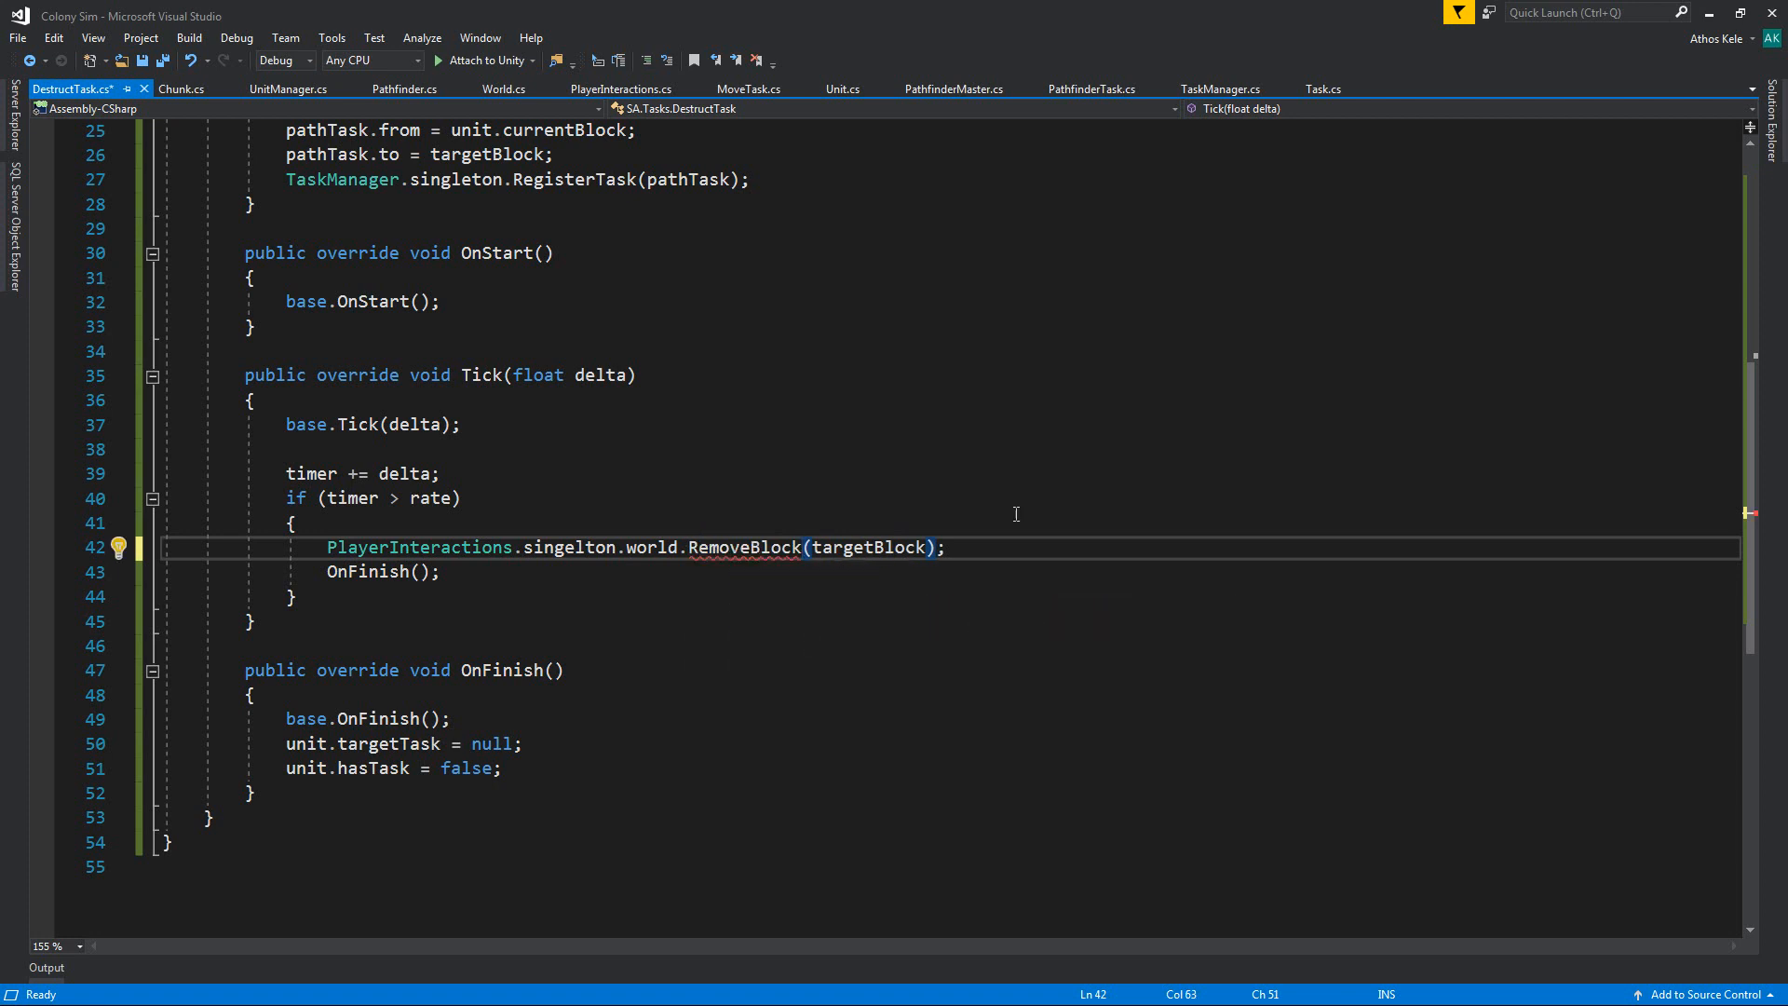
{"action": "key", "text": "ctrl+s"}
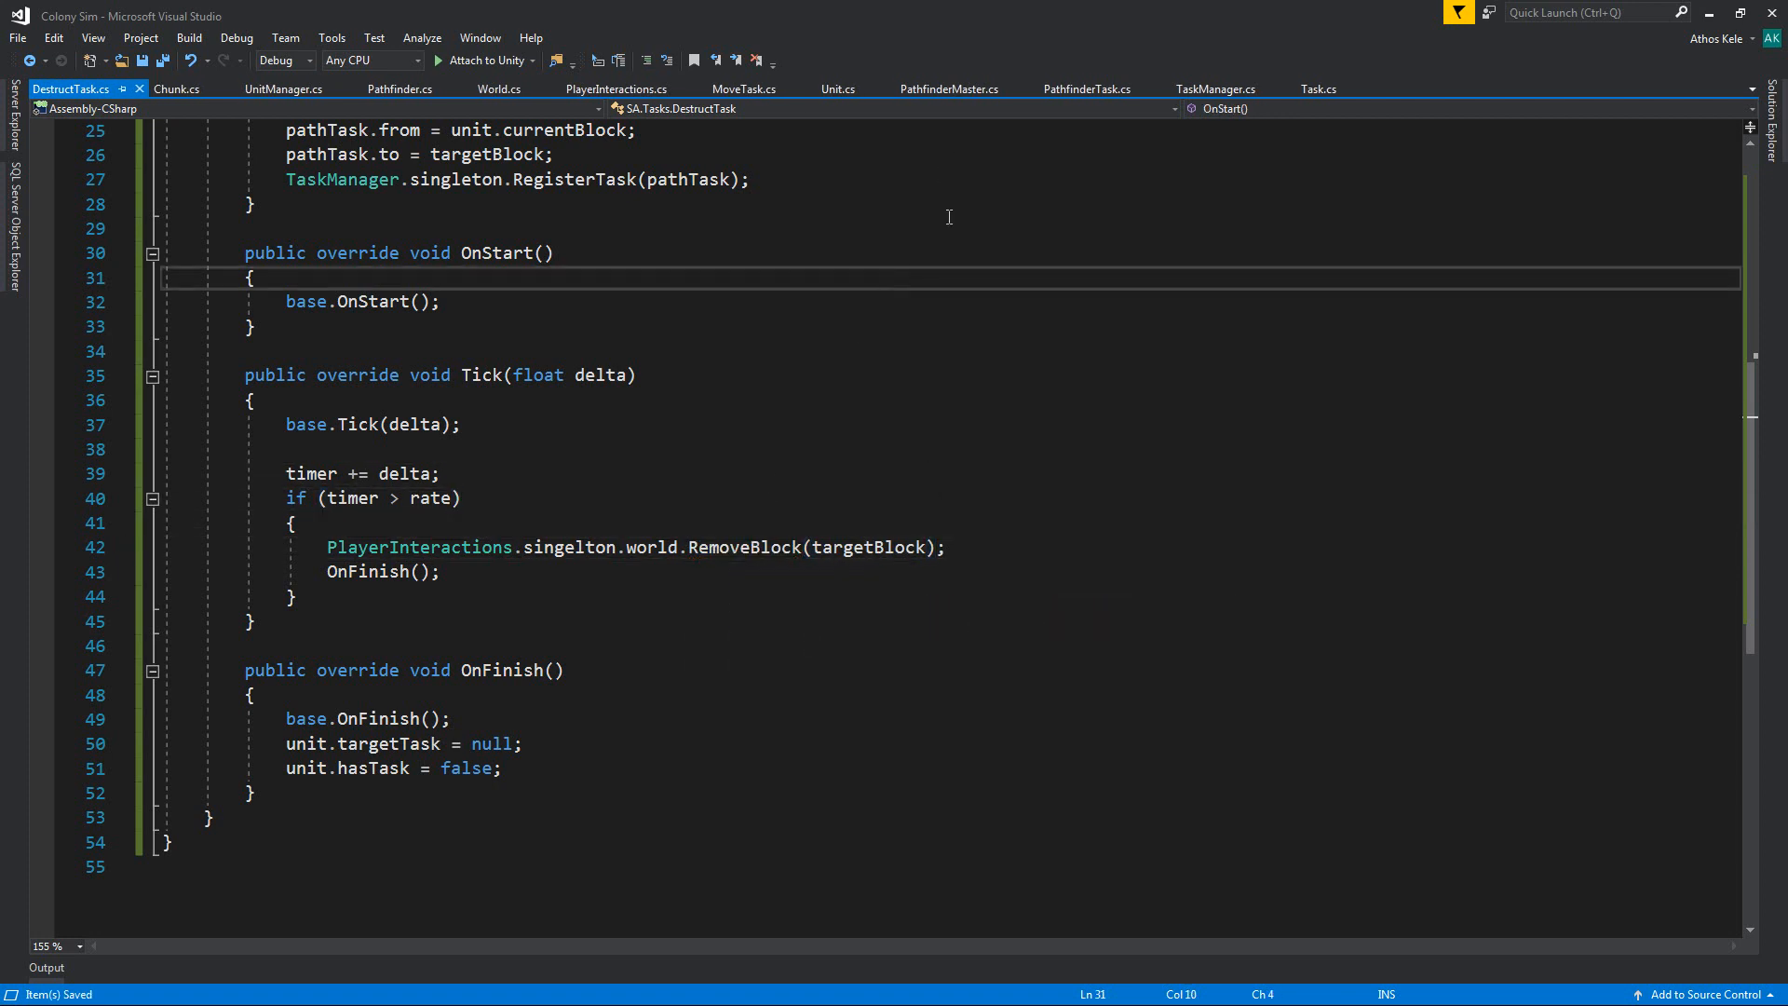
{"action": "left_click", "coordinate": [617, 90]}
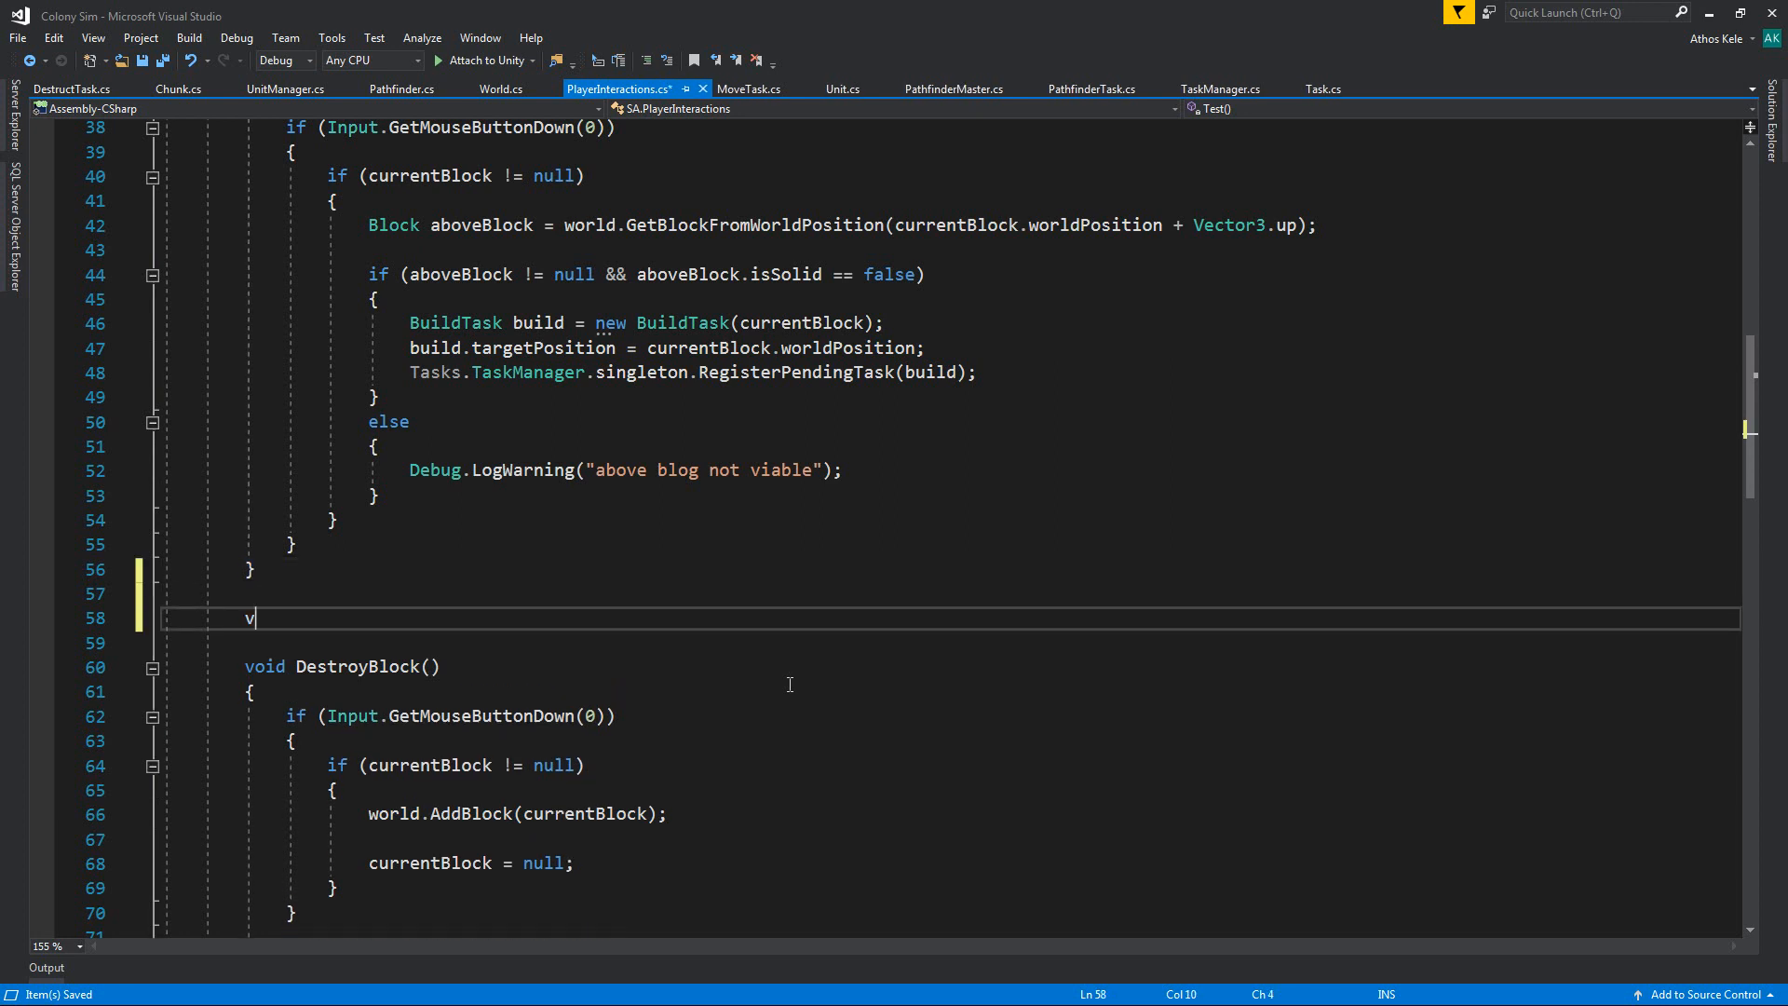
Step: Move the build logic into a new void BuildTaskMethod() and declare a DestructTaskMethod signature
{"action": "type", "text": "void C"}
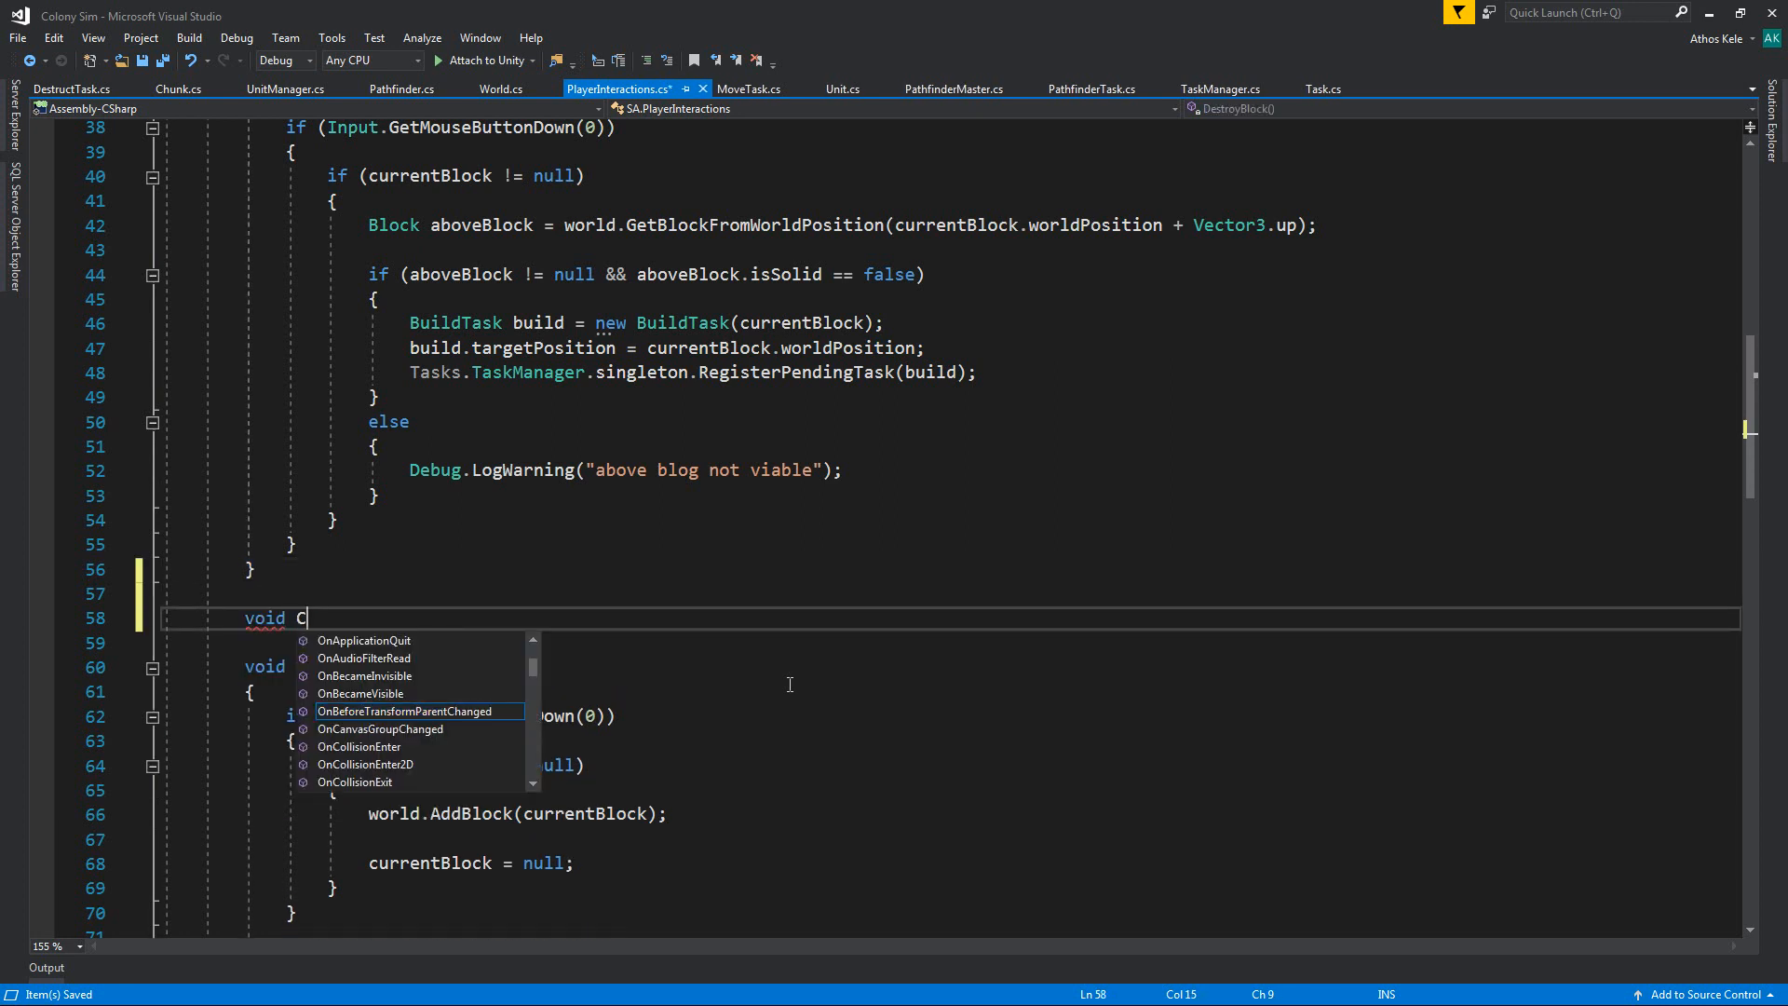
{"action": "type", "text": "AddB"}
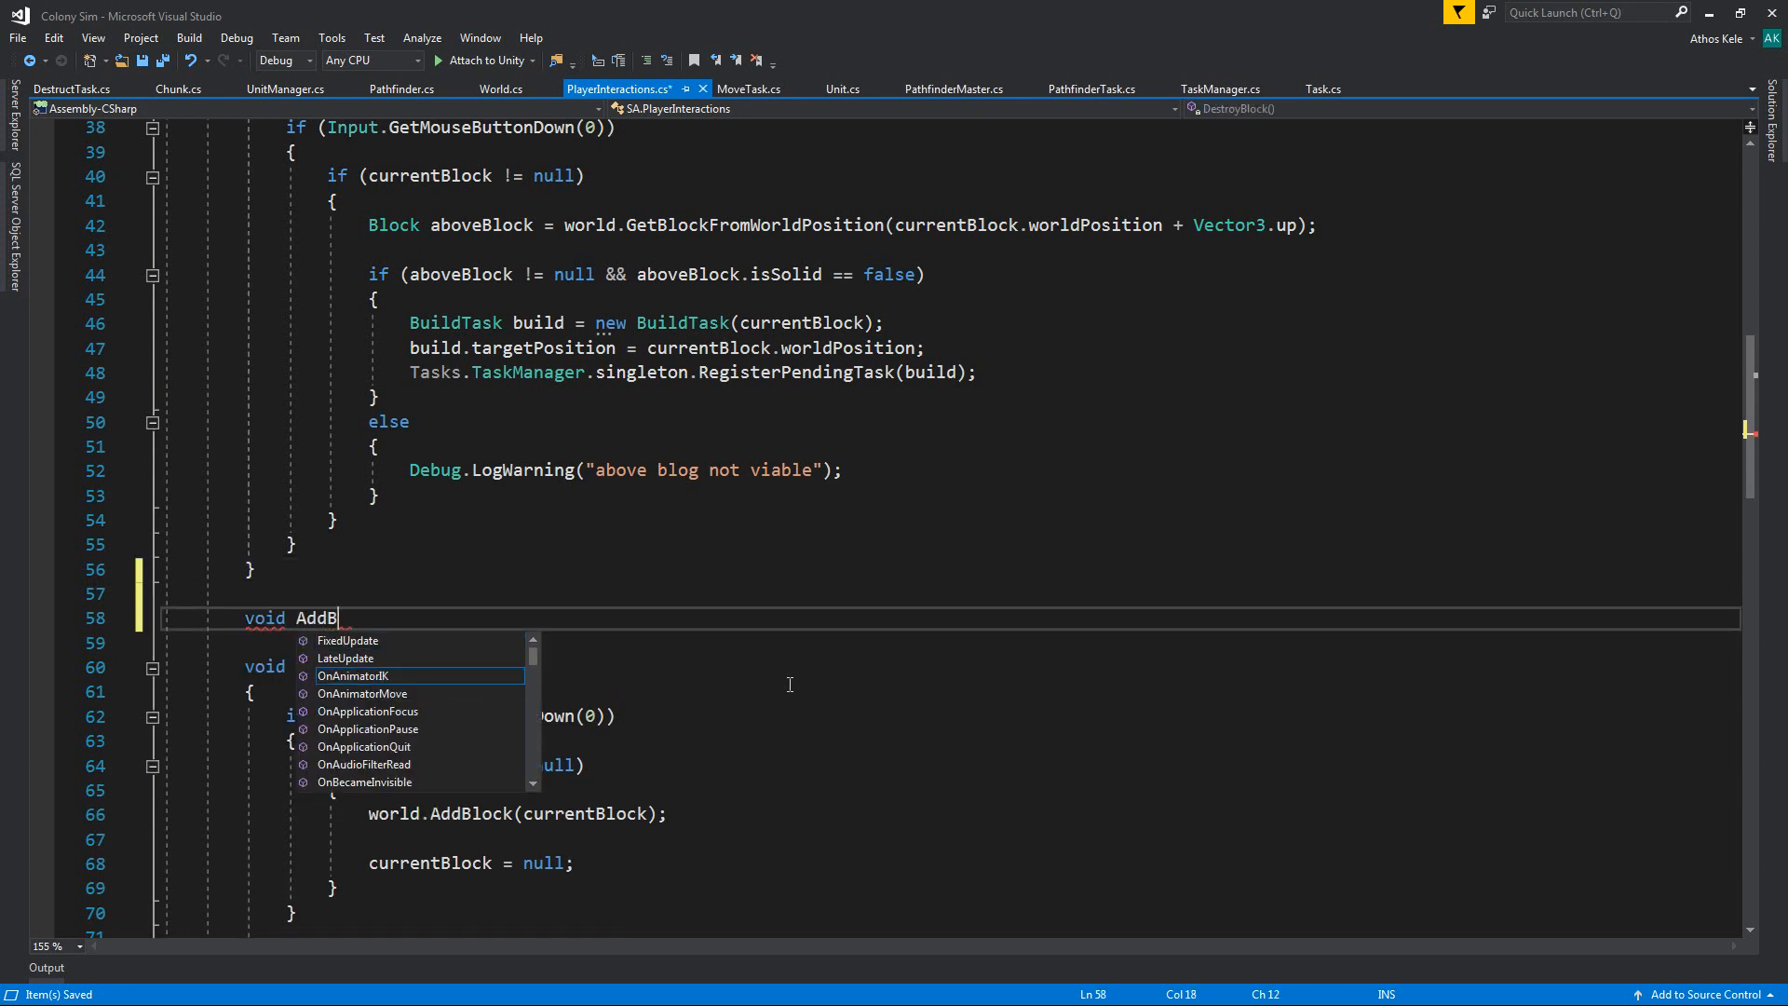
{"action": "type", "text": "lock"}
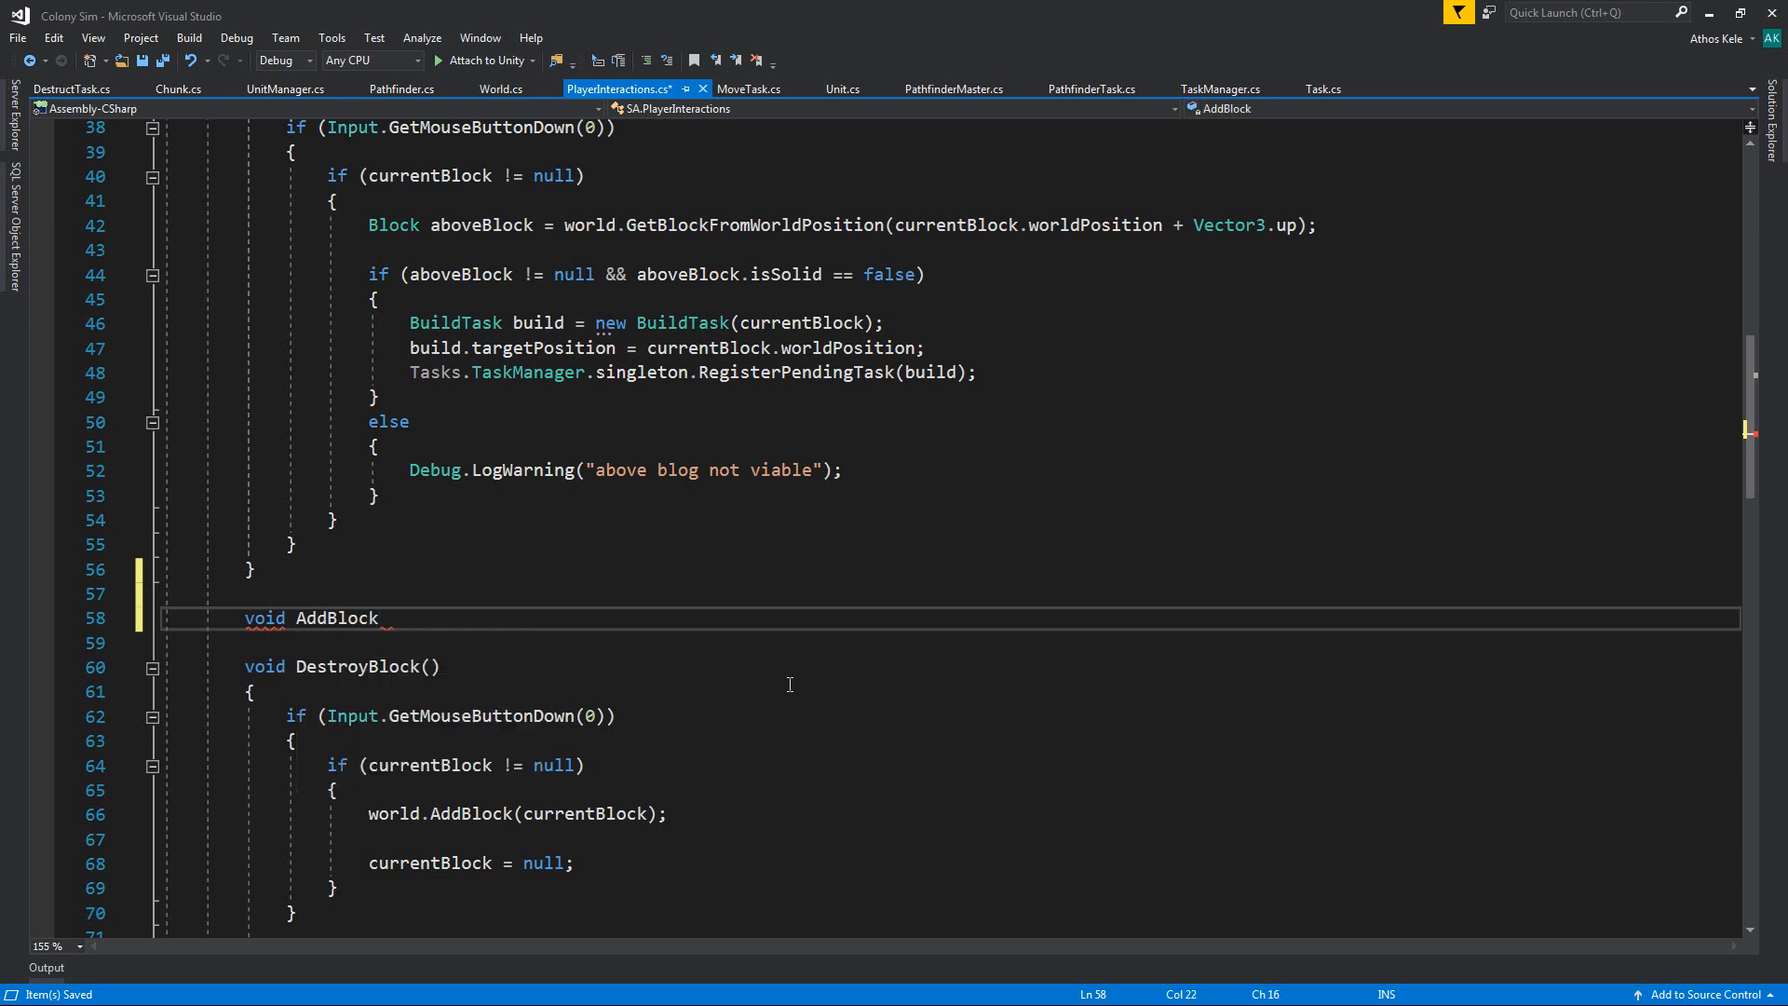
{"action": "type", "text": "Task"}
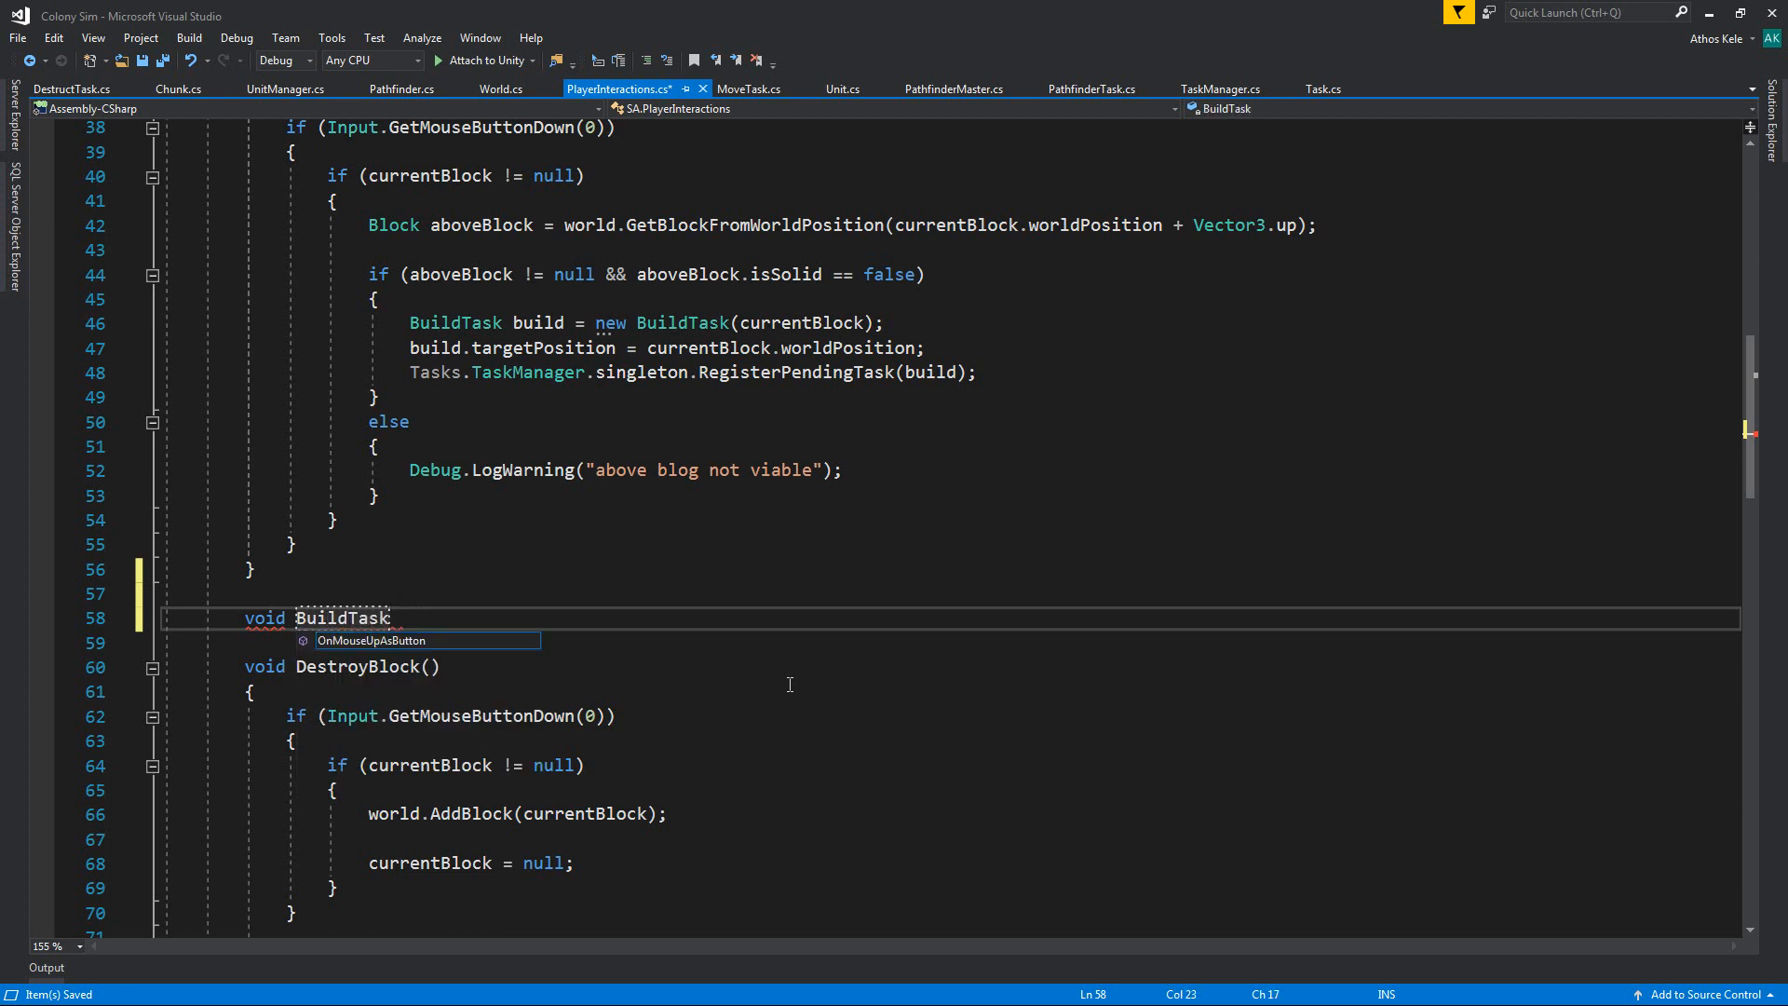
{"action": "type", "text": "Method("}
{"action": "type", "text": "void"}
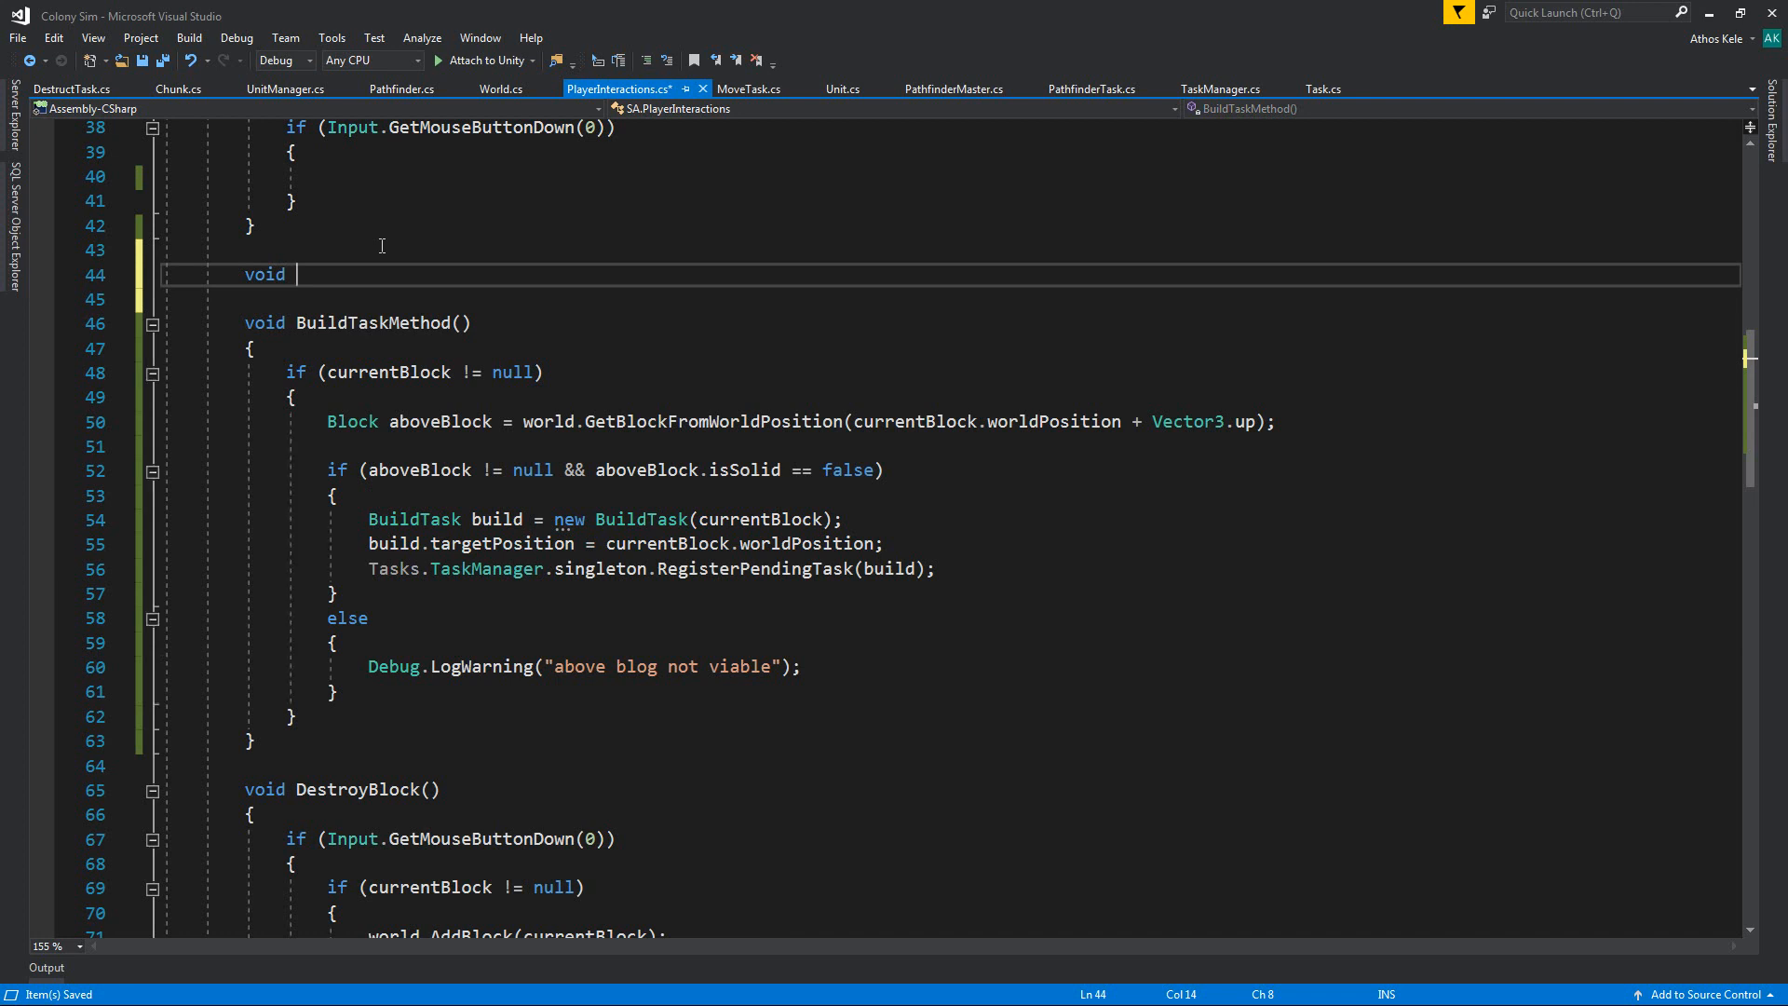
{"action": "type", "text": "Remove"}
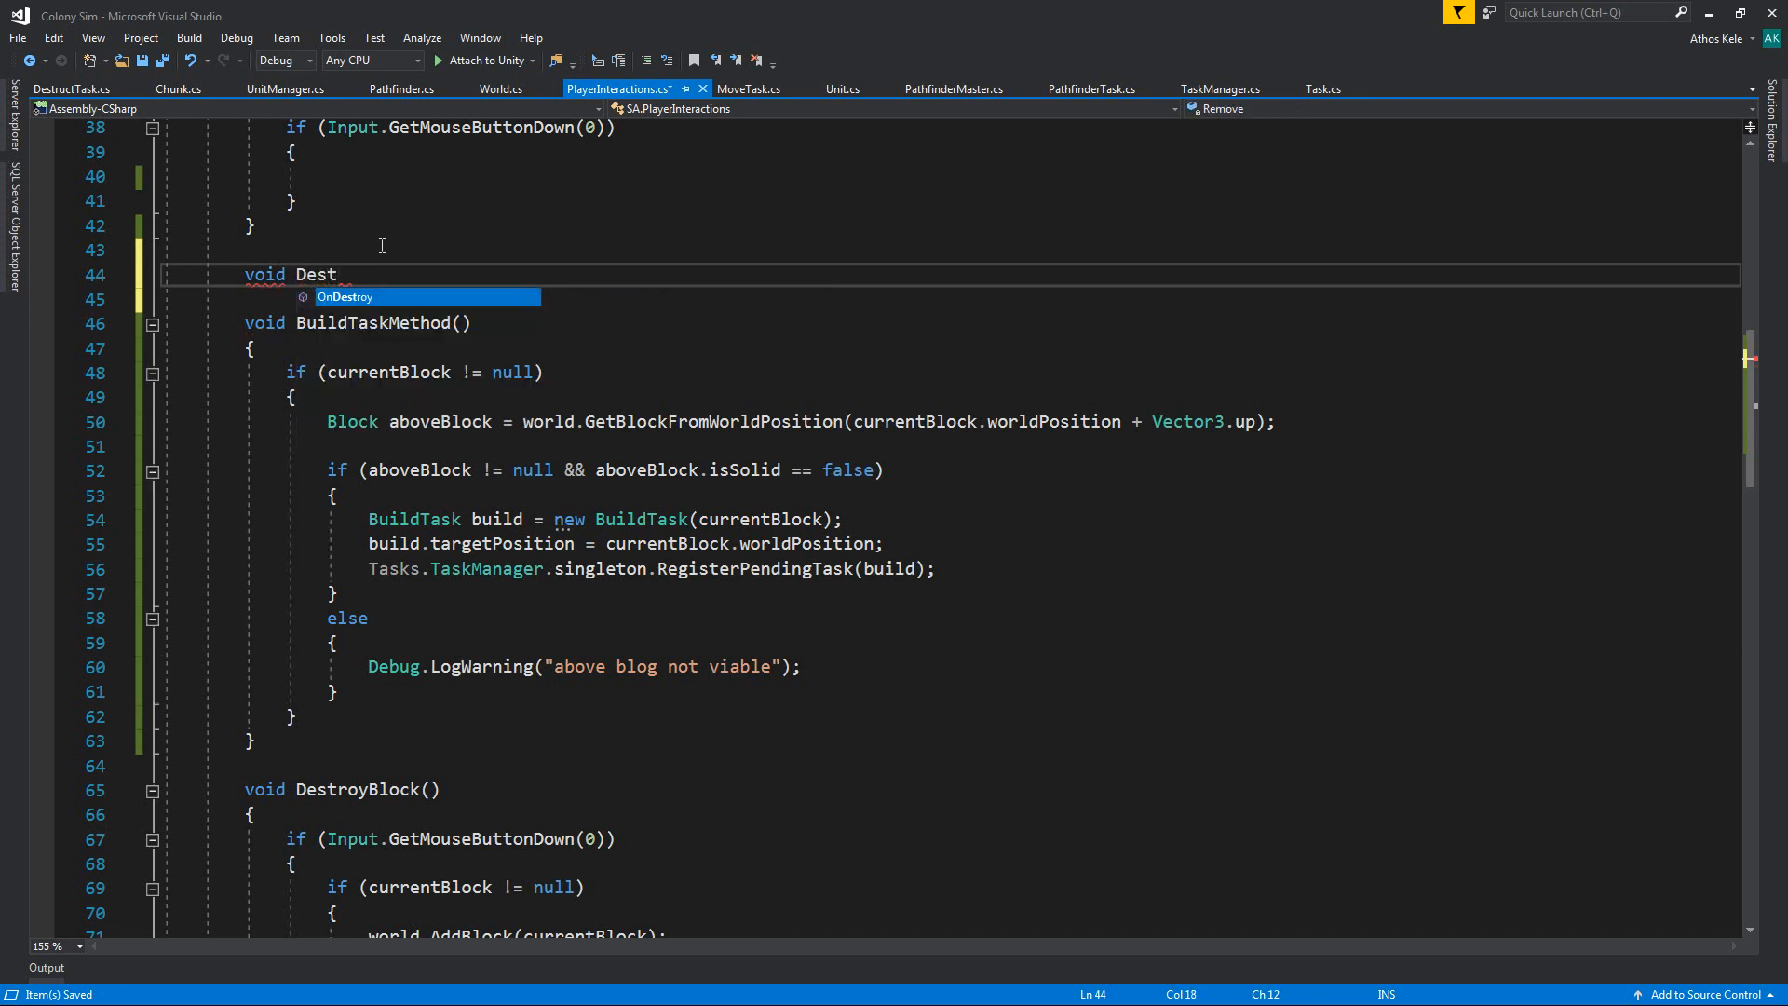
{"action": "type", "text": "ructTaskMethod("}
{"action": "left_click", "coordinate": [950, 175]}
{"action": "type", "text": "if (currentBlock != null"}
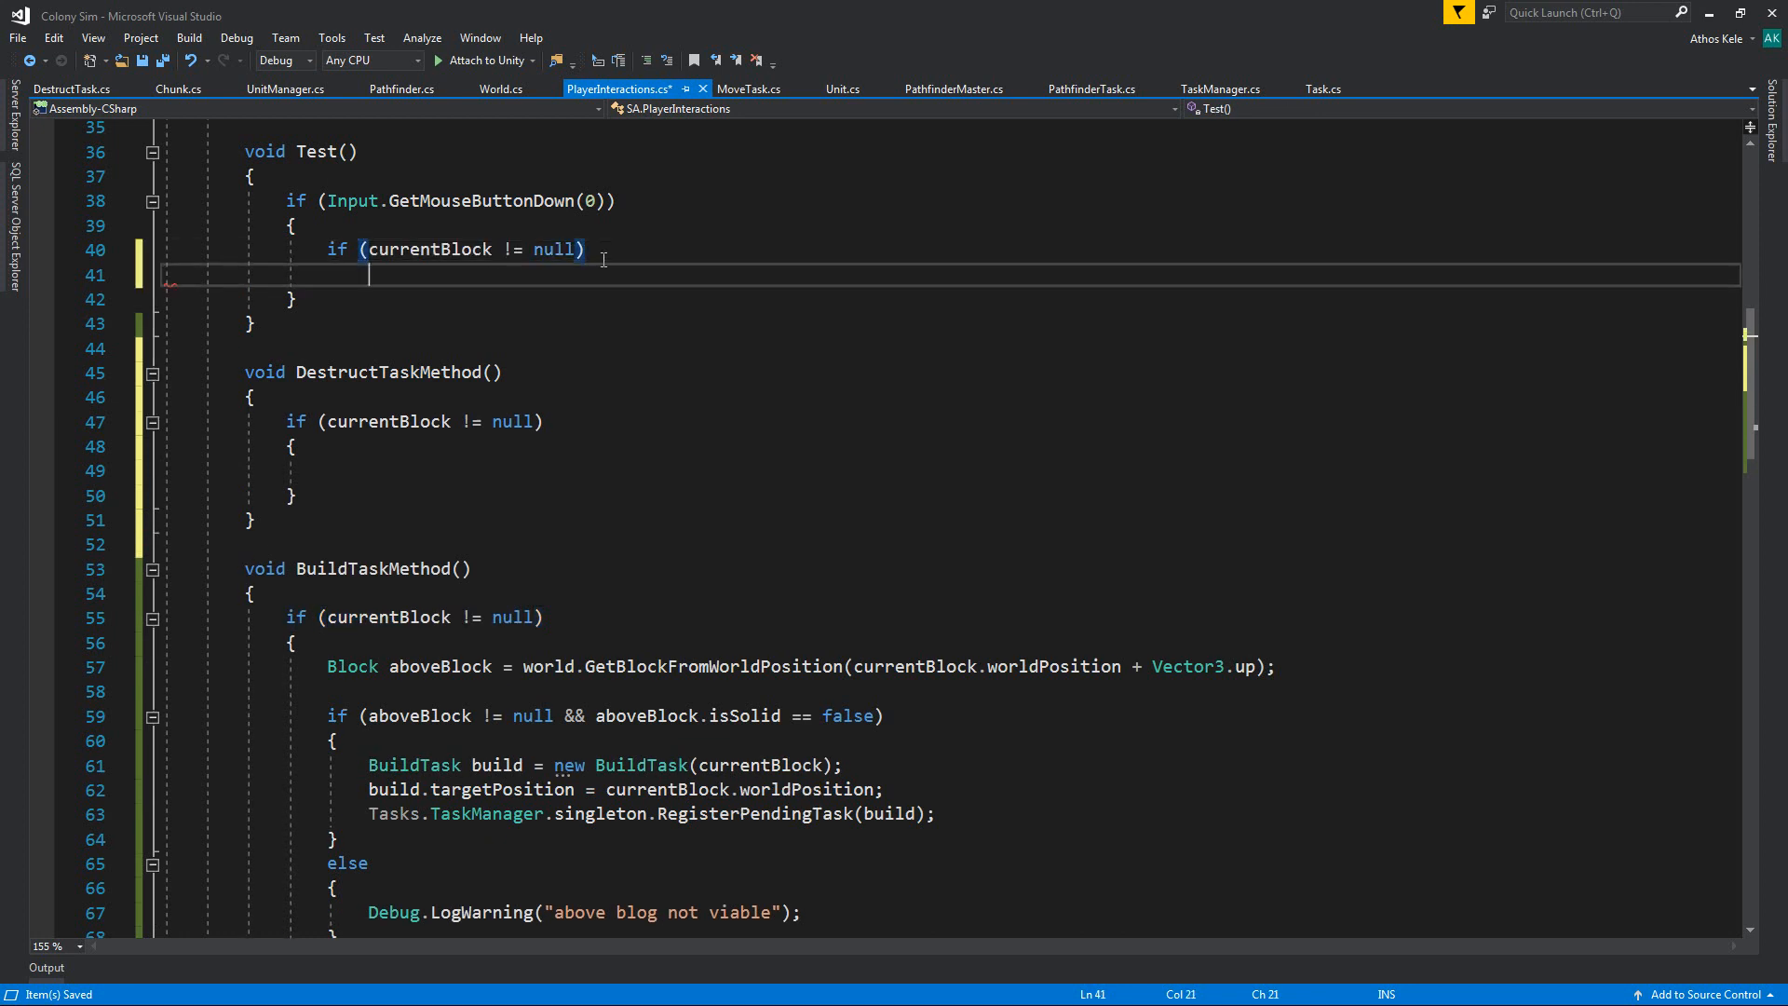
Step: In DestructTaskMethod, warn via Debug.Log when trying to destroy a non-solid block
{"action": "type", "text": "{ }"}
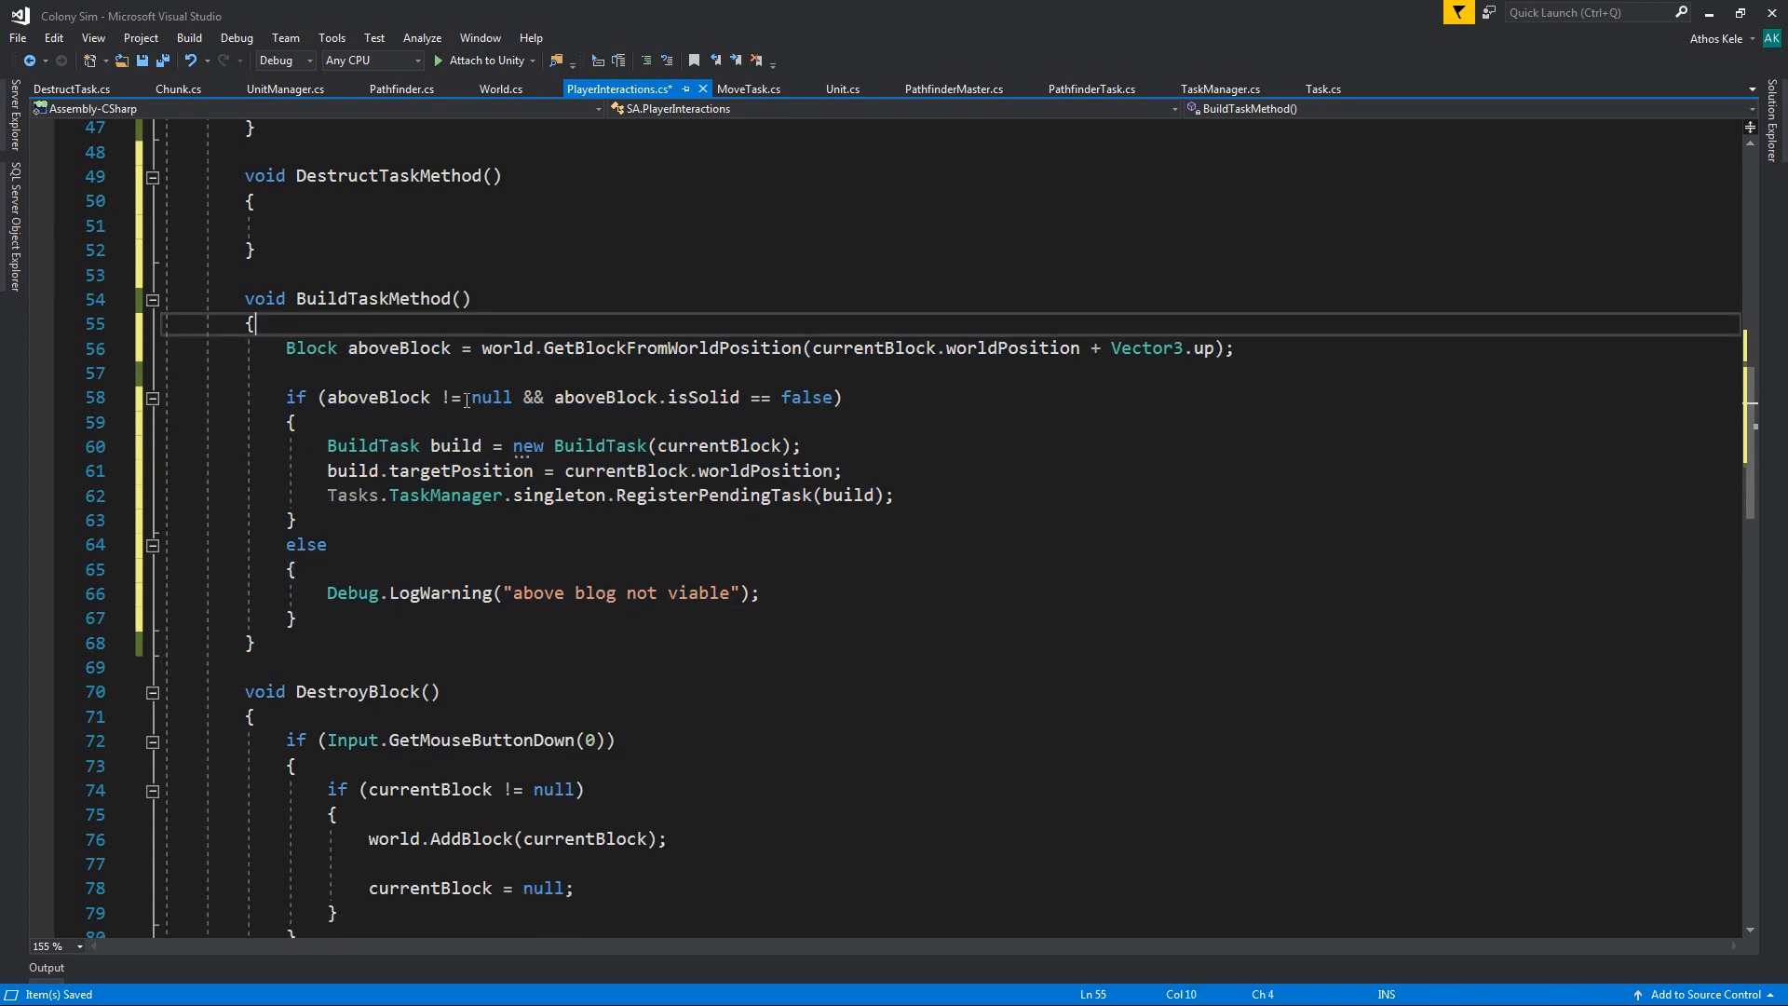
{"action": "scroll", "scroll_direction": "up", "scroll_amount": 3}
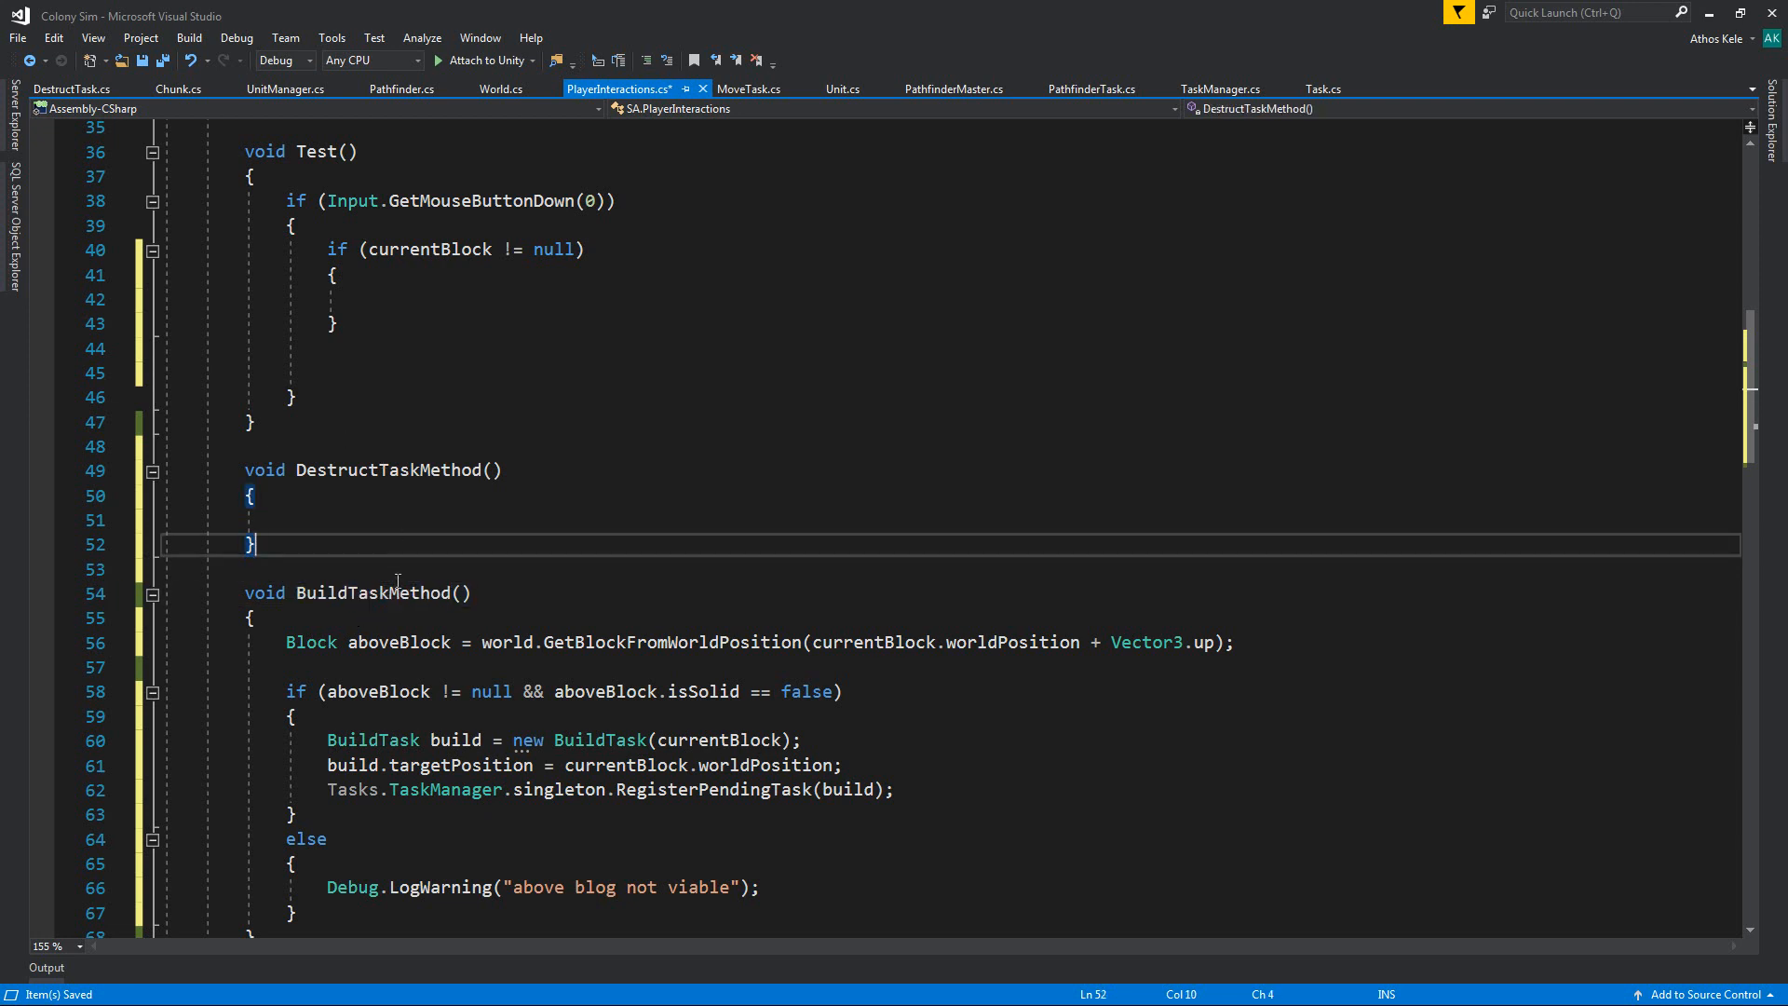
{"action": "double_click", "coordinate": [670, 642]}
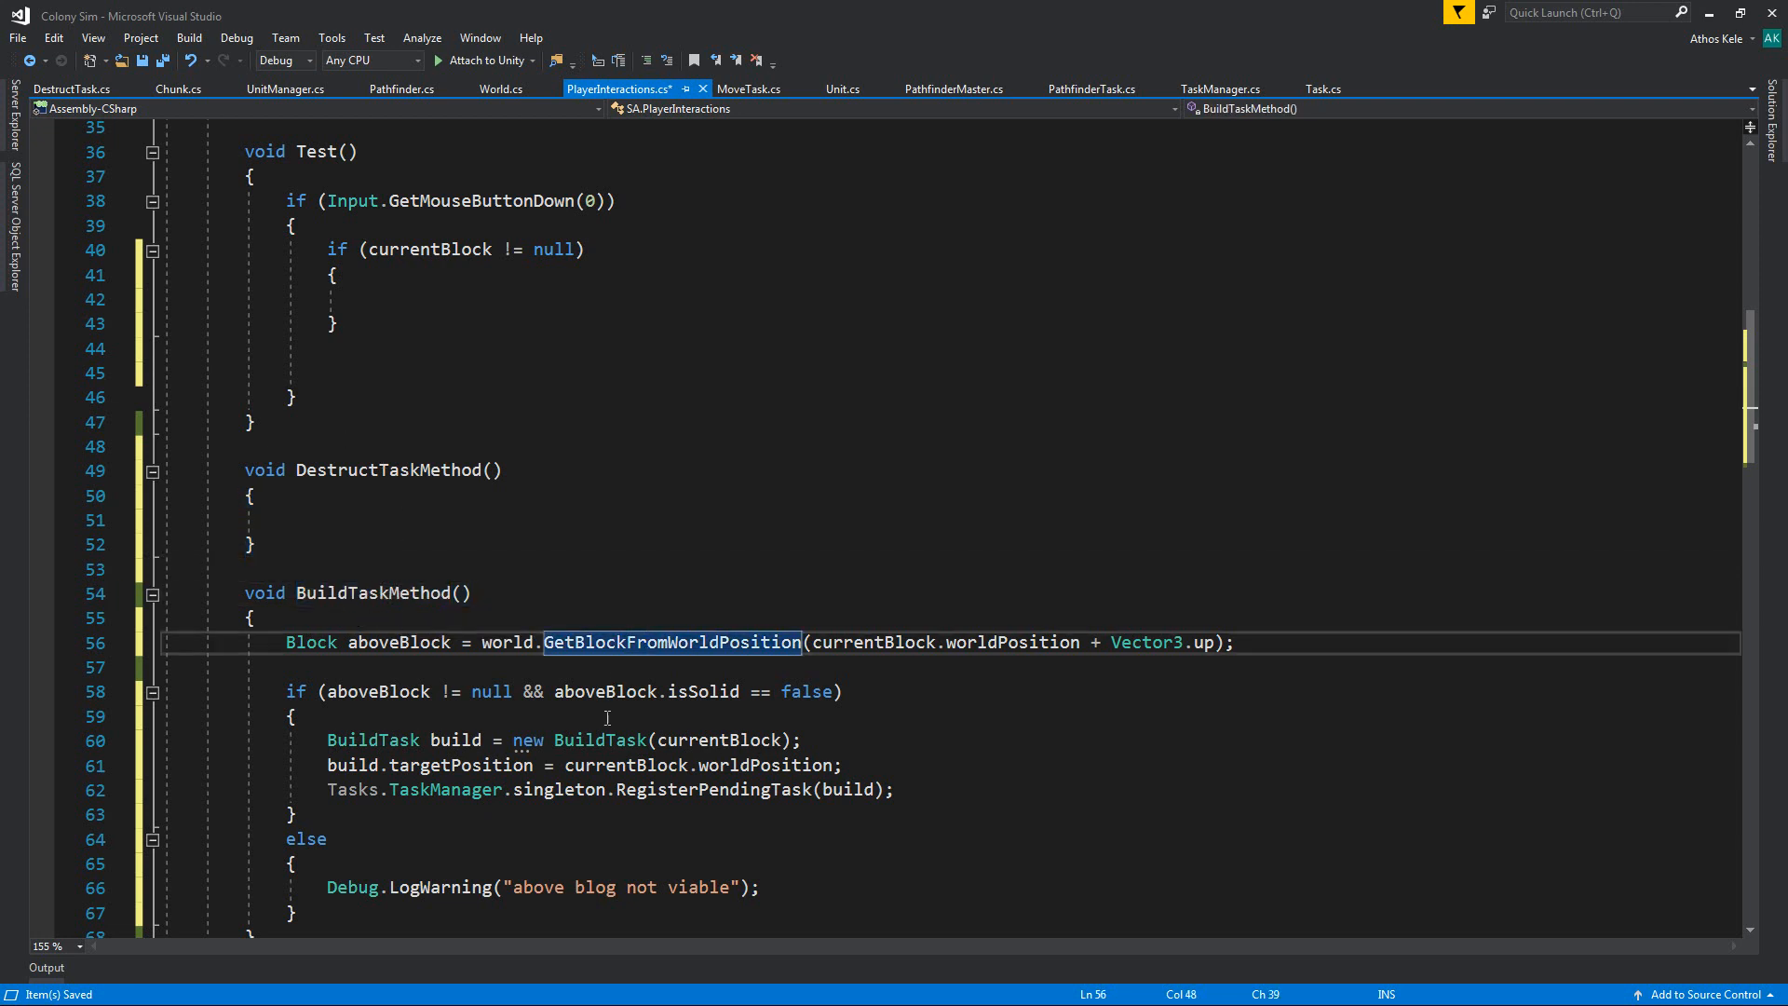
{"action": "scroll", "scroll_direction": "down", "scroll_amount": 3}
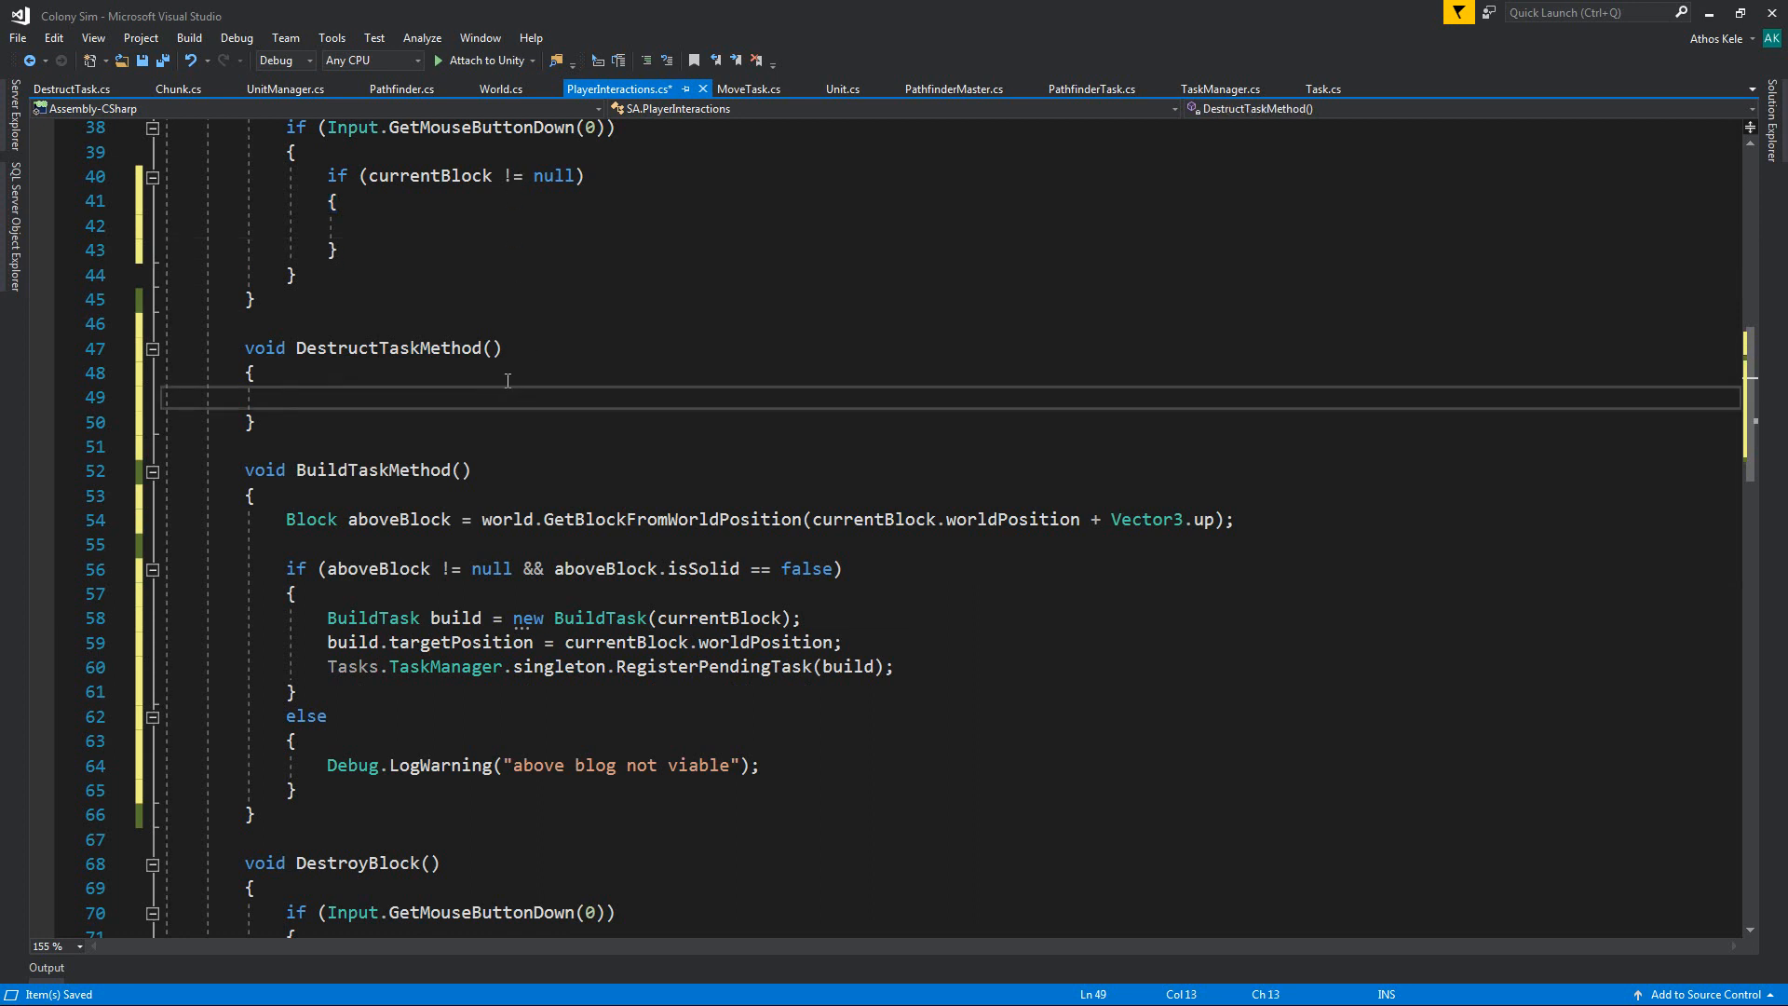
{"action": "mouse_move", "coordinate": [513, 385]}
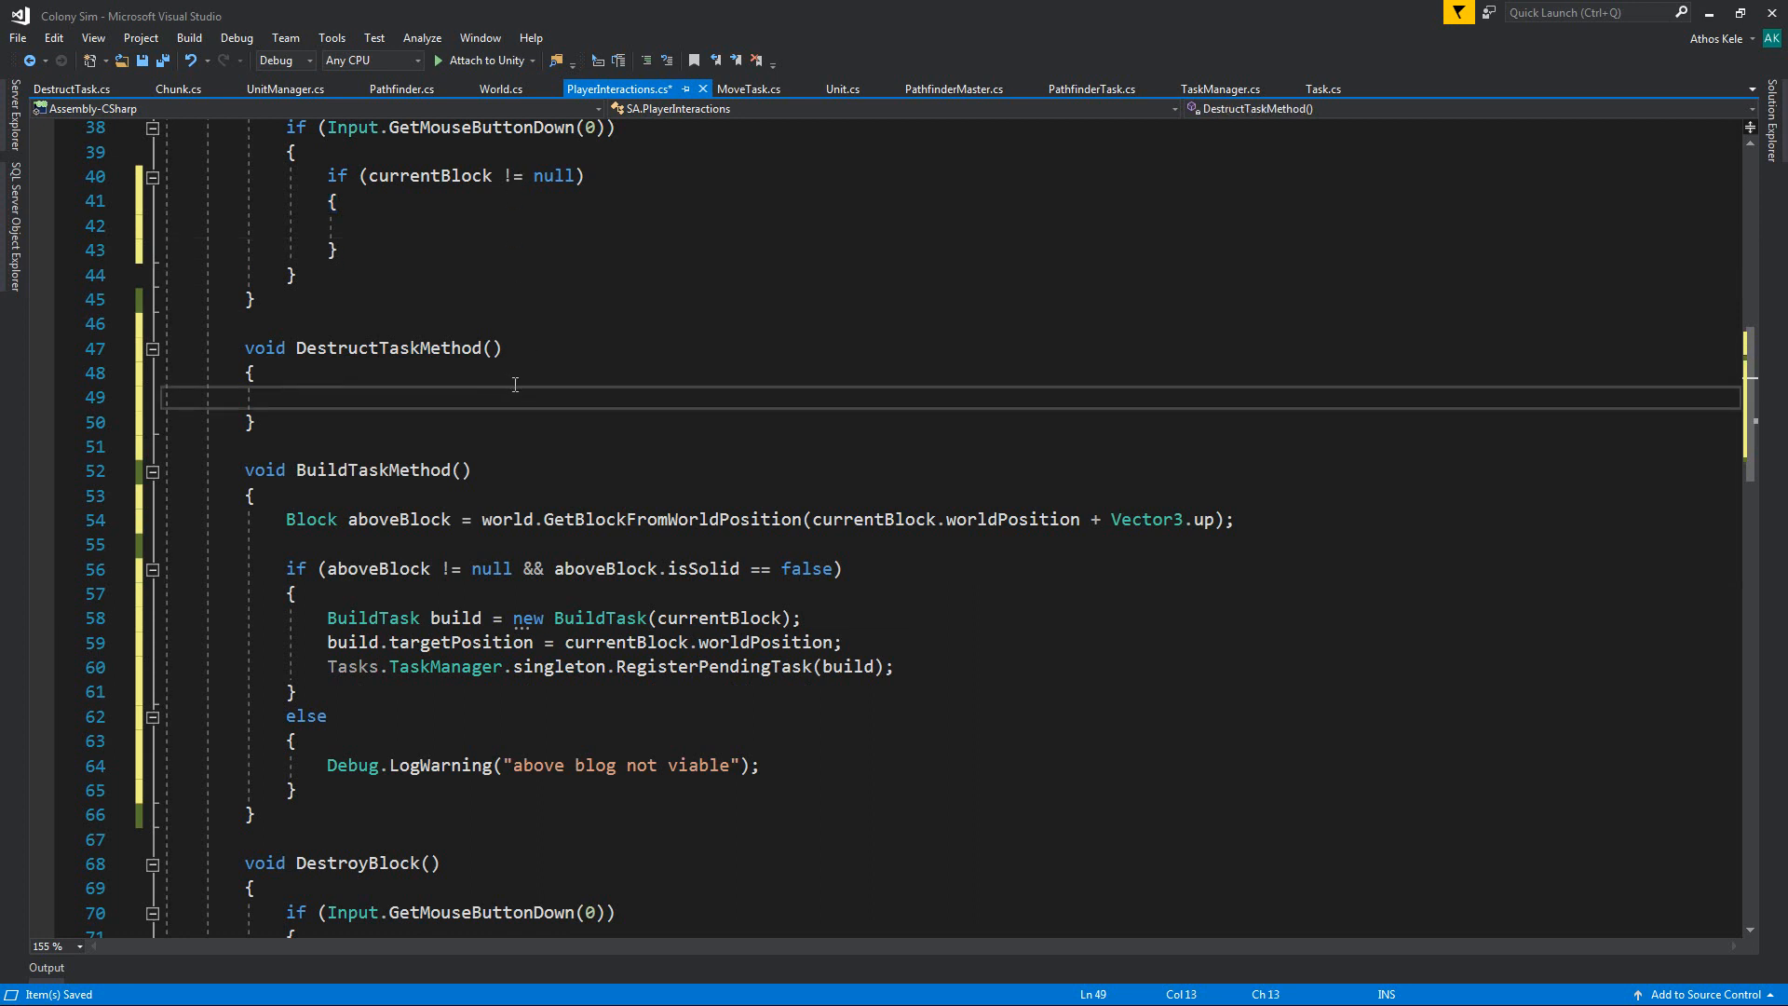
{"action": "type", "text": "if("}
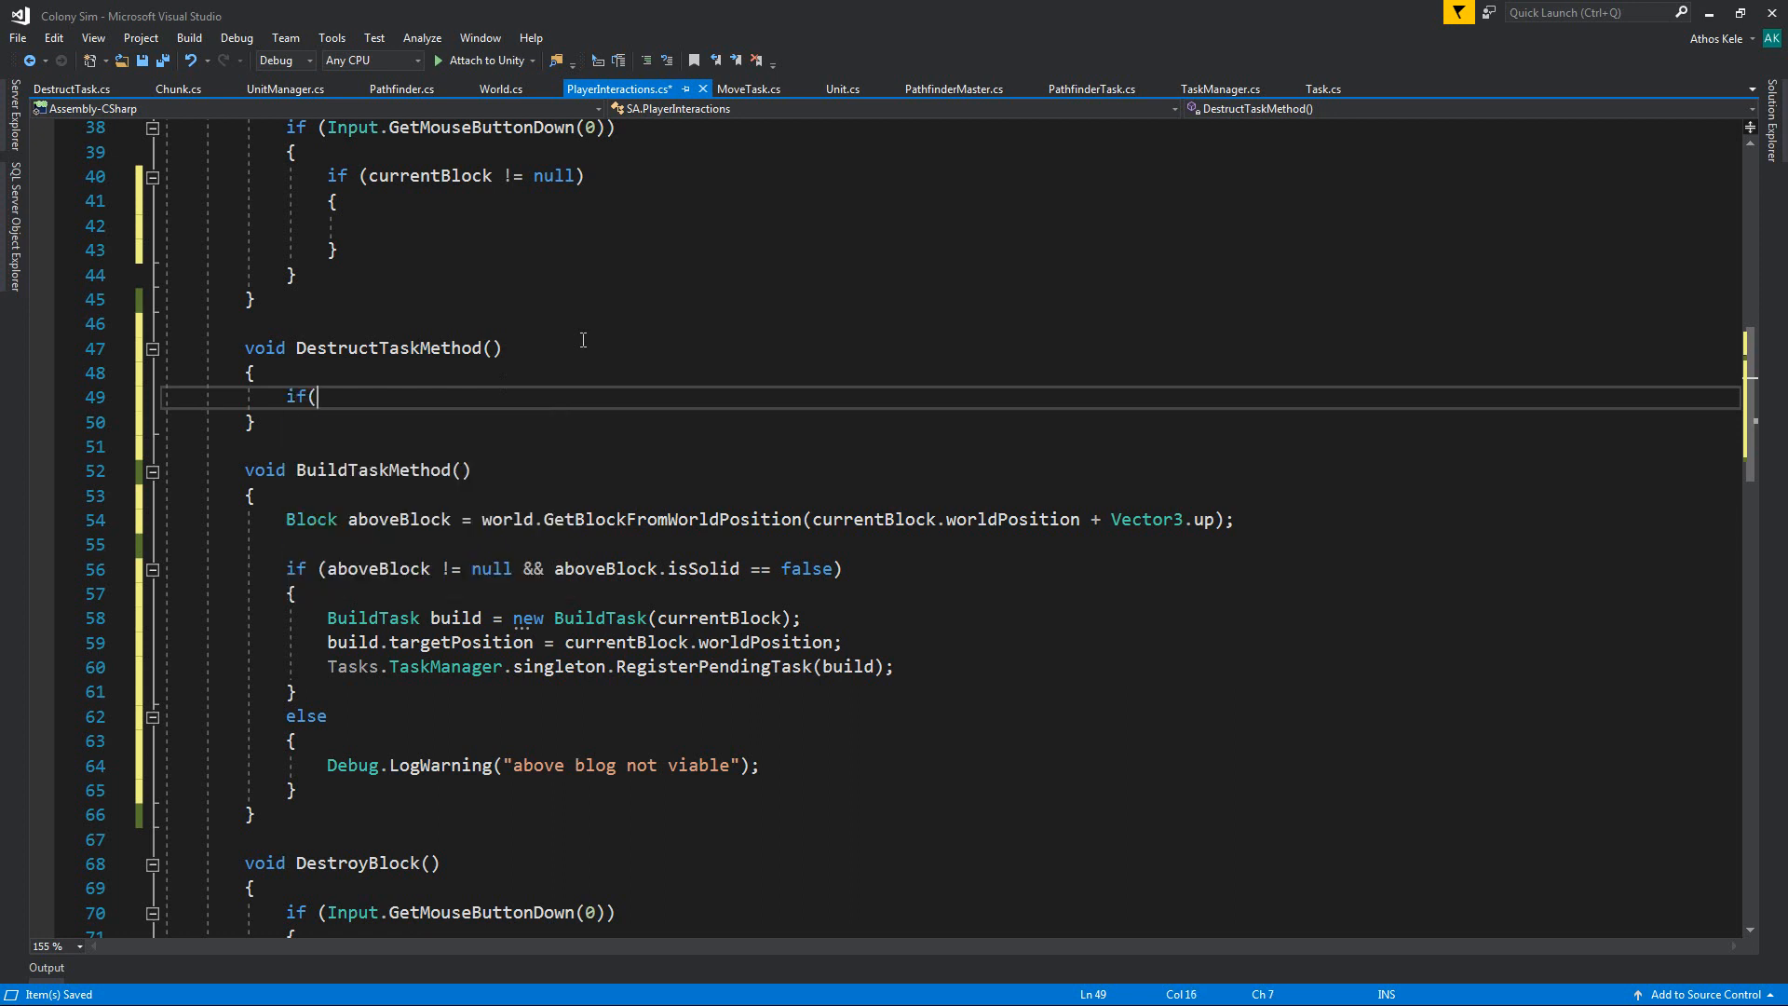
{"action": "type", "text": "currentBlock.isSolid"}
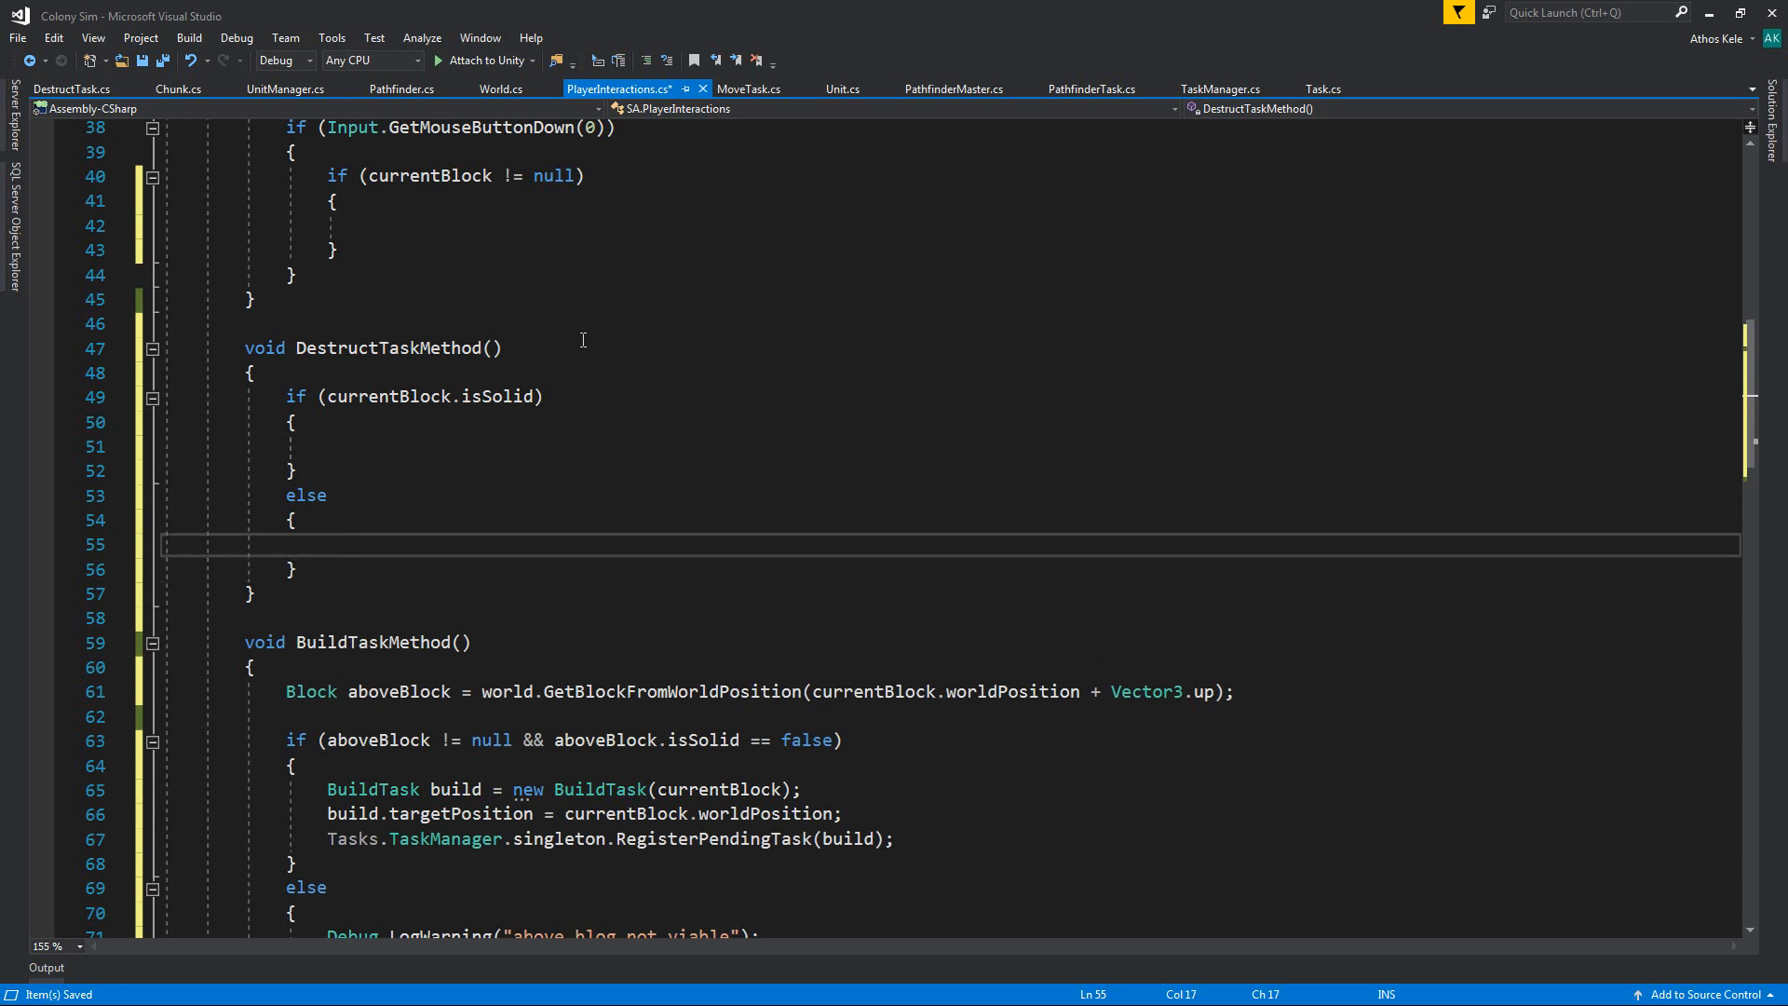
{"action": "type", "text": "Debug.lo"}
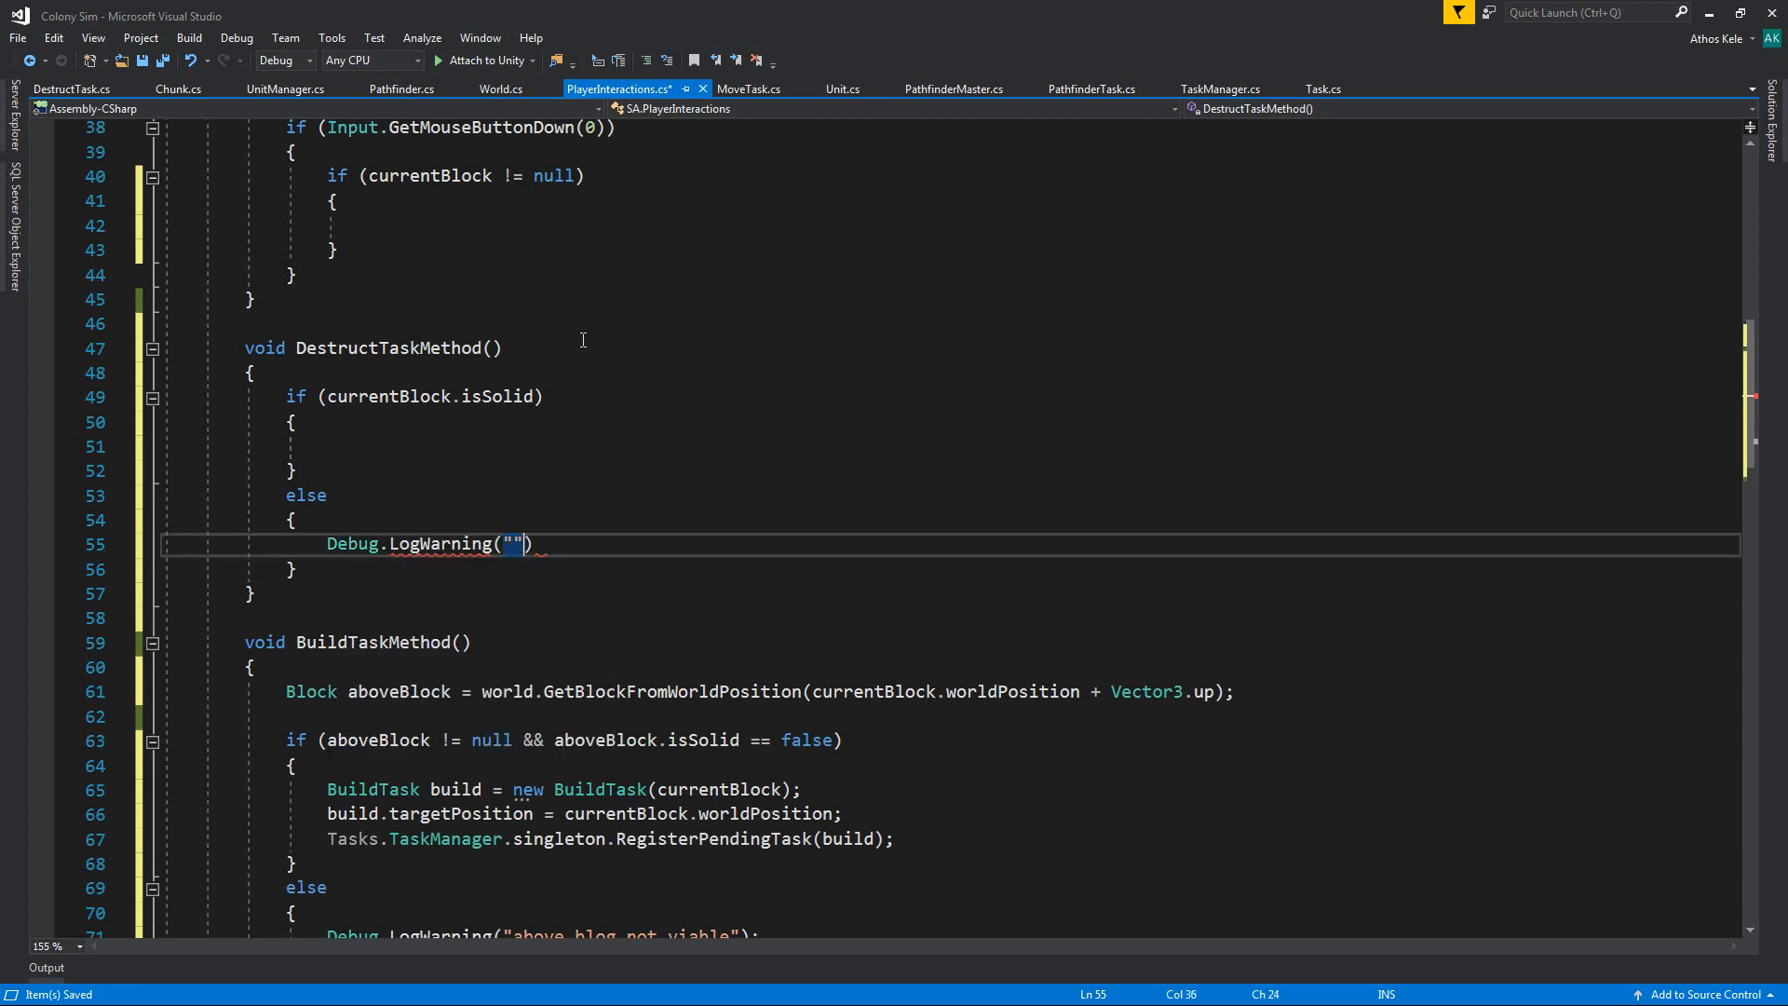
{"action": "type", "text": "you are tryi"}
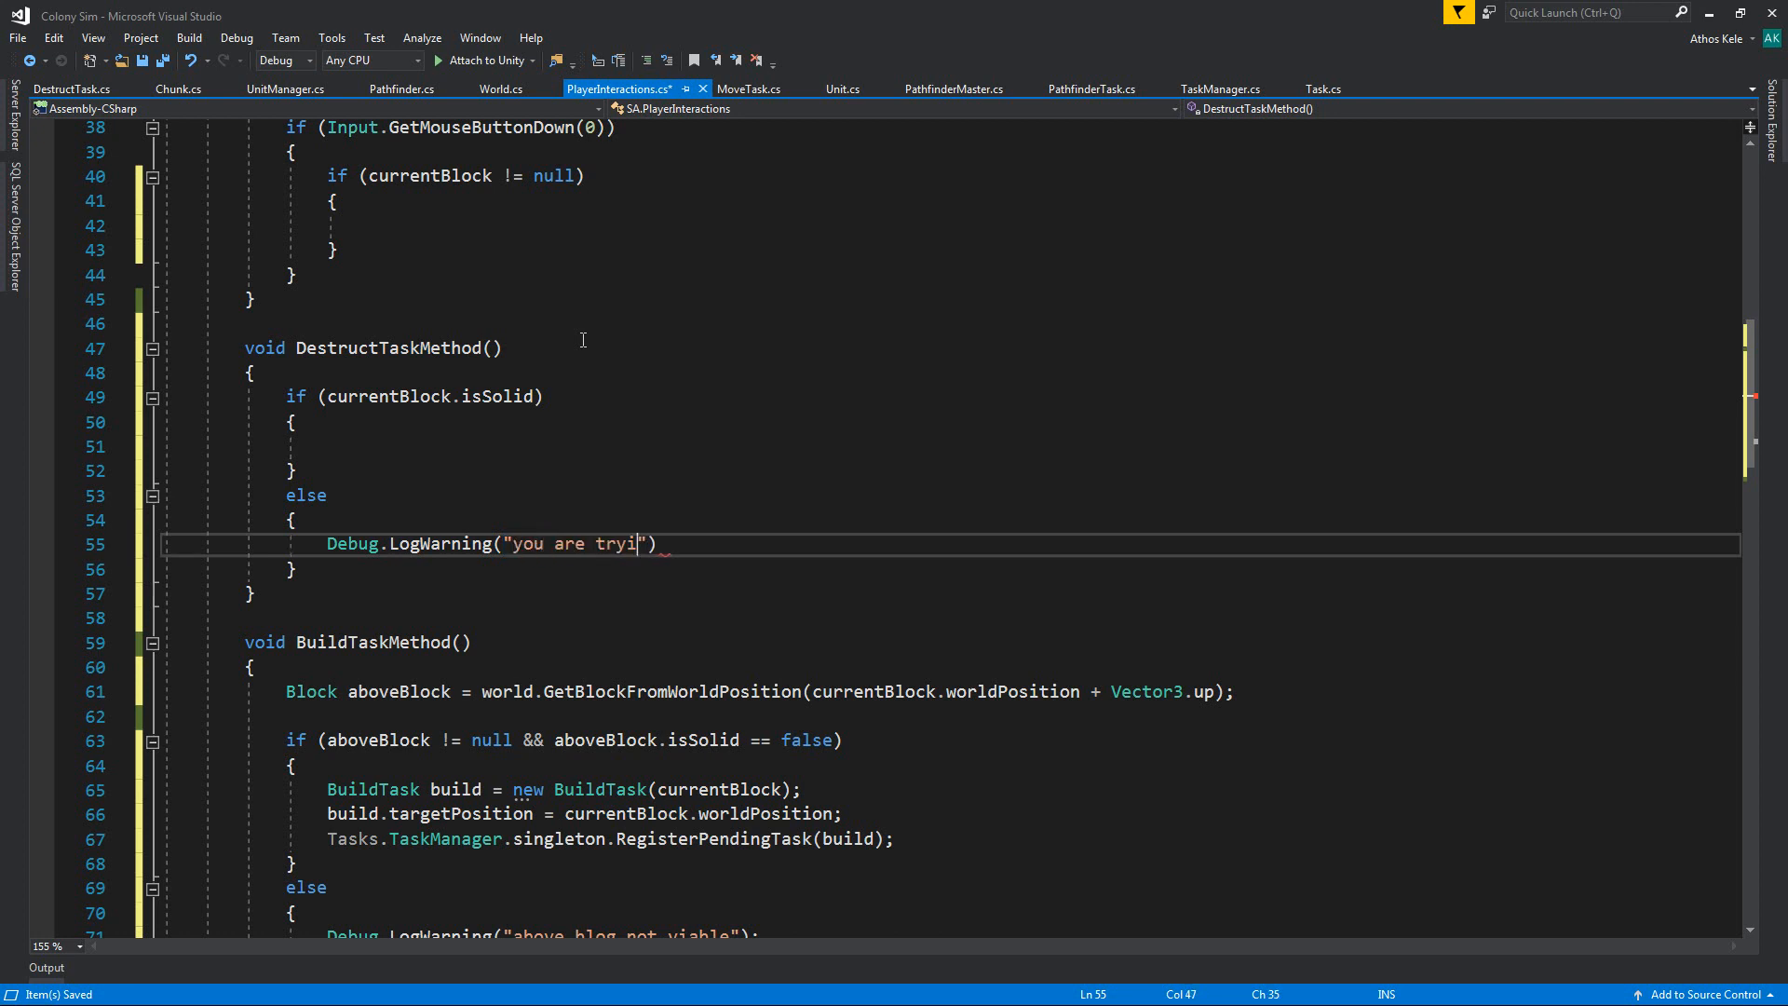
{"action": "type", "text": "ng to destroy a"}
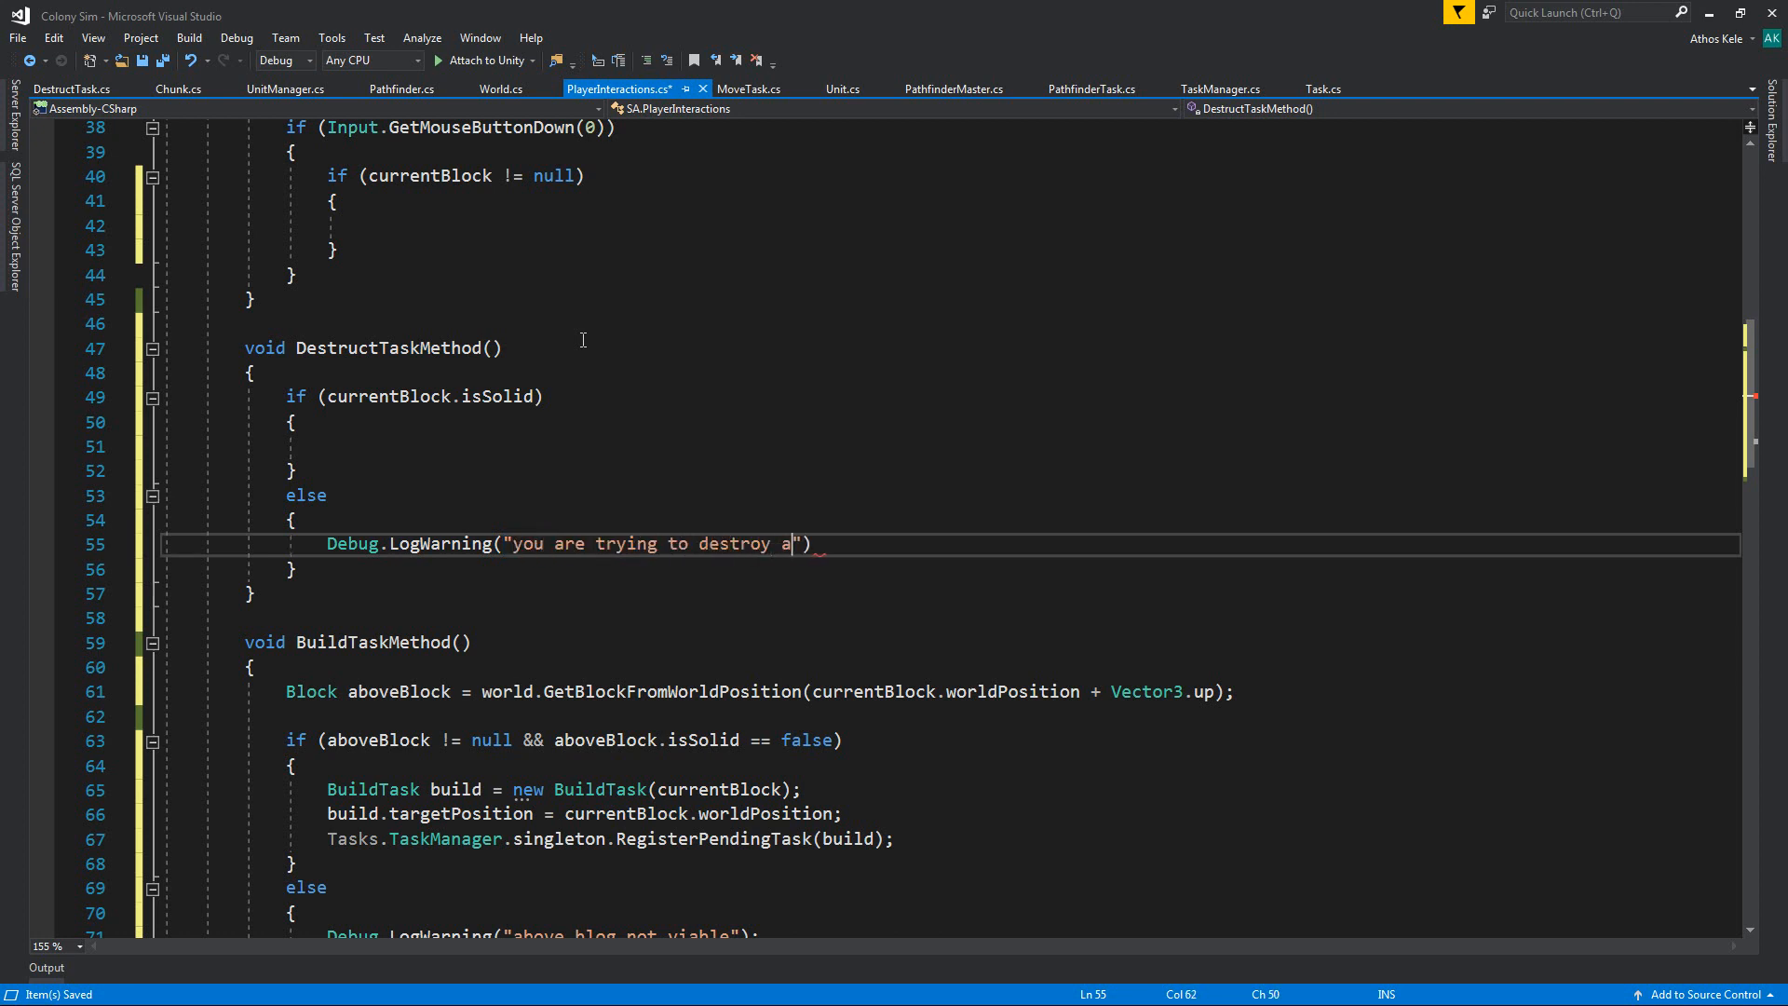
{"action": "type", "text": "non solid block"}
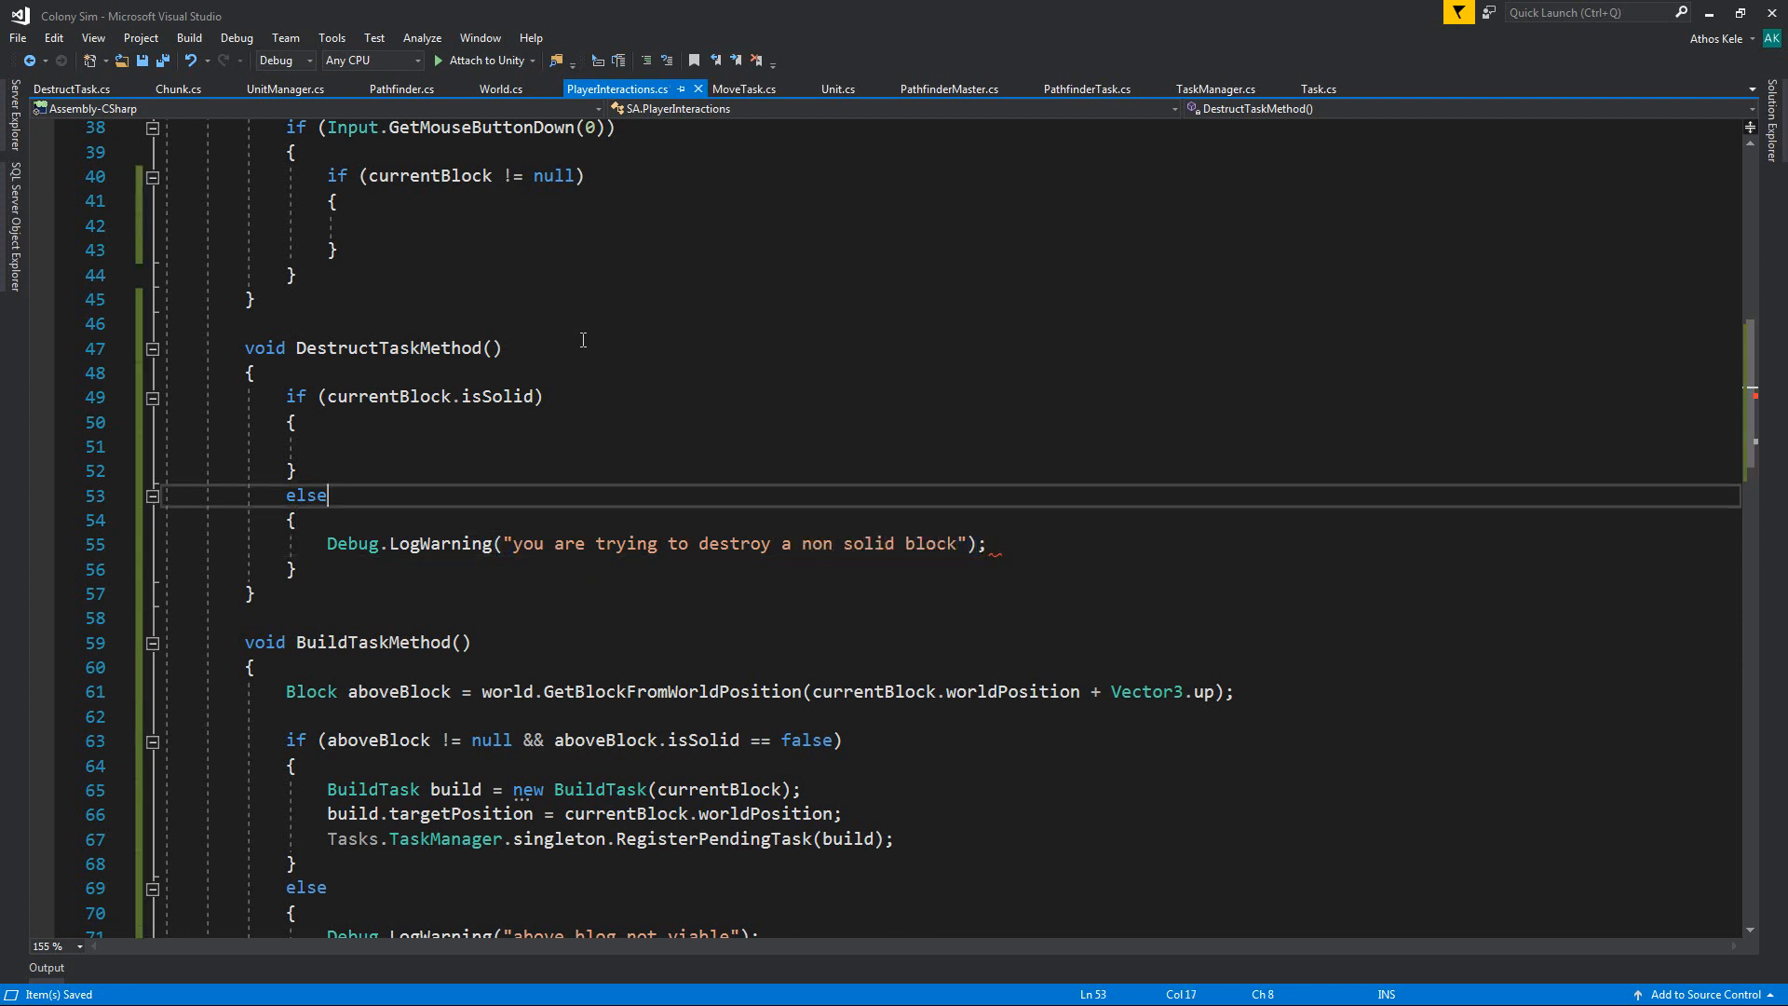
Step: Create a new DestructTask for currentBlock and set its targetPosition from the block
{"action": "type", "text": "Dest"}
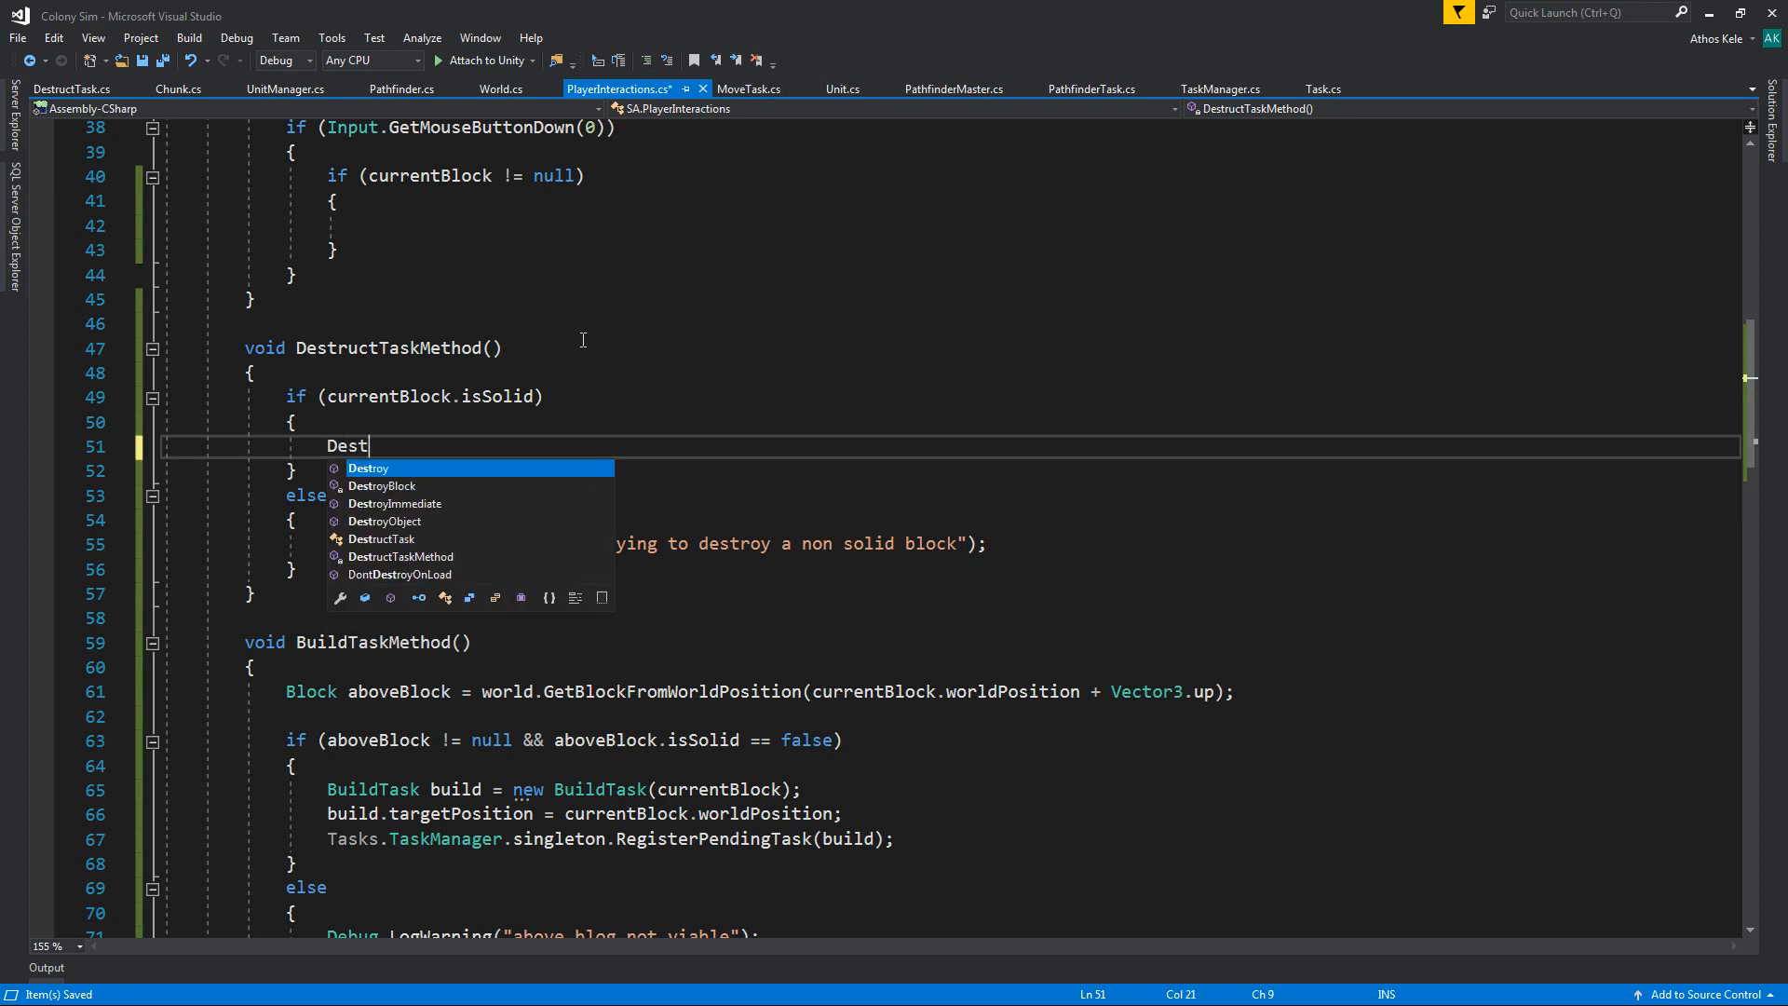
{"action": "type", "text": "ructTask"}
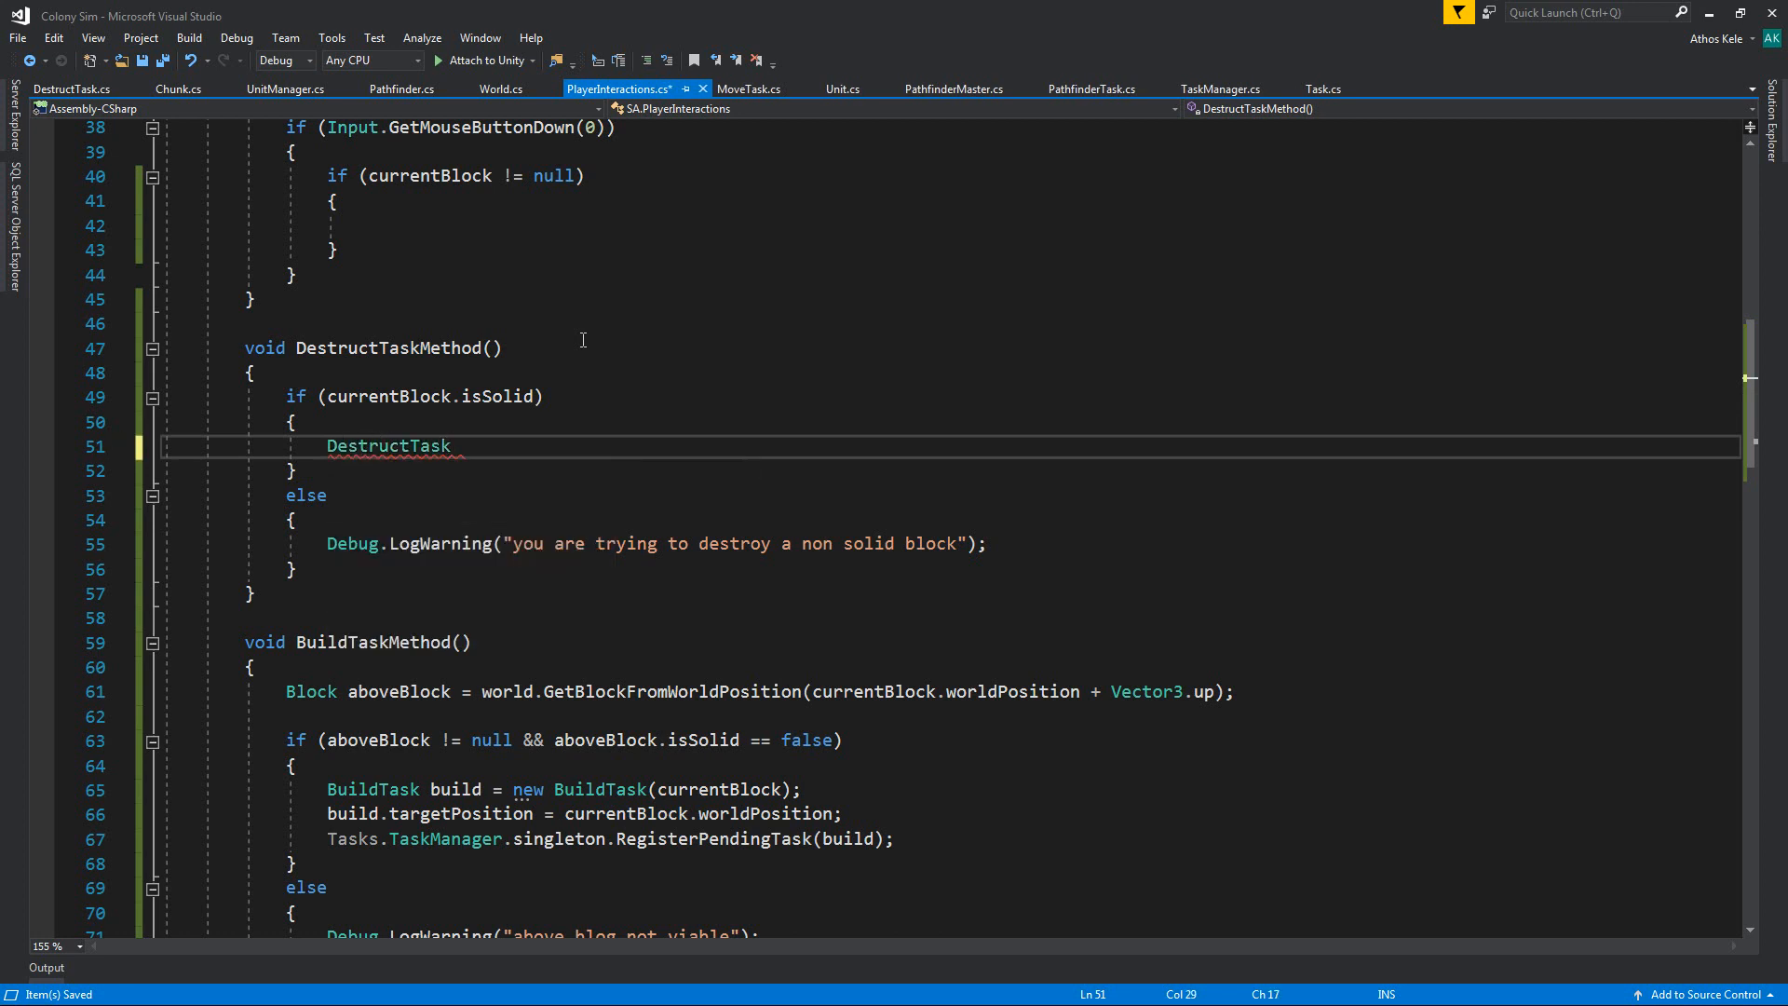
{"action": "type", "text": "destroy ="}
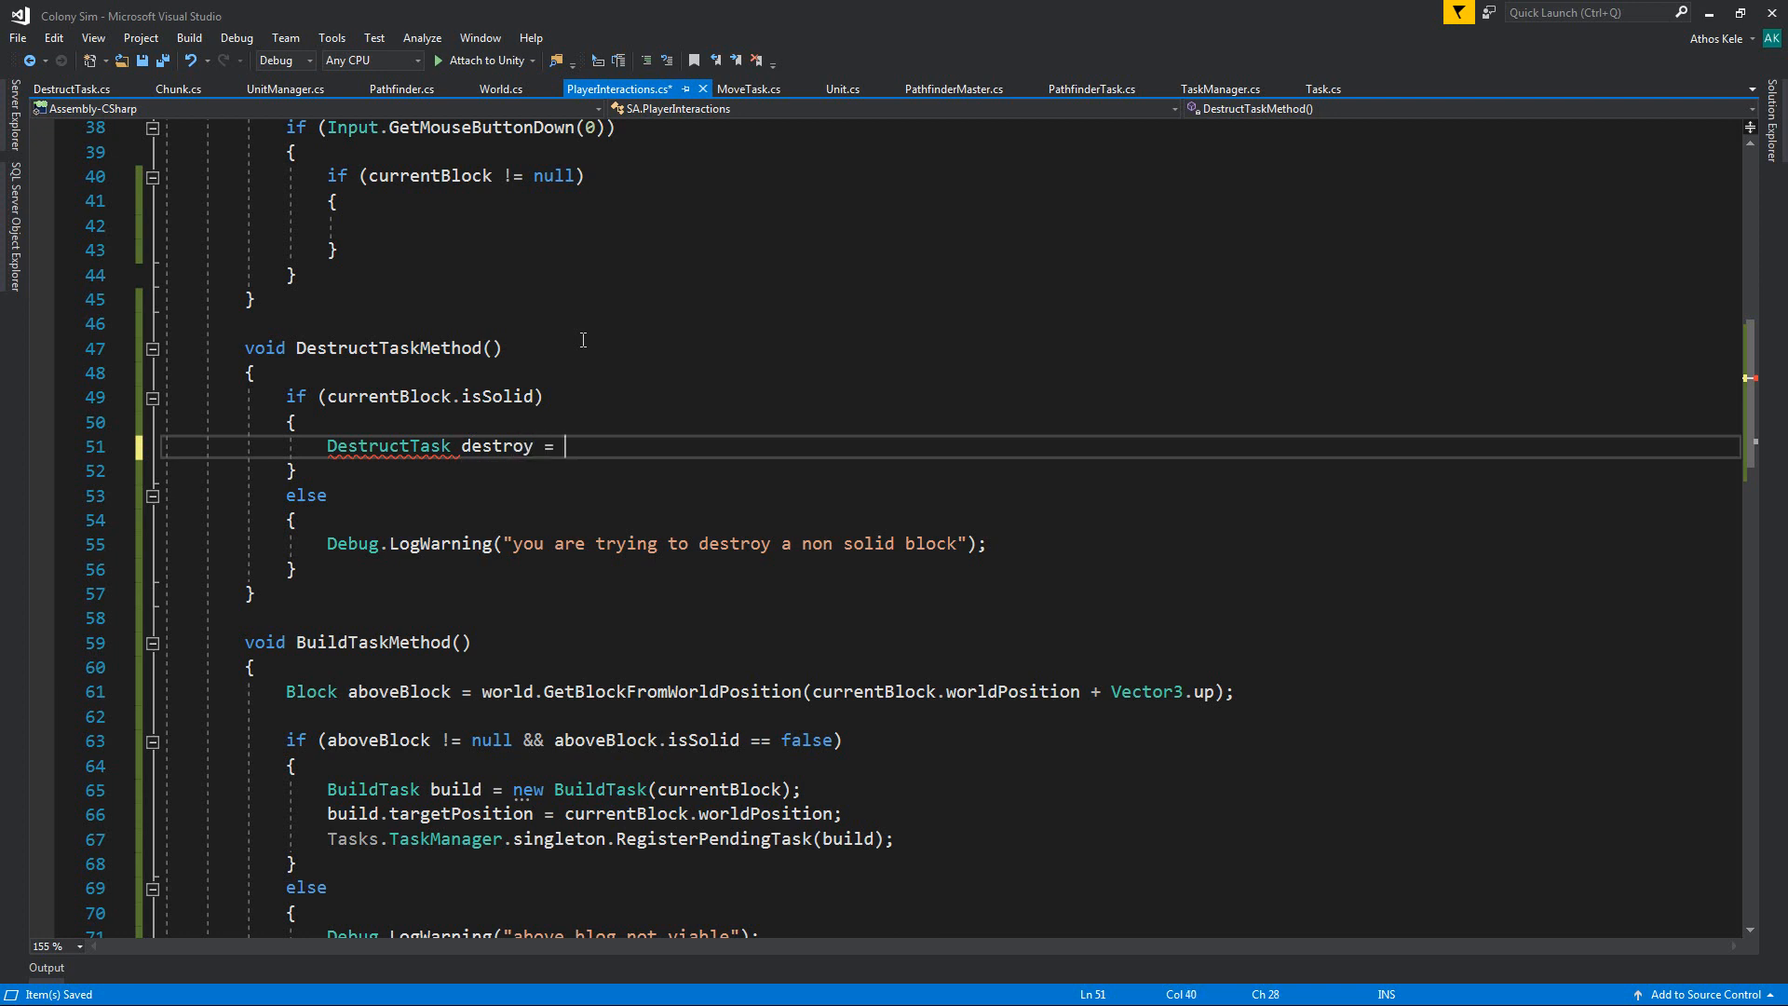
{"action": "type", "text": "new DestructTask("}
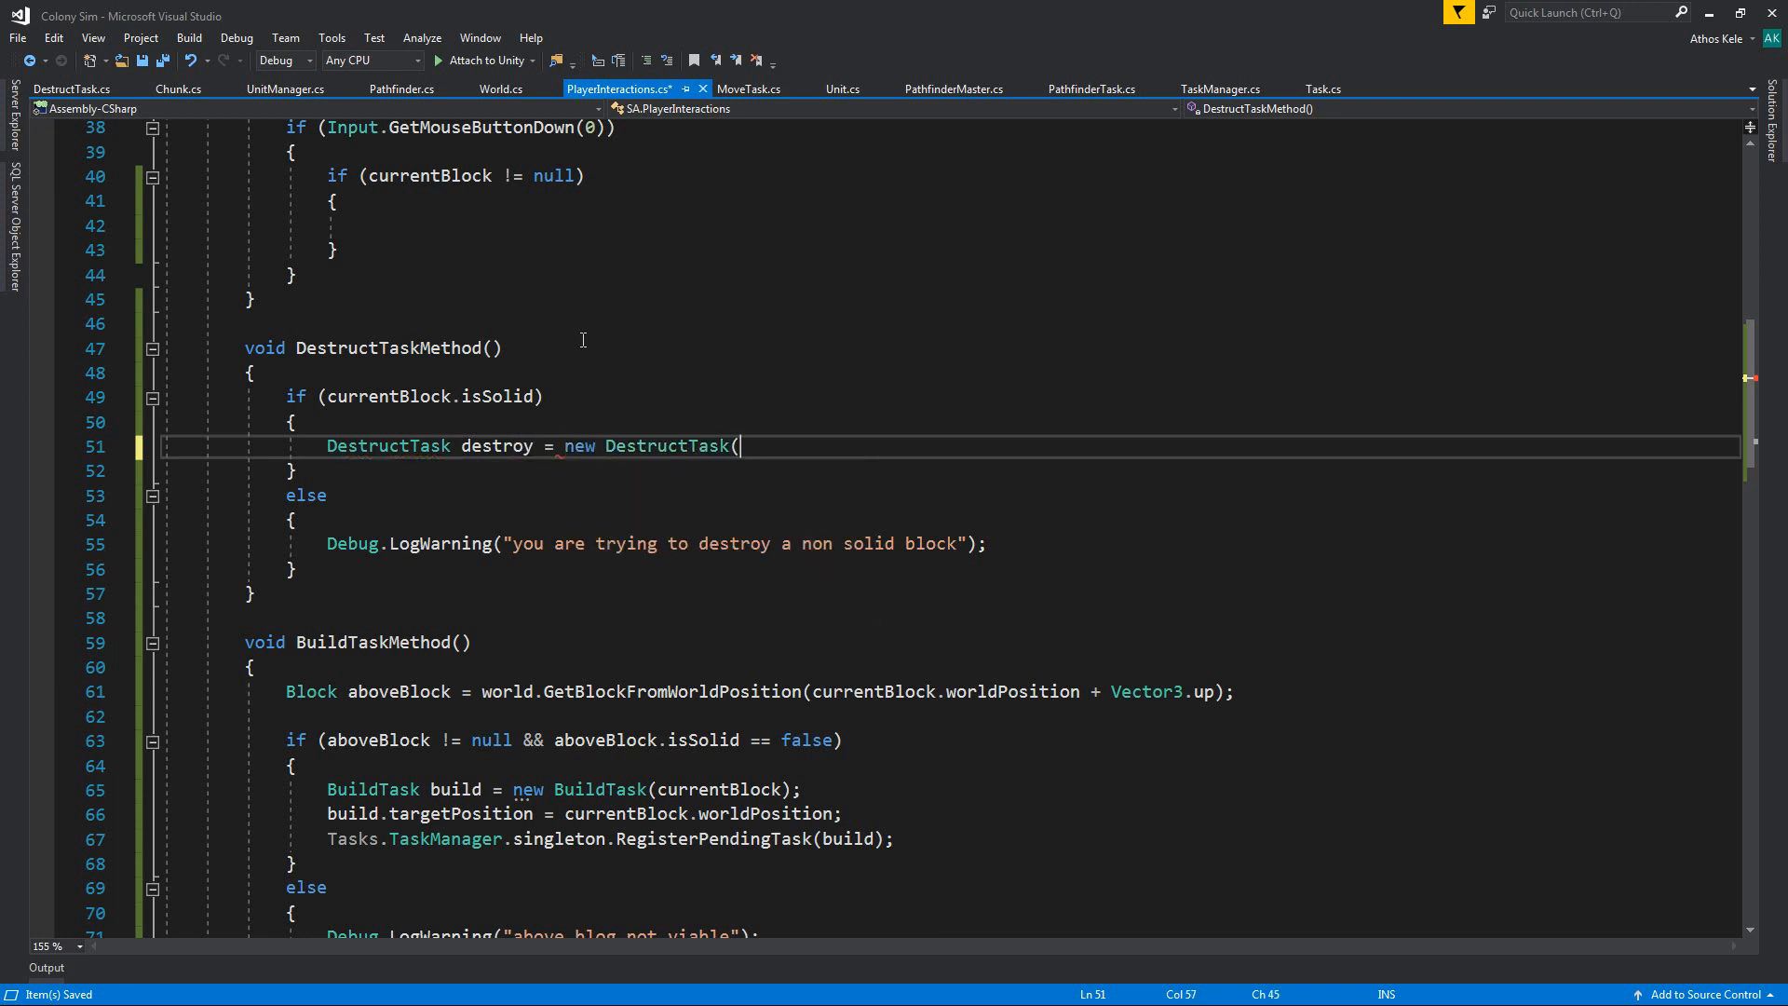
{"action": "type", "text": "currentBlock);"}
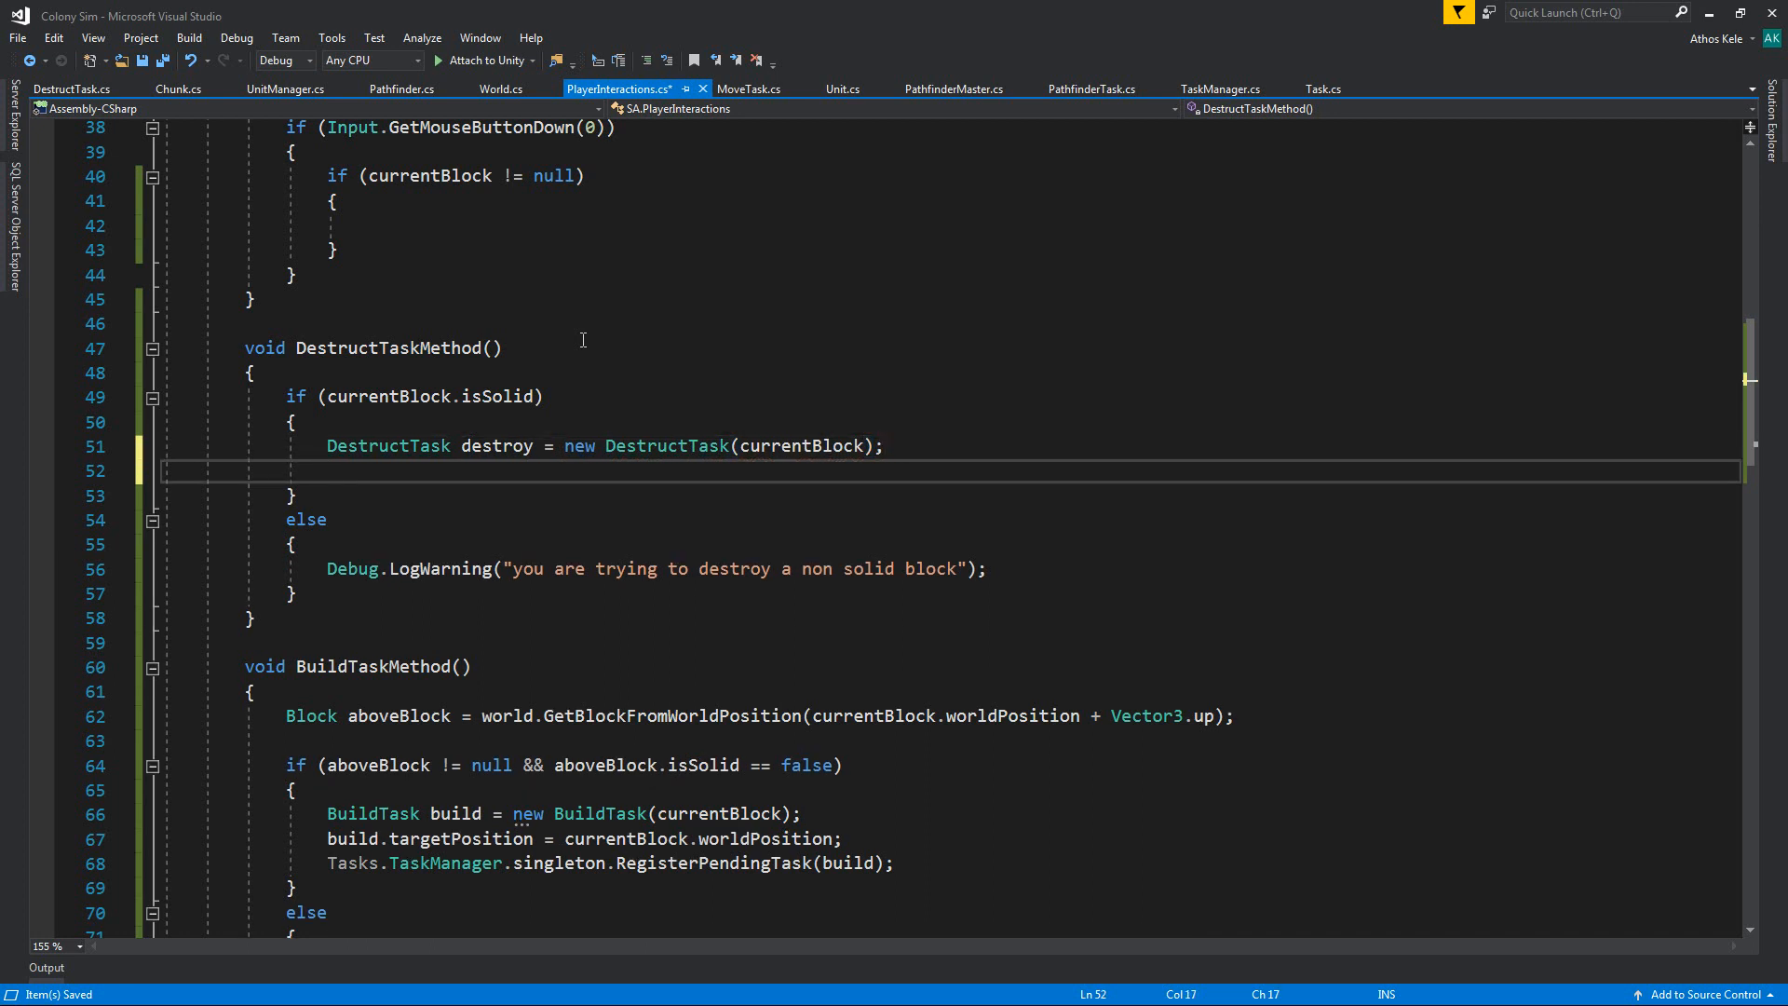
{"action": "type", "text": "destroy."}
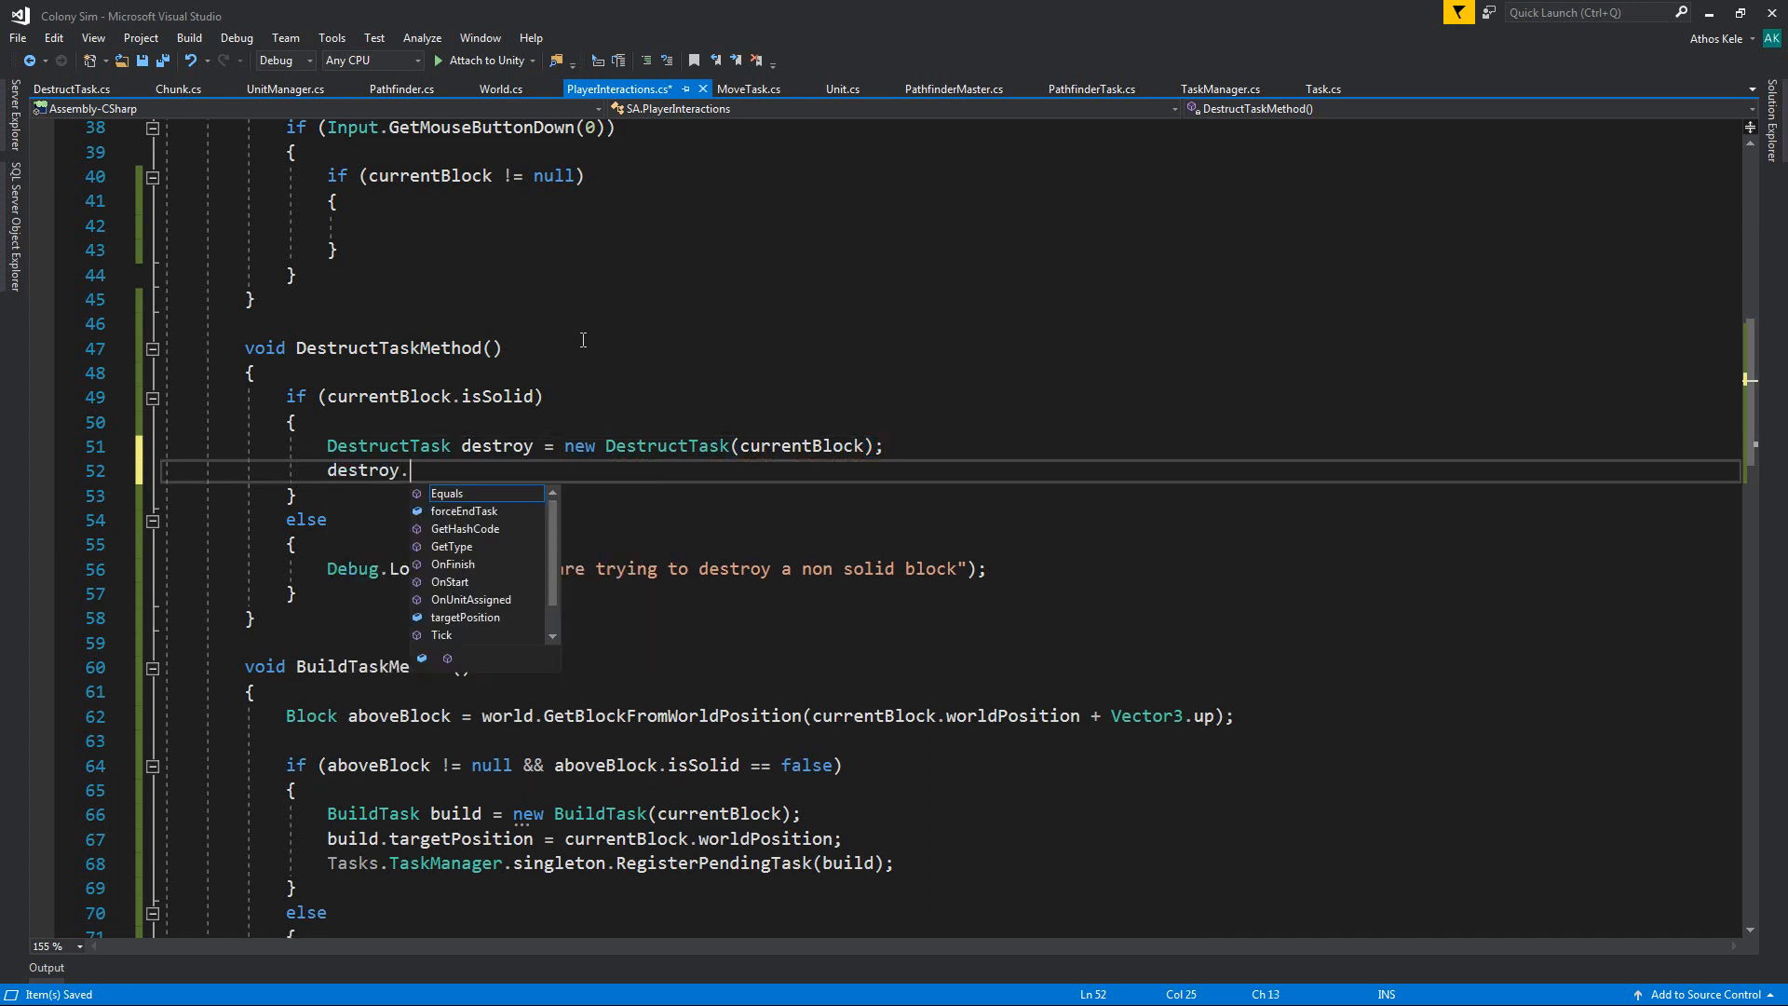
{"action": "type", "text": "targetPosition = currentBlock"}
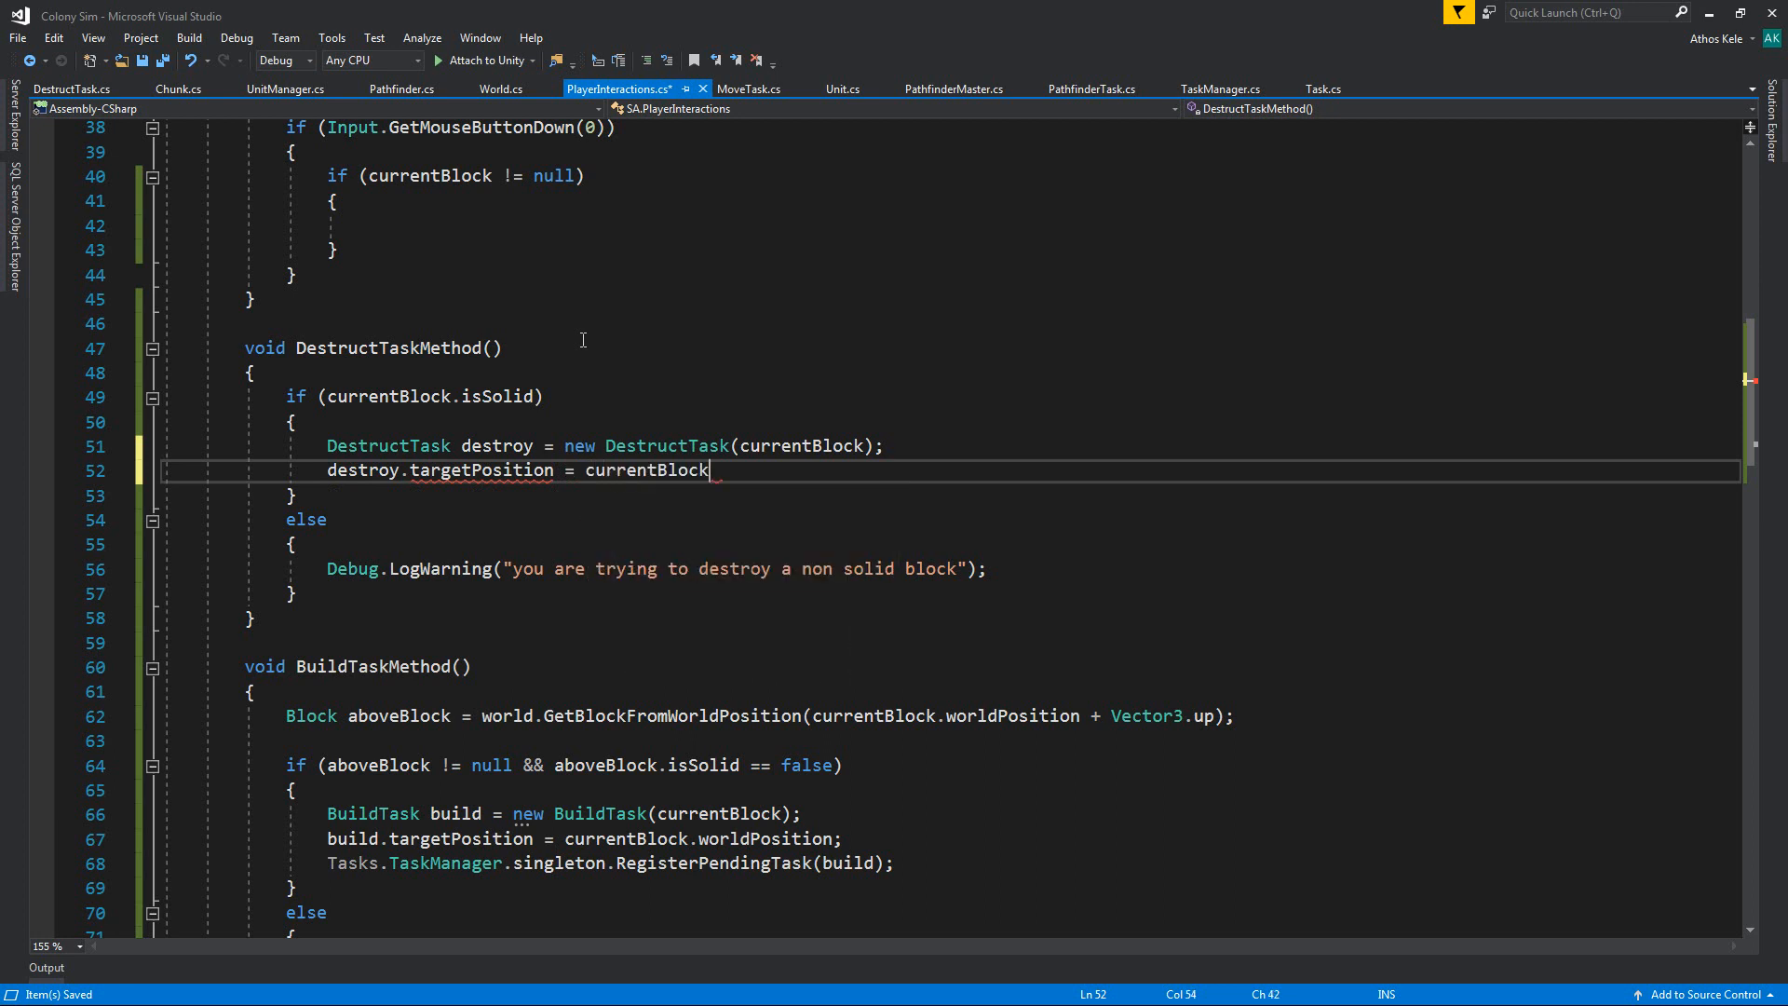
{"action": "type", "text": ".ta"}
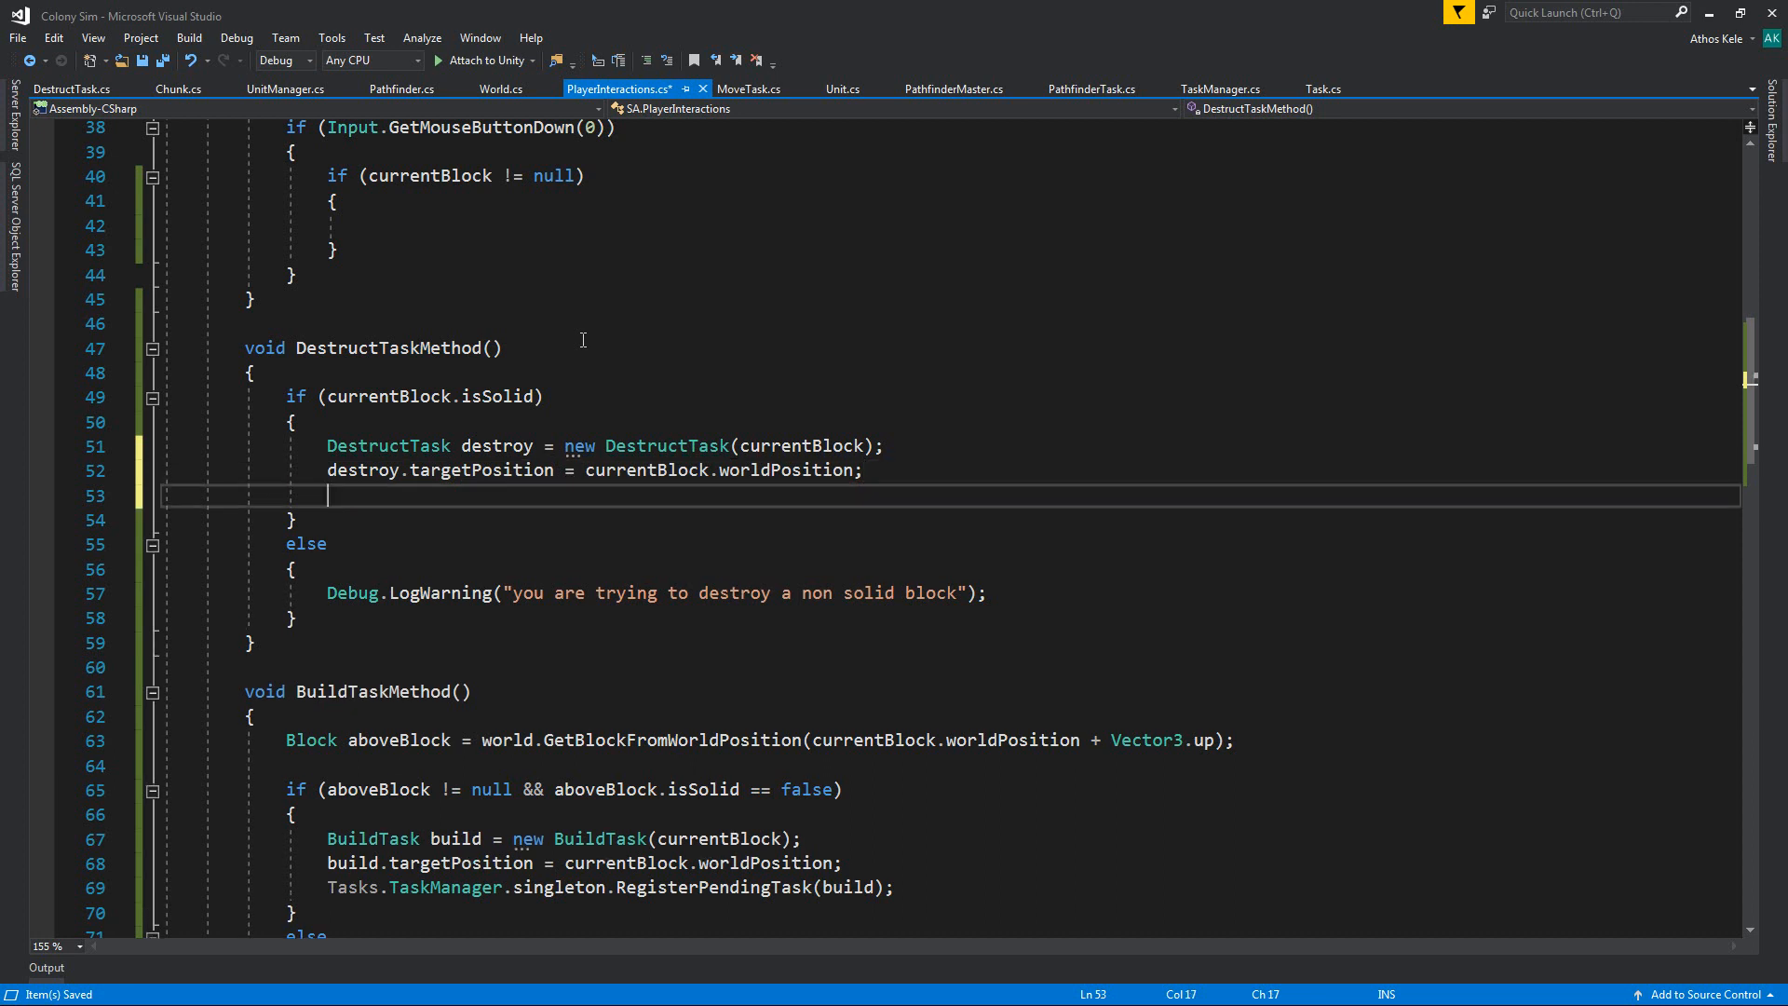
Step: Register the destroy task with TaskManager.singleton.RegisterPendingTask and call DestructTaskMethod() on left-click
{"action": "type", "text": "Tasks."}
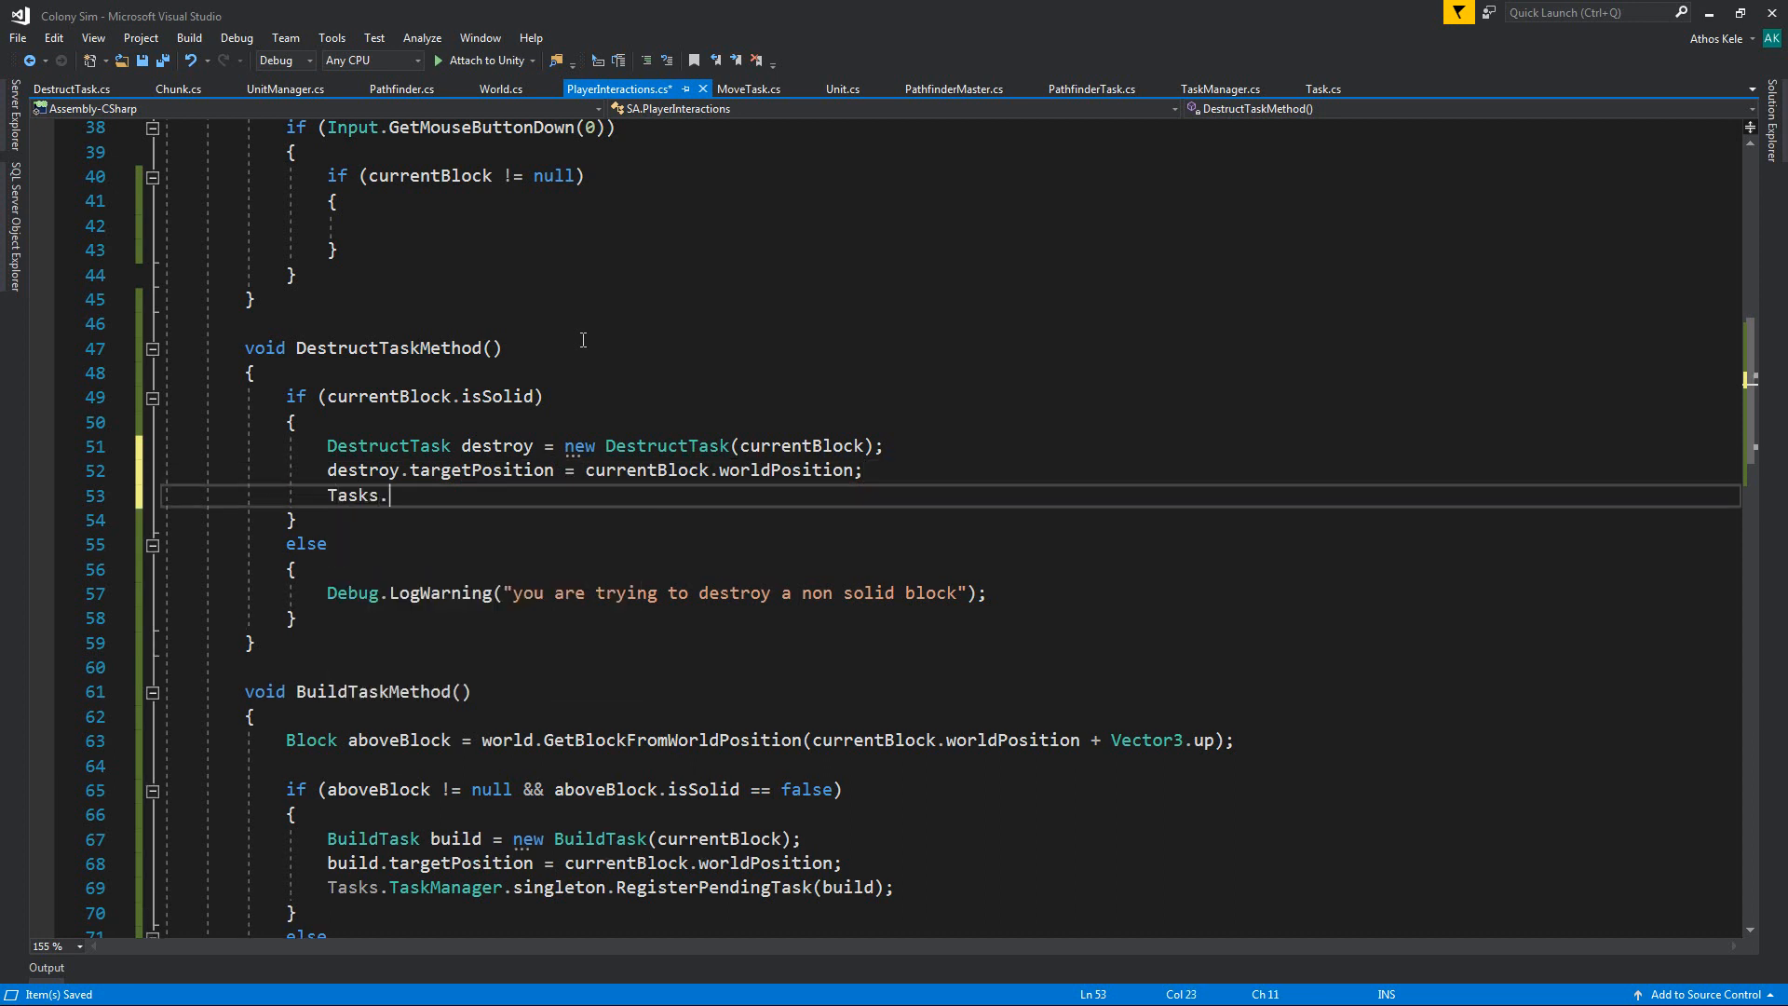
{"action": "type", "text": "TaskManager.singleton.RegisterPendingTask"}
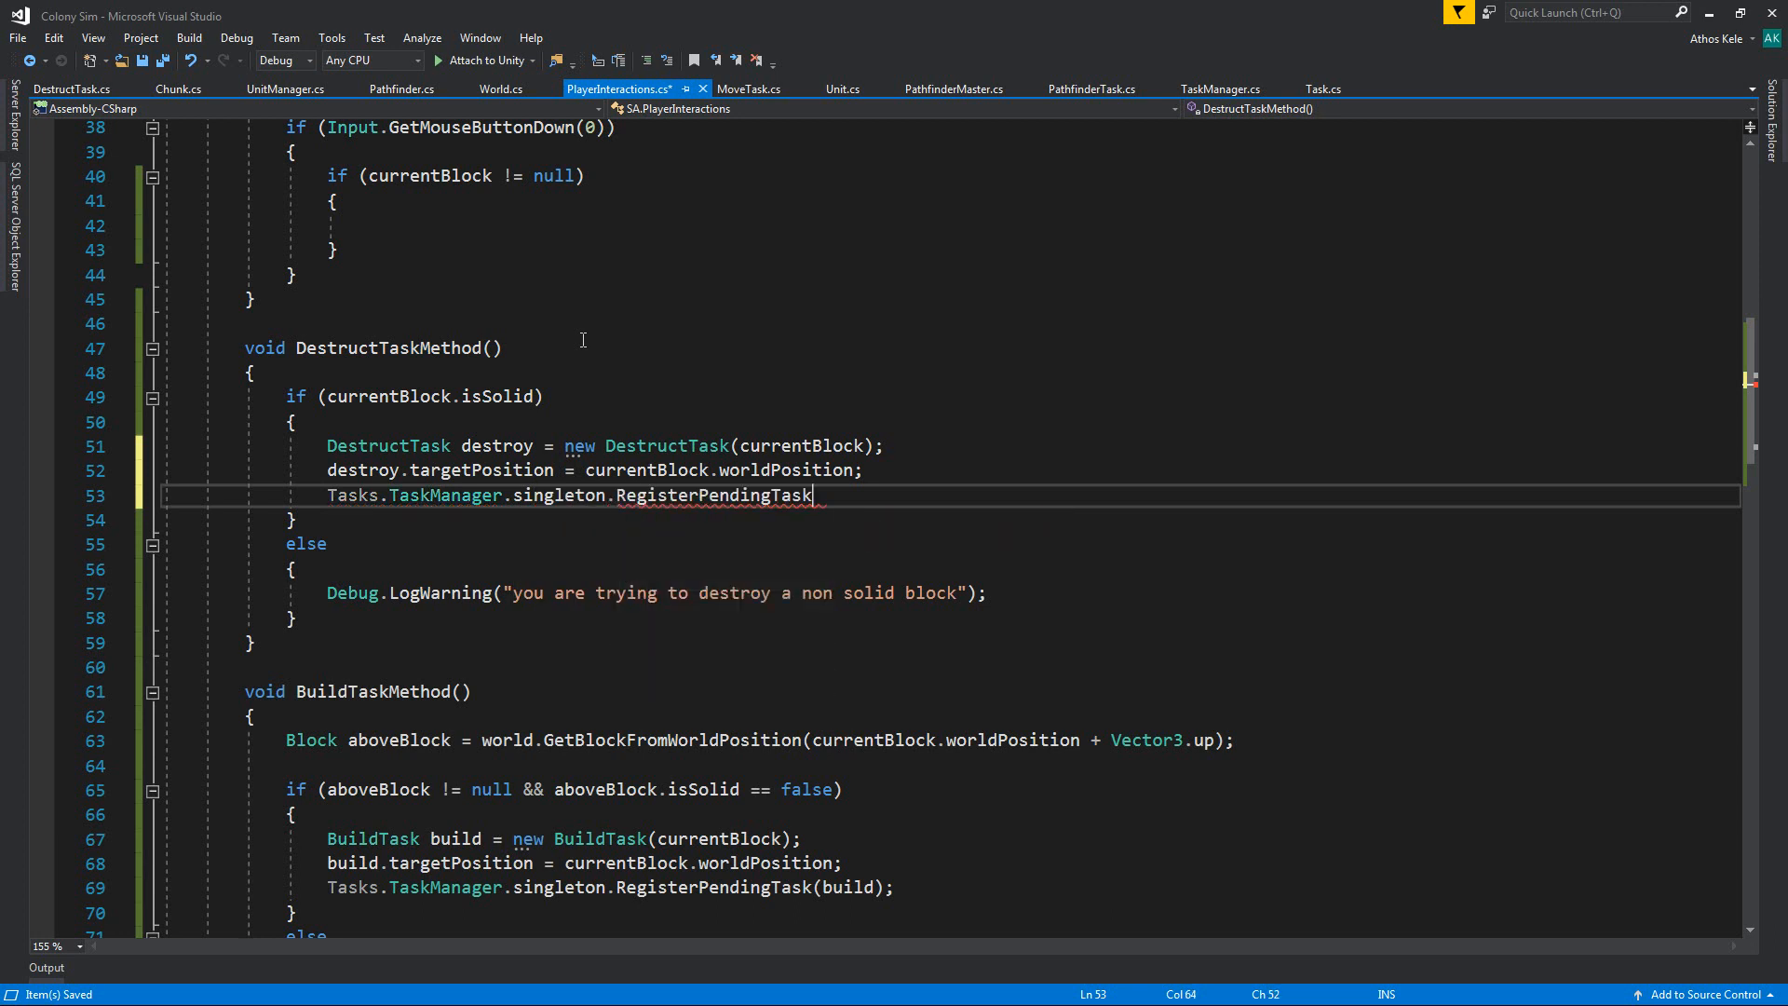
{"action": "type", "text": "(BuildTask);"}
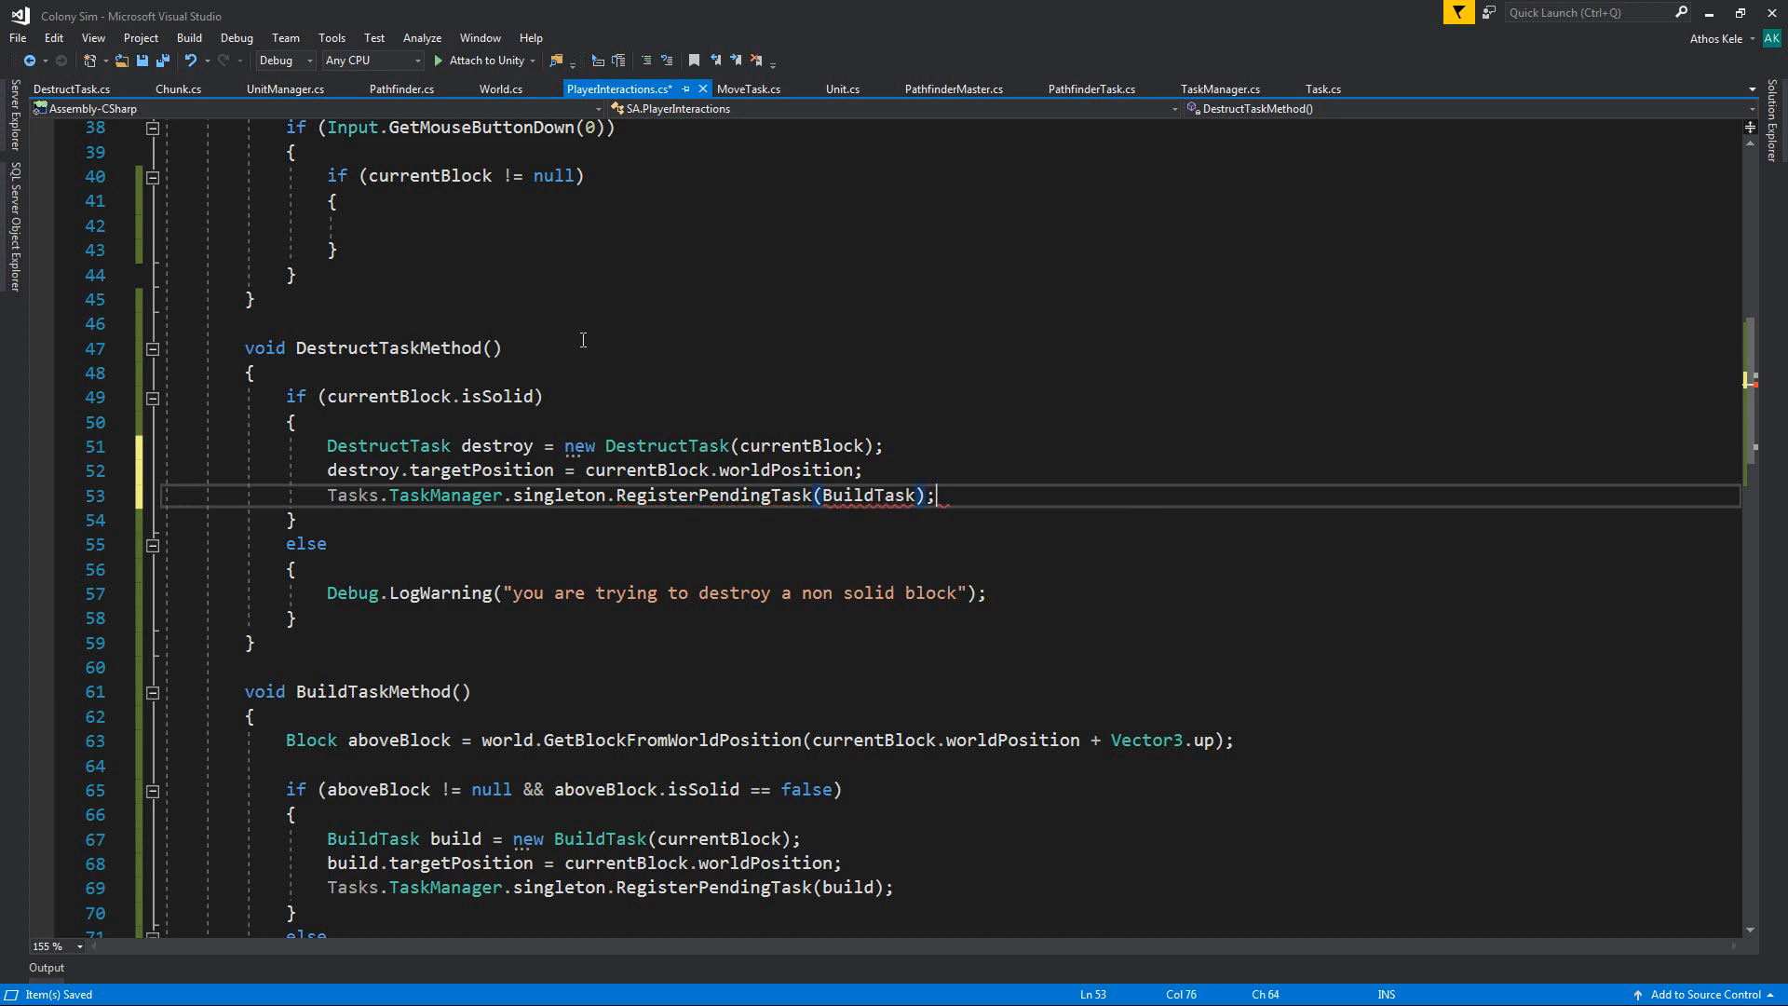
{"action": "key", "text": "BackSpace"}
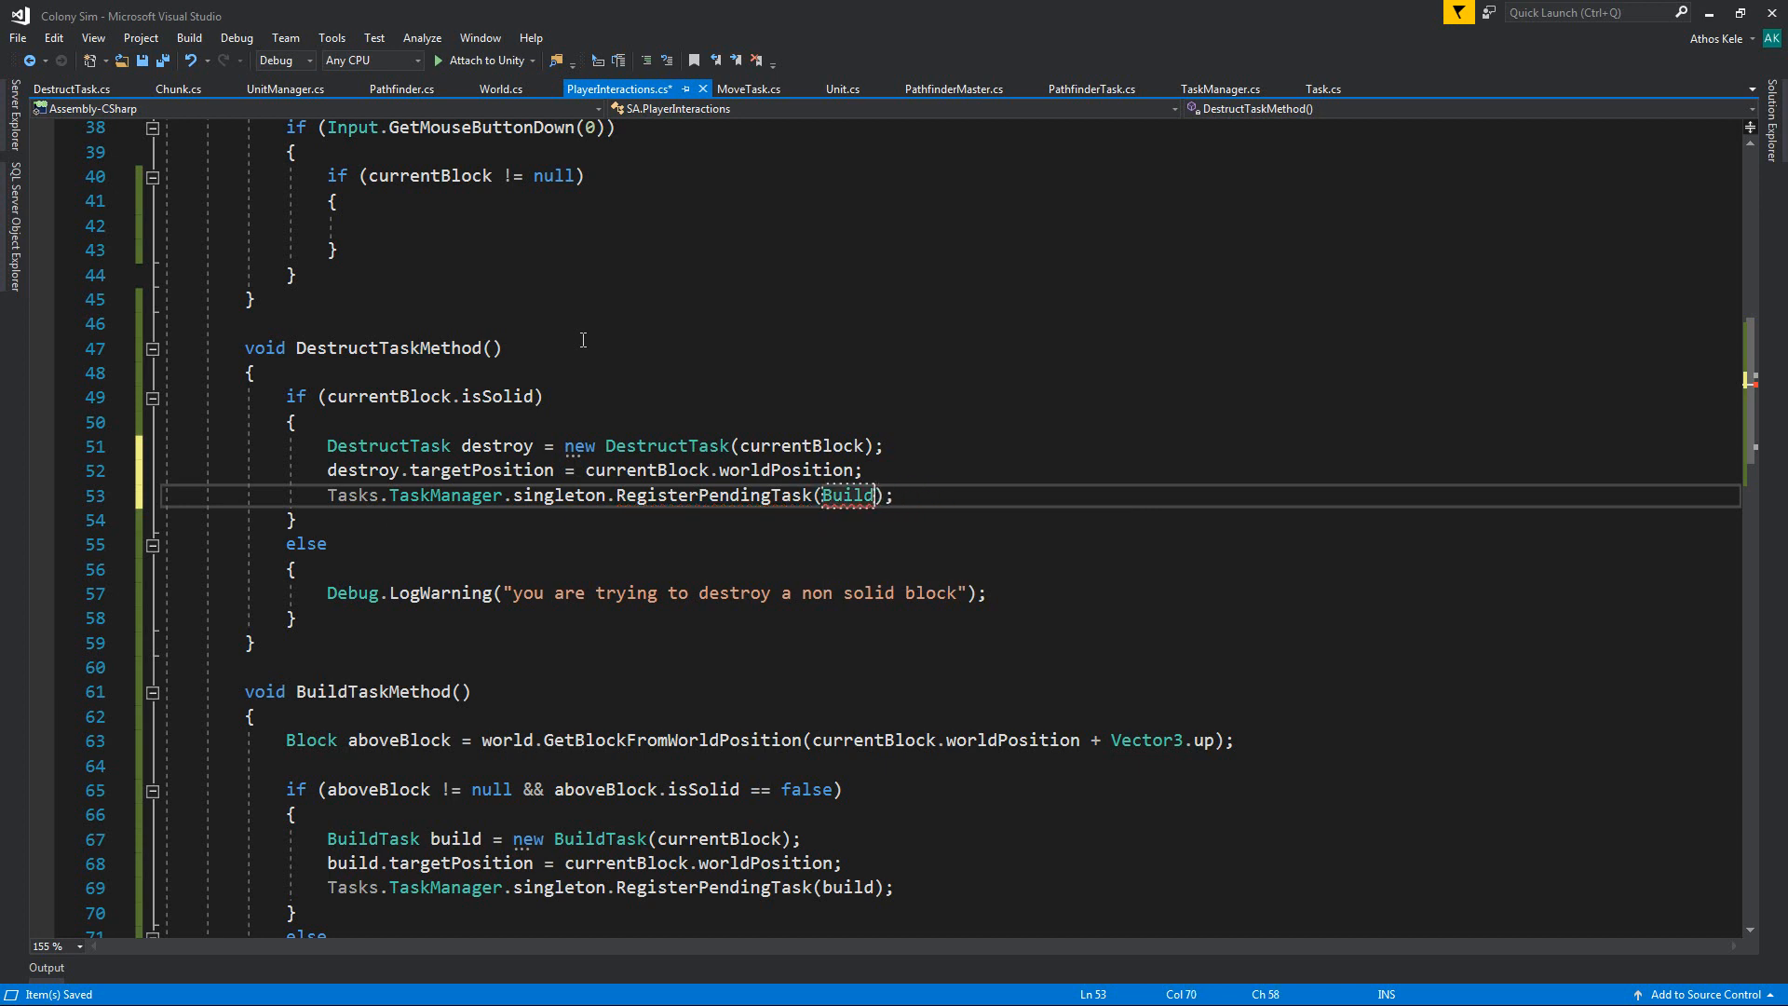
{"action": "type", "text": "destroy"}
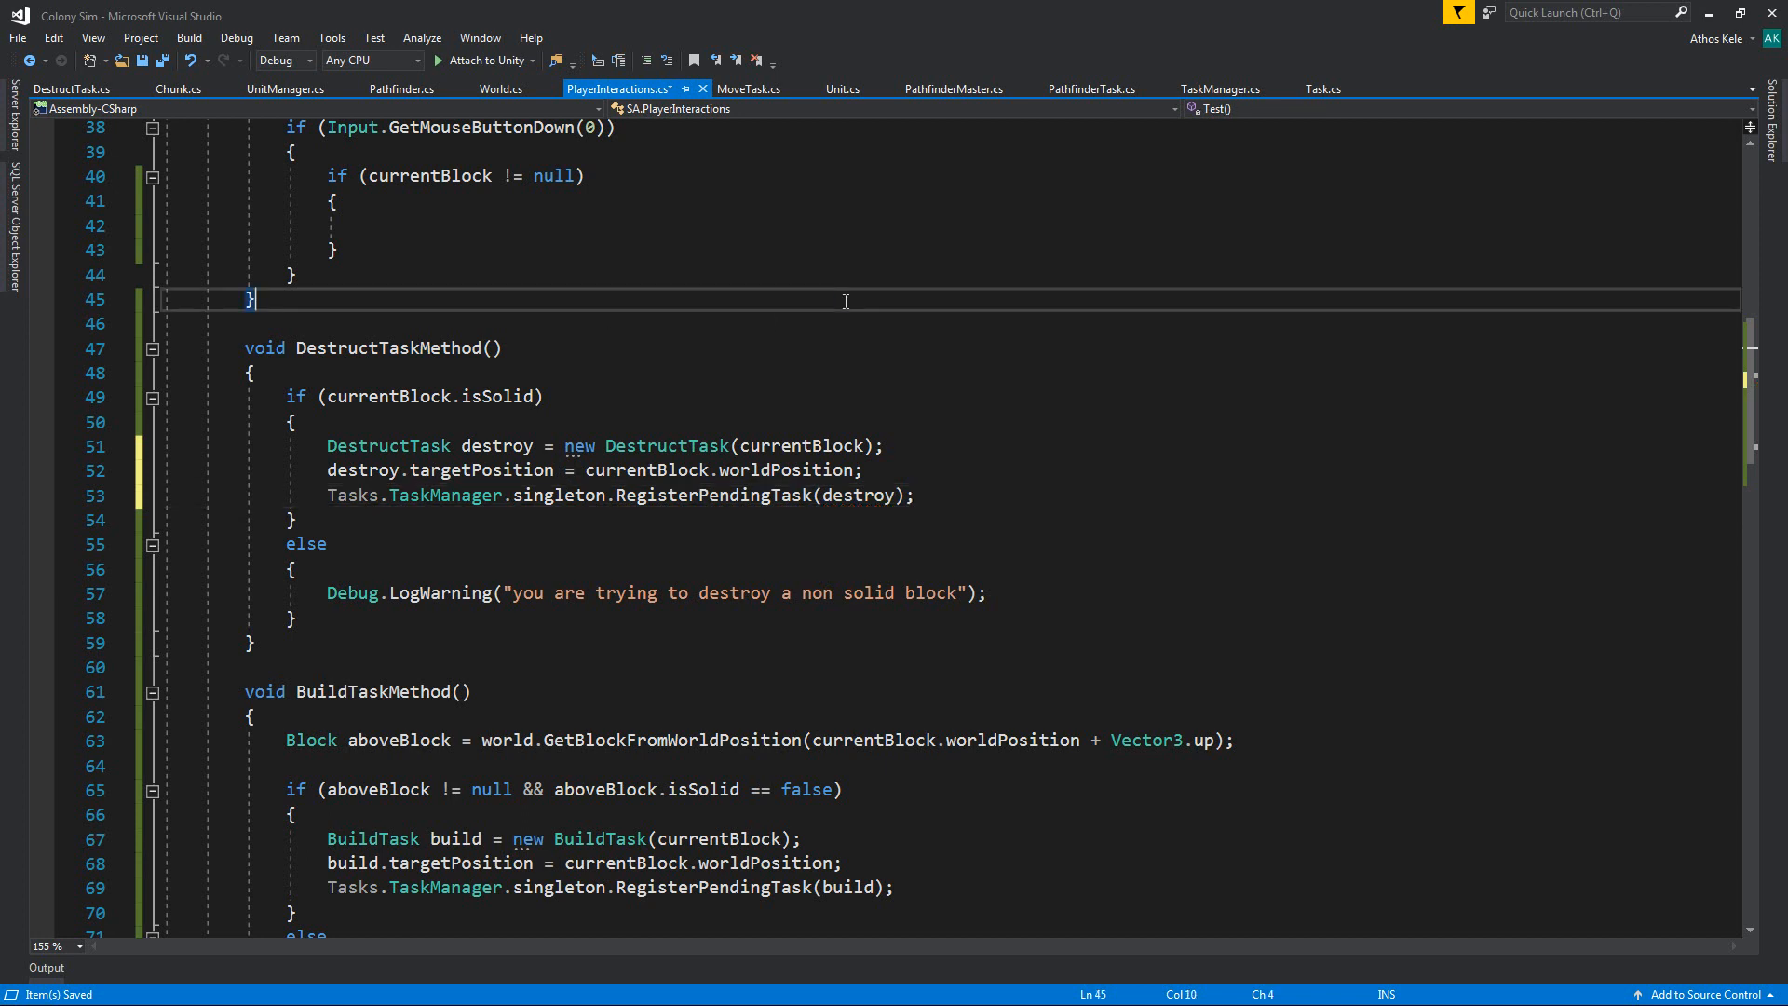
{"action": "left_click", "coordinate": [411, 225]}
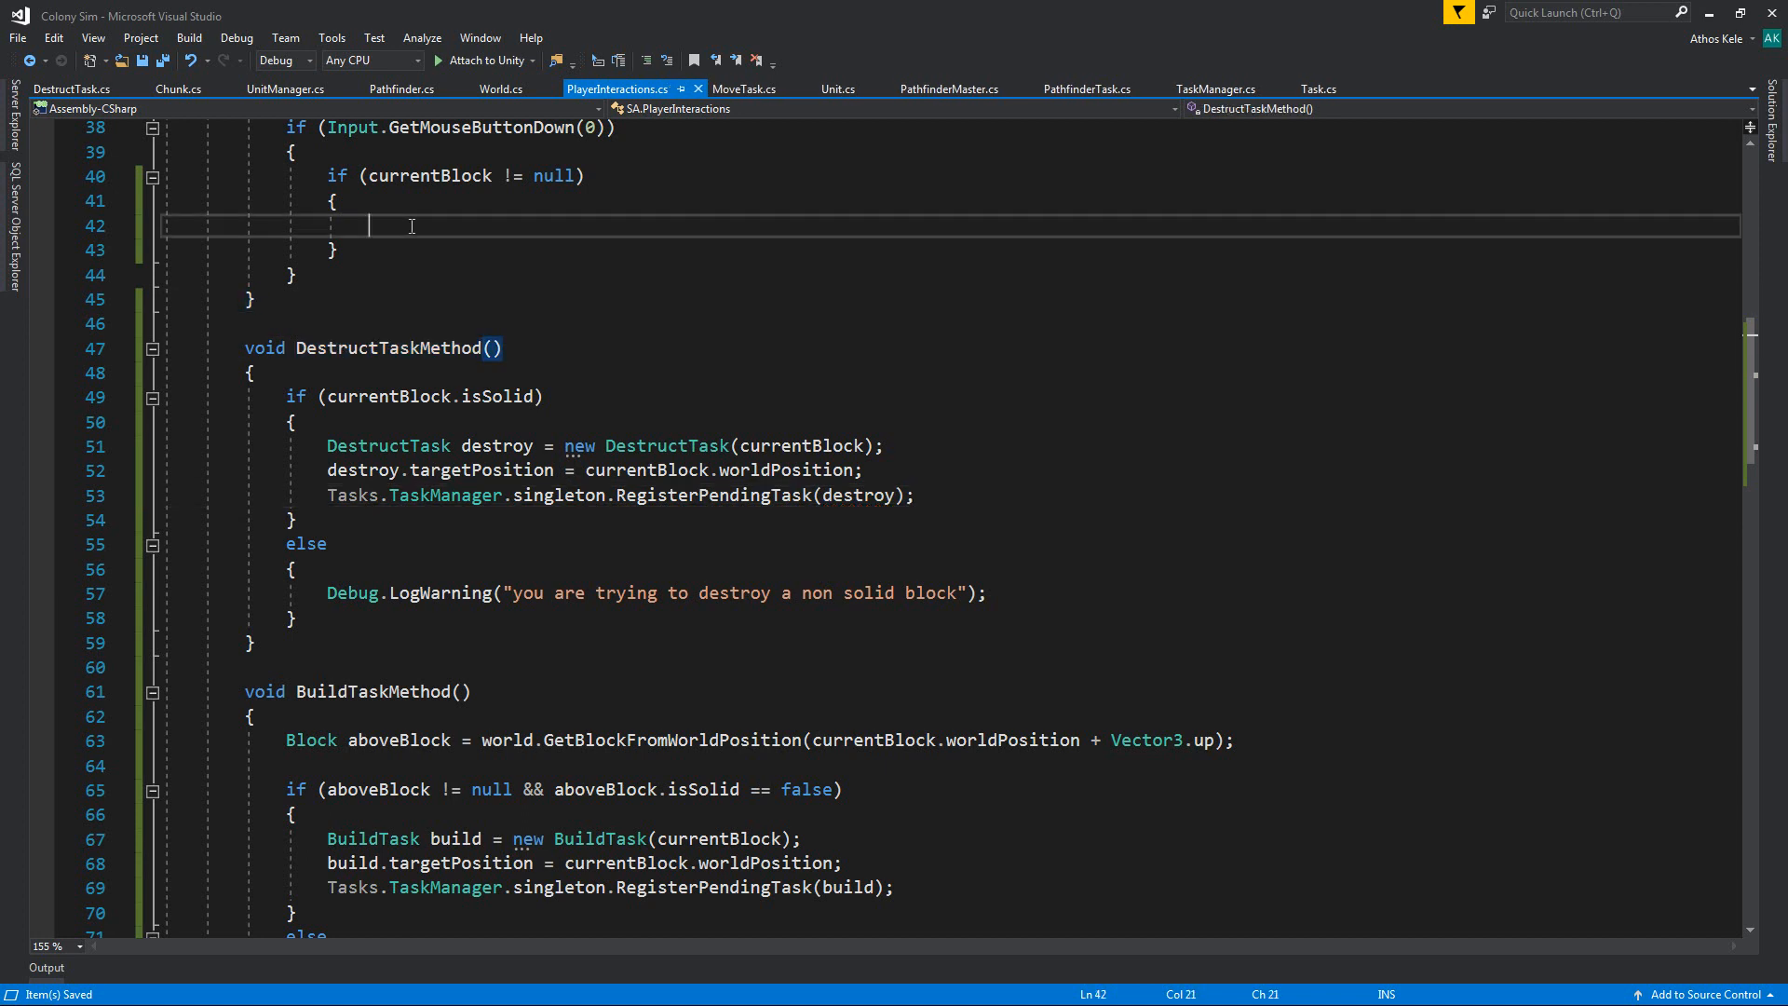
{"action": "type", "text": "DestructTaskMethod();"}
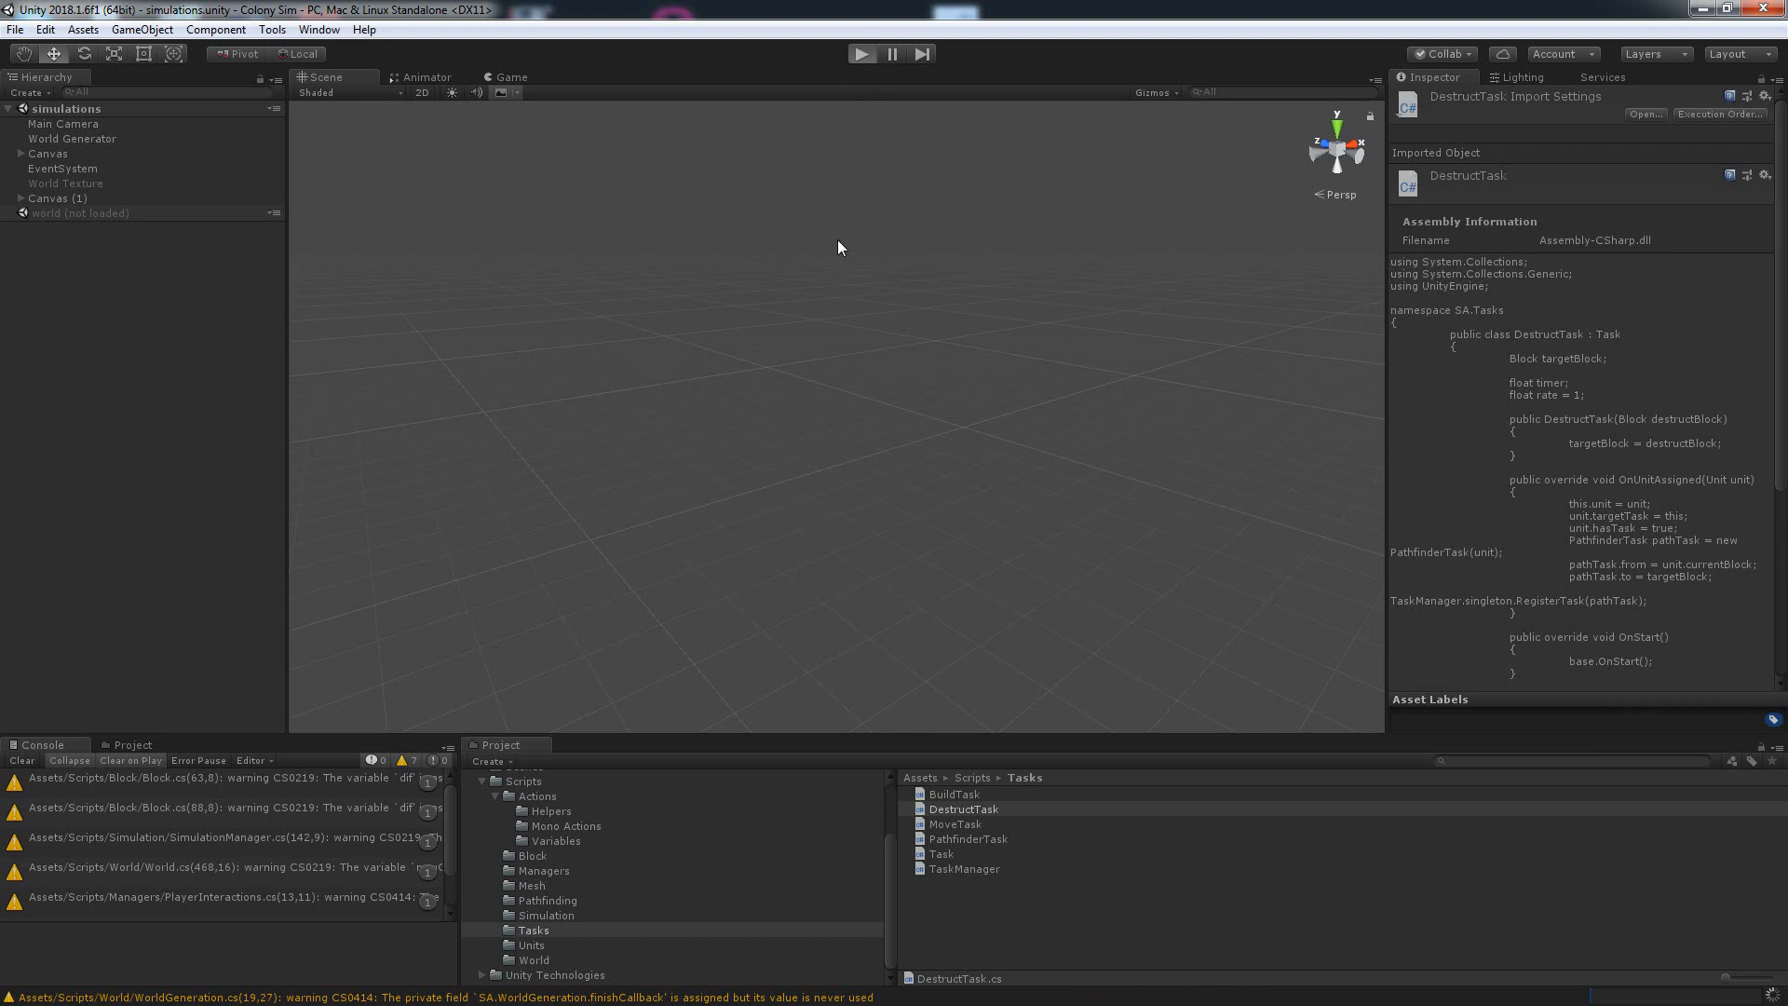
{"action": "mouse_move", "coordinate": [798, 398]}
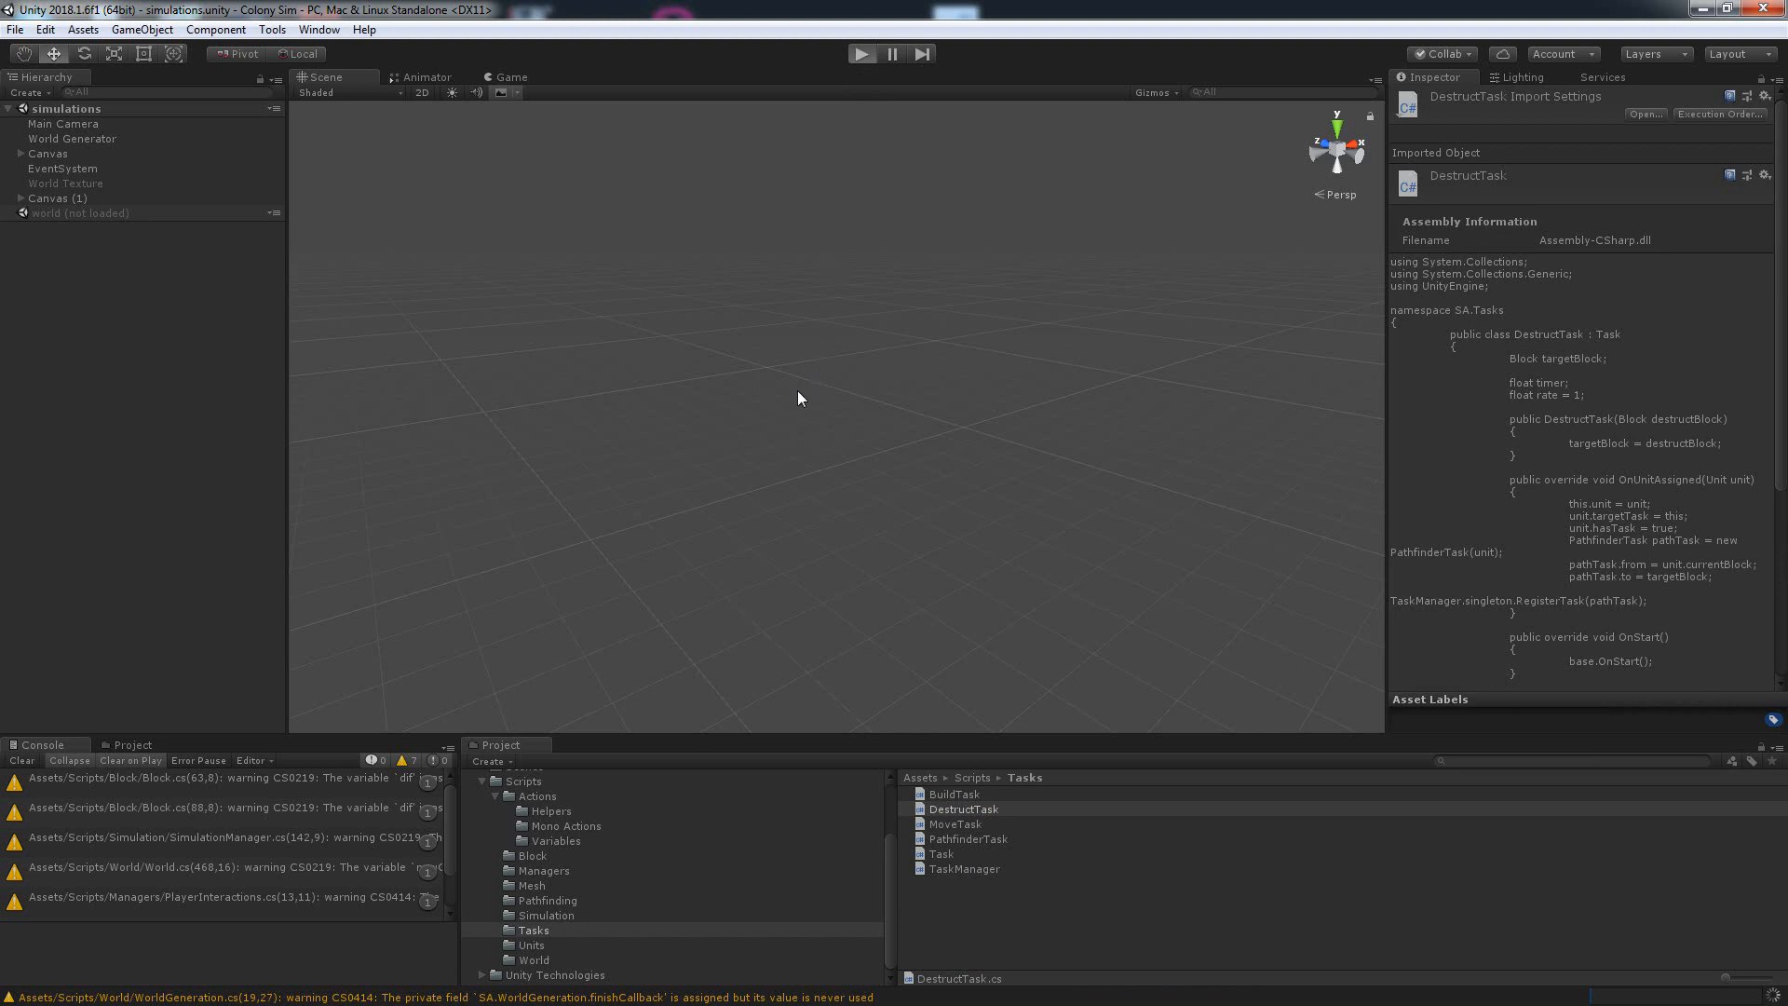
{"action": "mouse_move", "coordinate": [579, 614]}
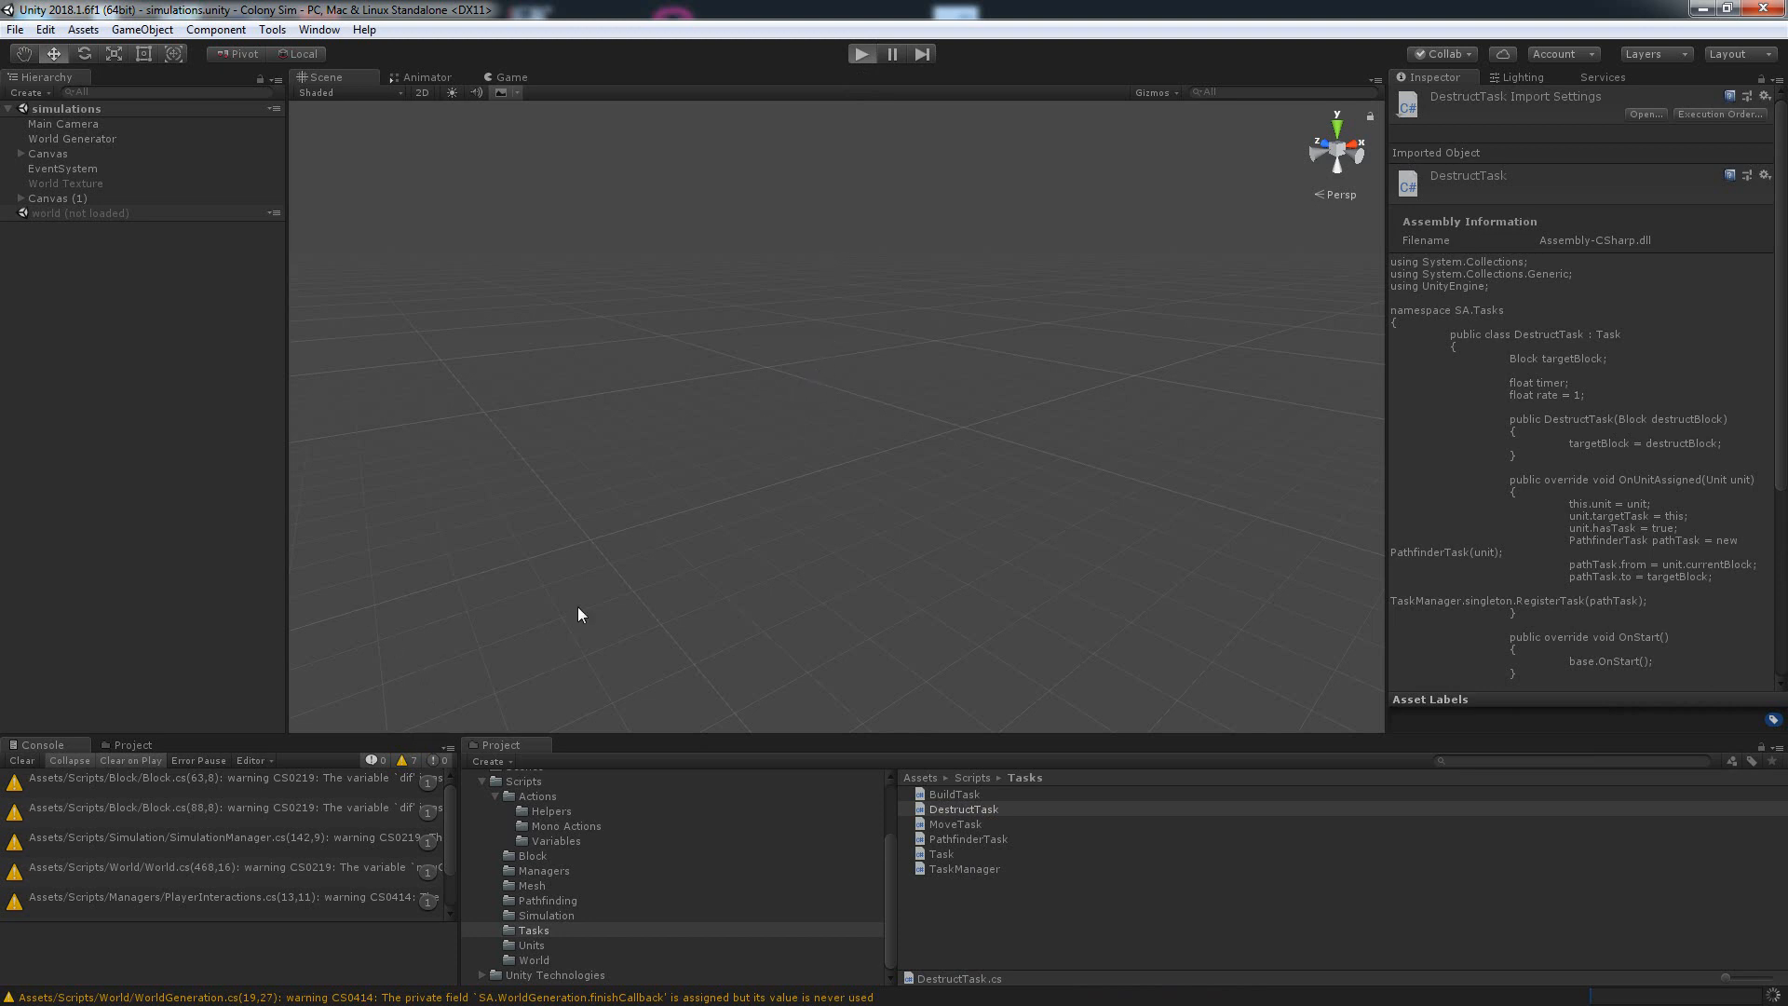
Step: Press Play in Unity and left-click blocks to test queuing destroy tasks
{"action": "left_click", "coordinate": [862, 54]}
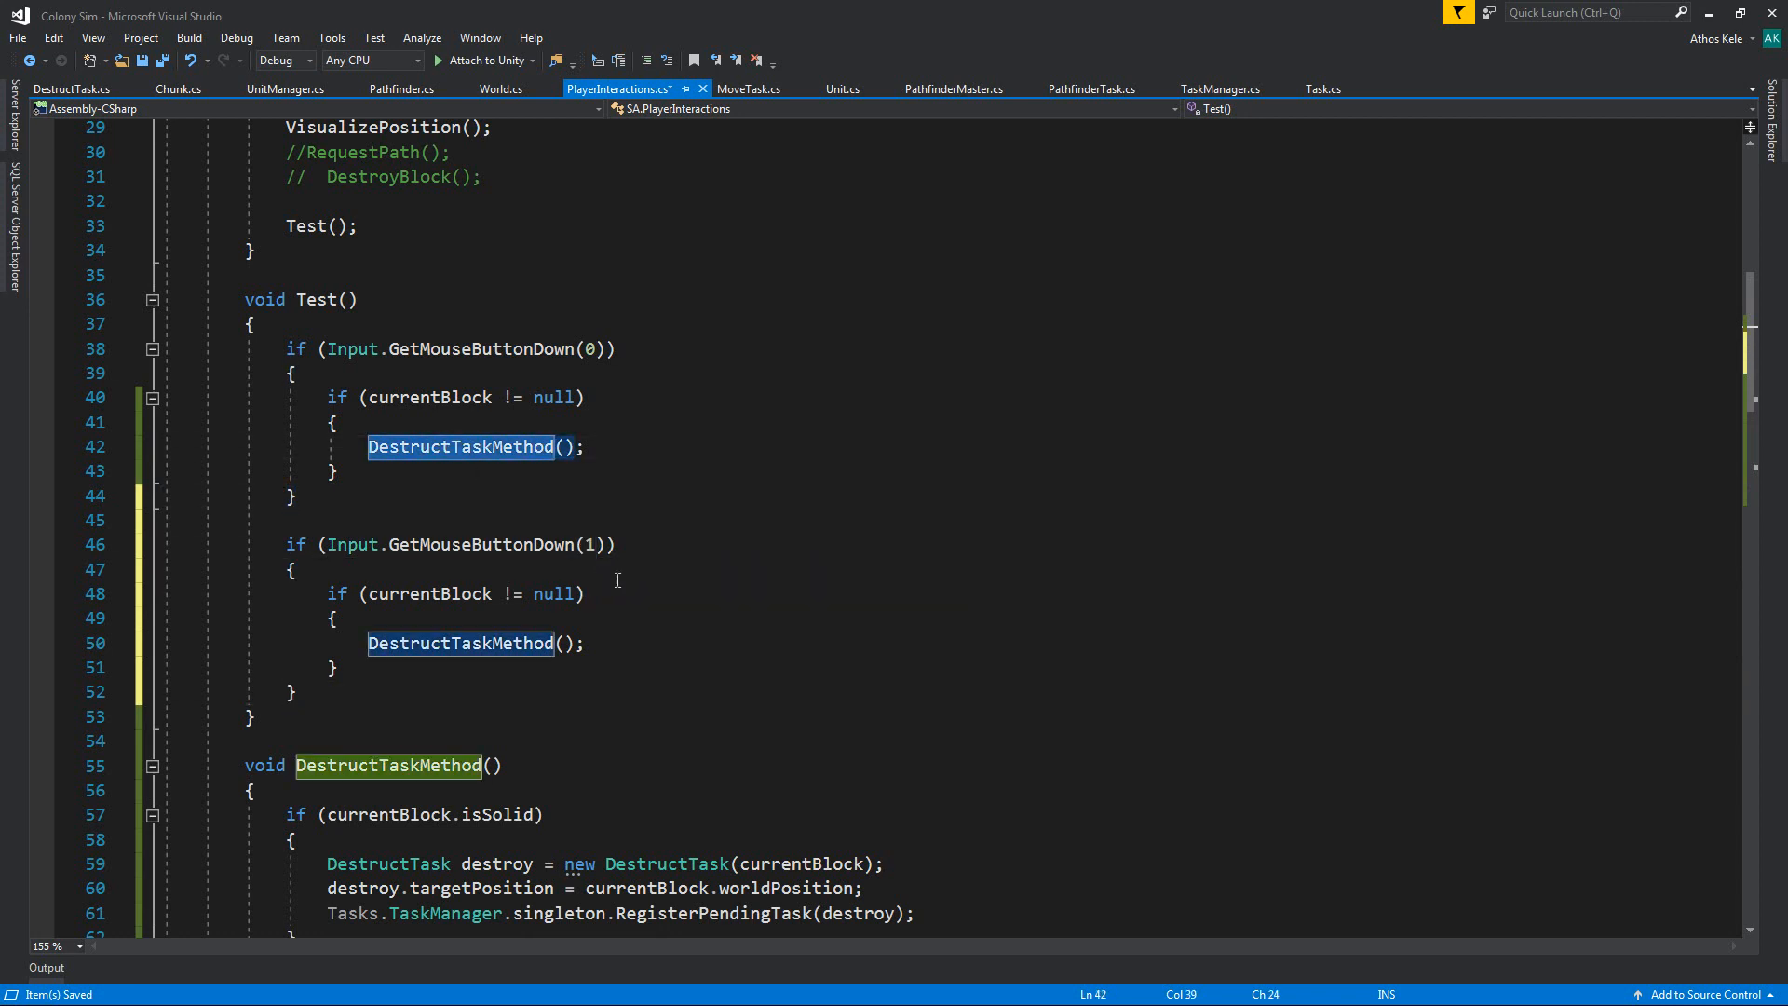
Step: Change the left-click call in Test() to BuildTaskMethod(), leaving DestructTaskMethod() on right-click
{"action": "type", "text": "BuildTask"}
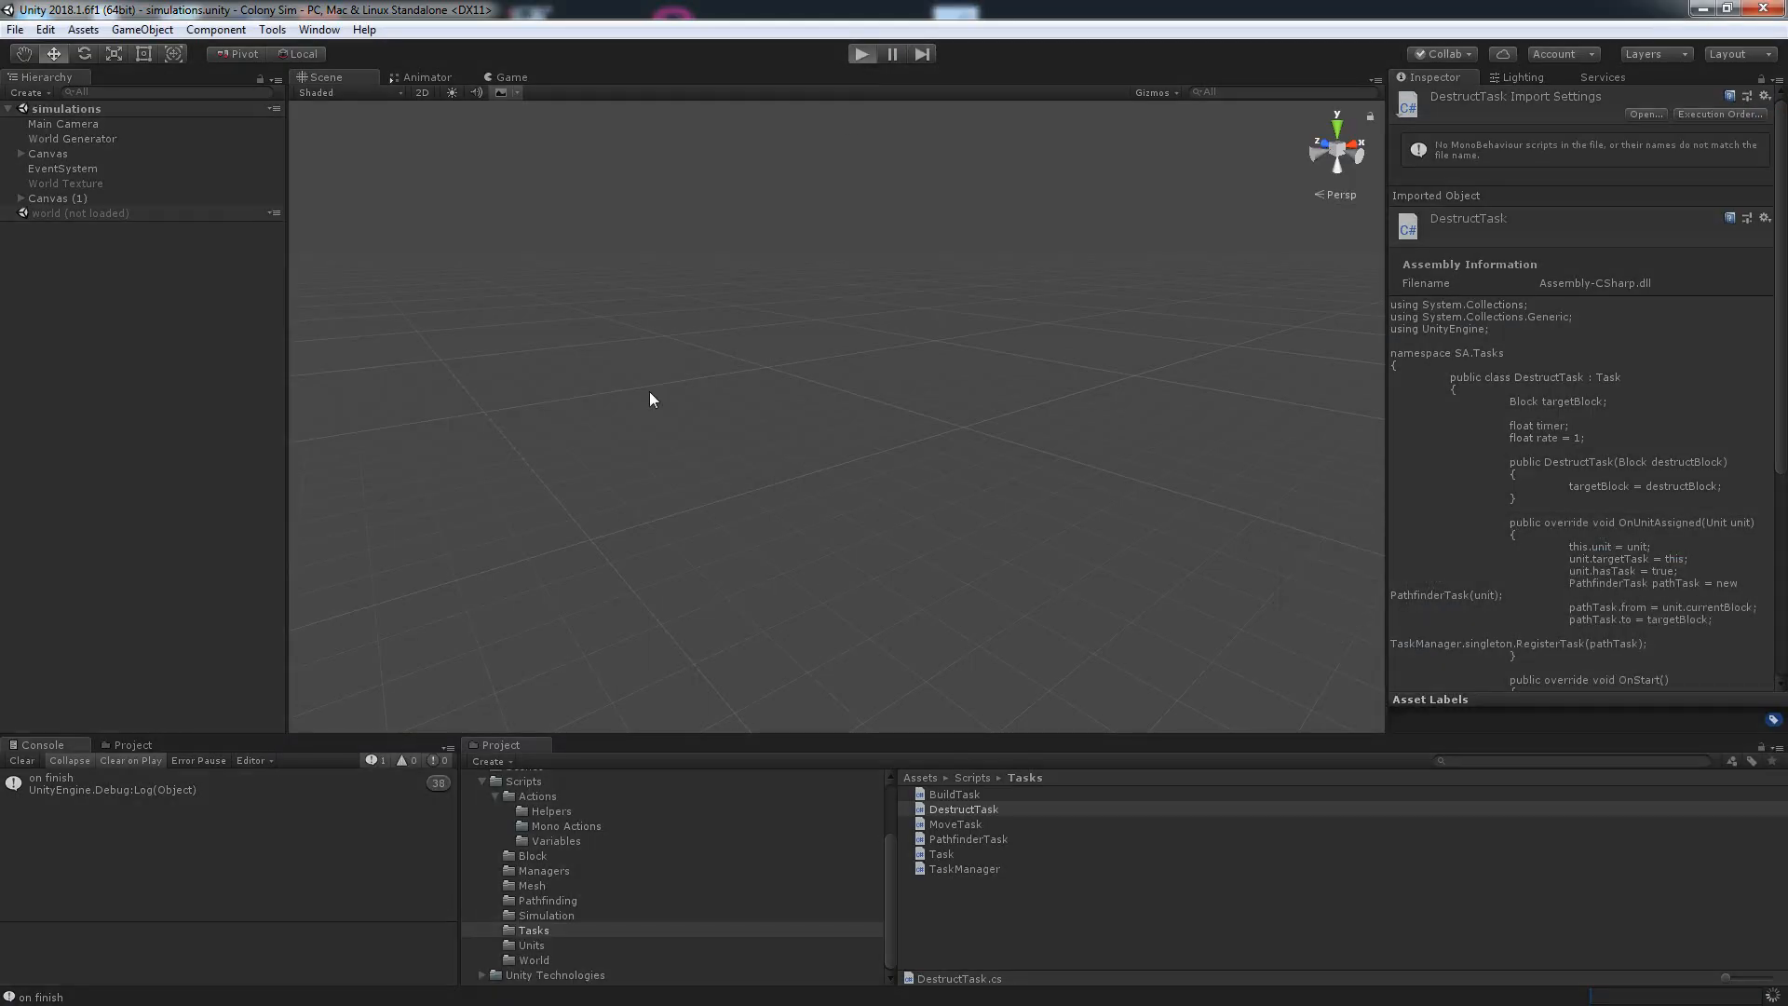
{"action": "mouse_move", "coordinate": [491, 517]}
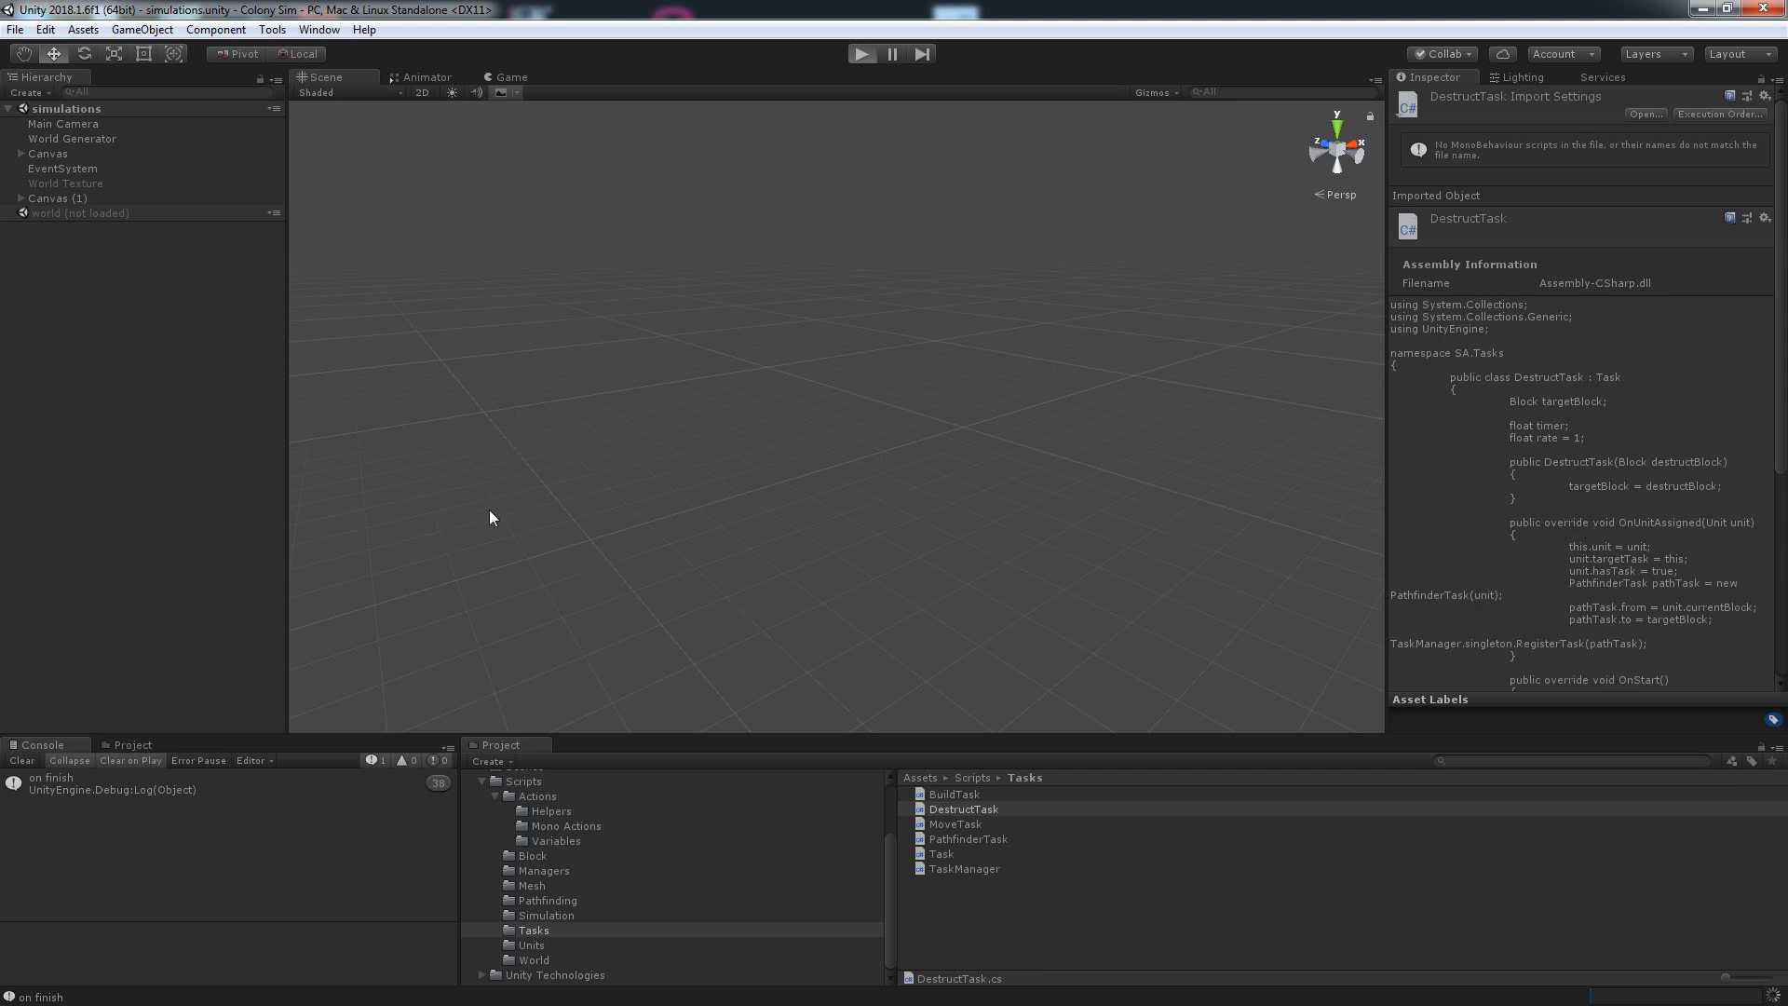
{"action": "mouse_move", "coordinate": [890, 267]}
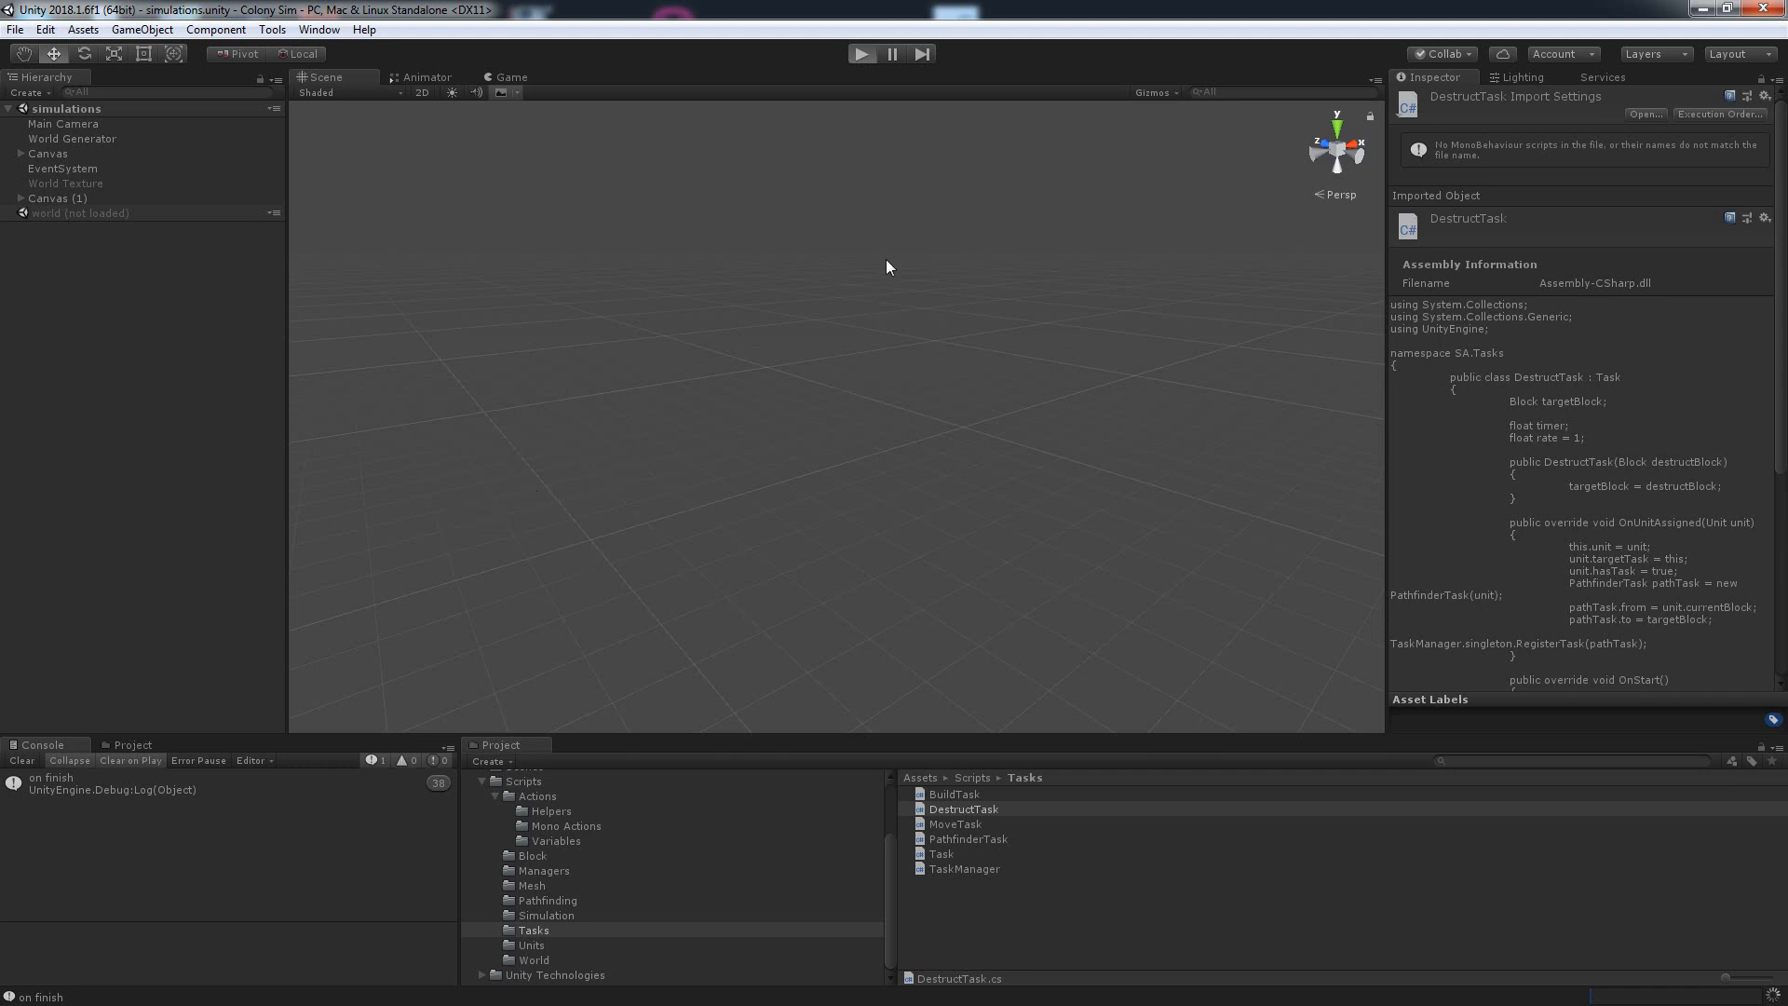
{"action": "mouse_move", "coordinate": [975, 414]}
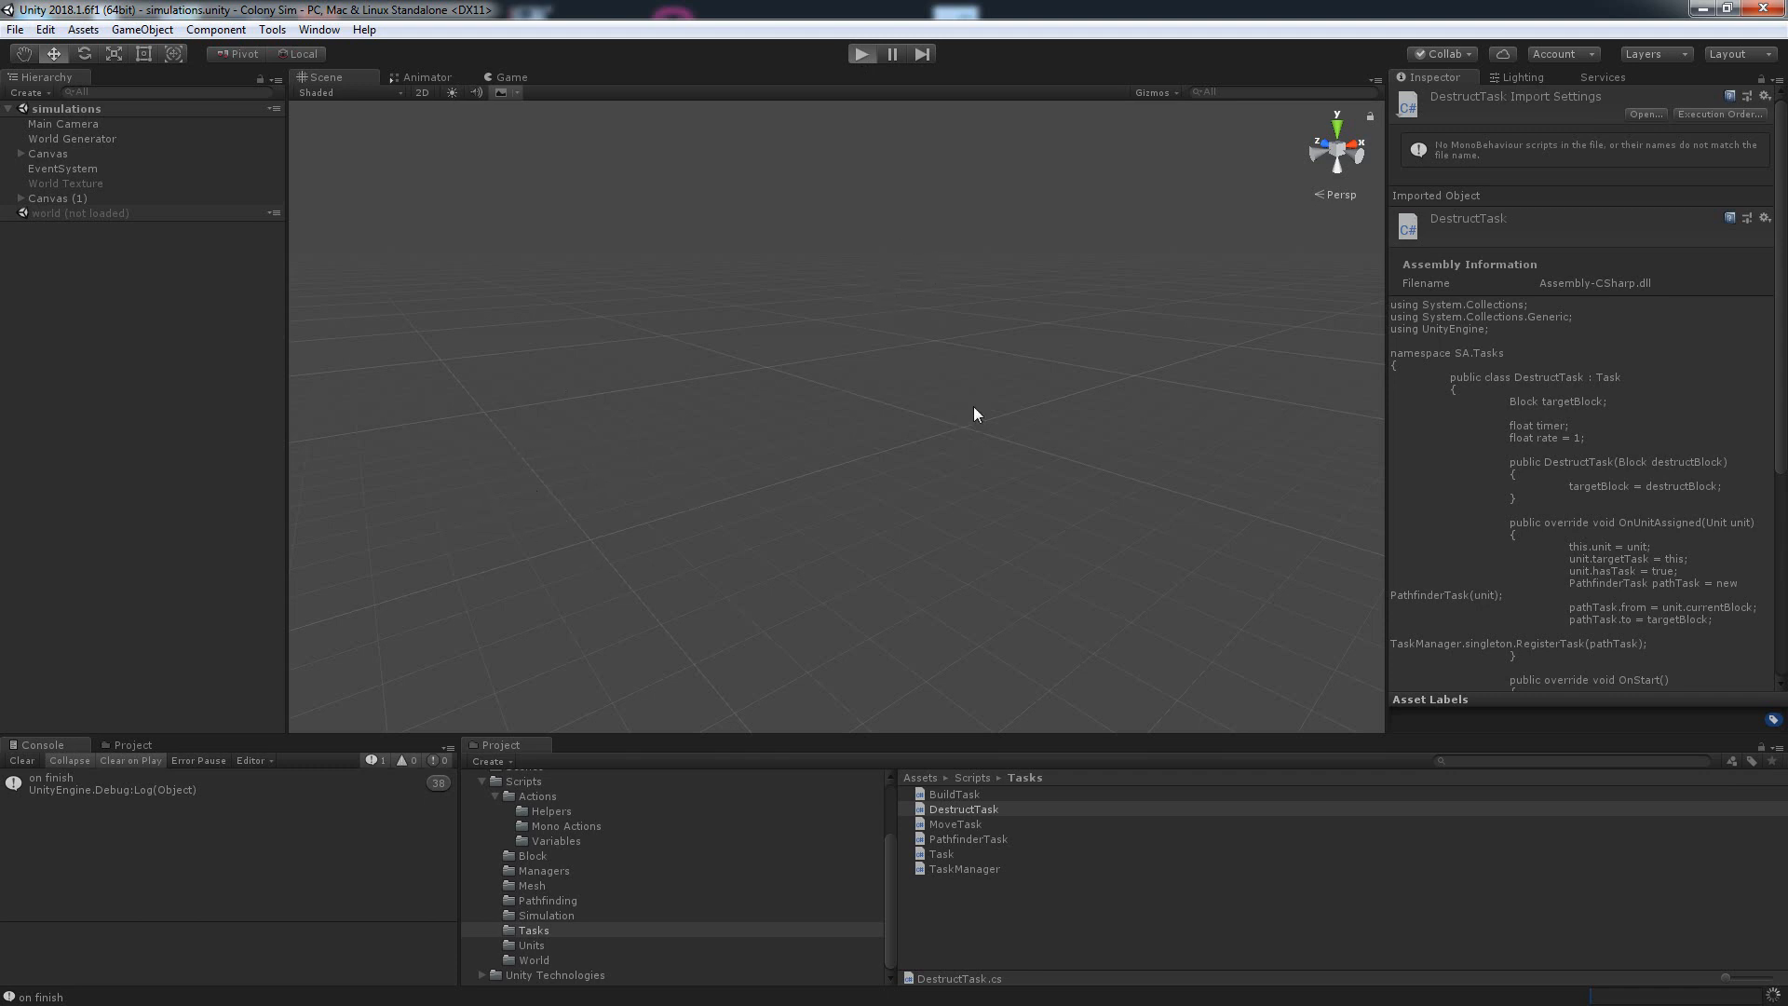
Step: Press Play in Unity and try left-click building and right-click destroying blocks
{"action": "left_click", "coordinate": [863, 54]}
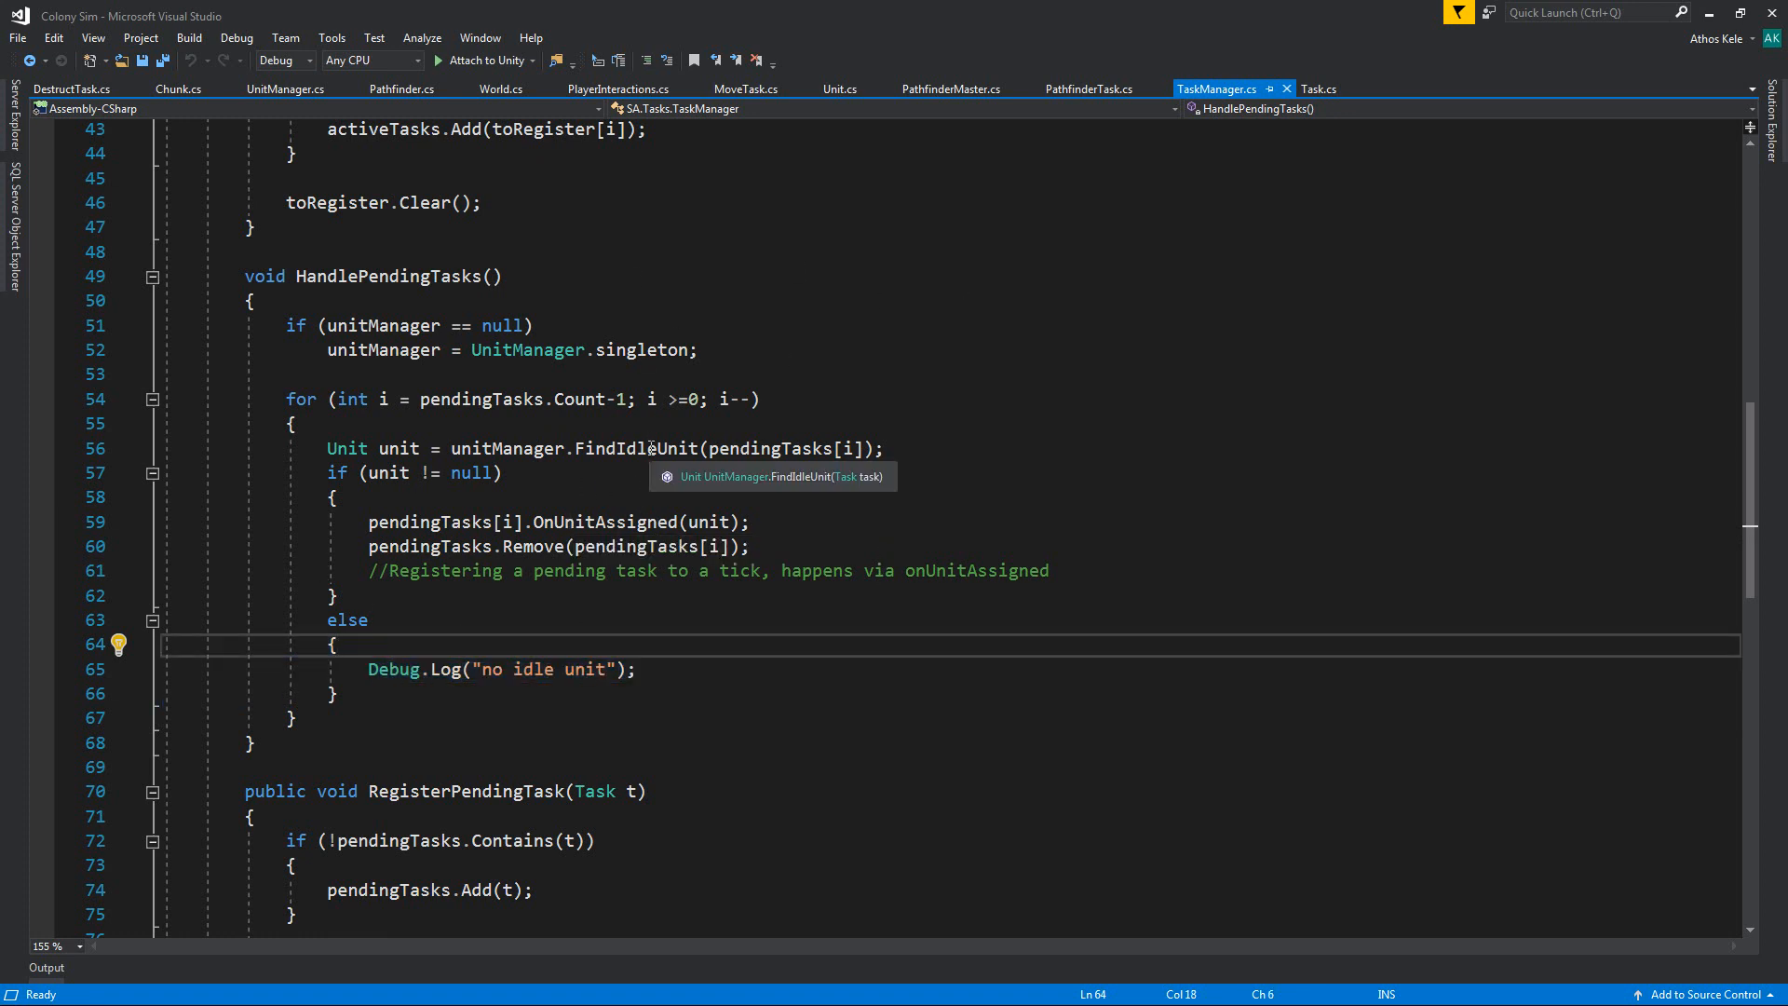
{"action": "mouse_move", "coordinate": [739, 309]}
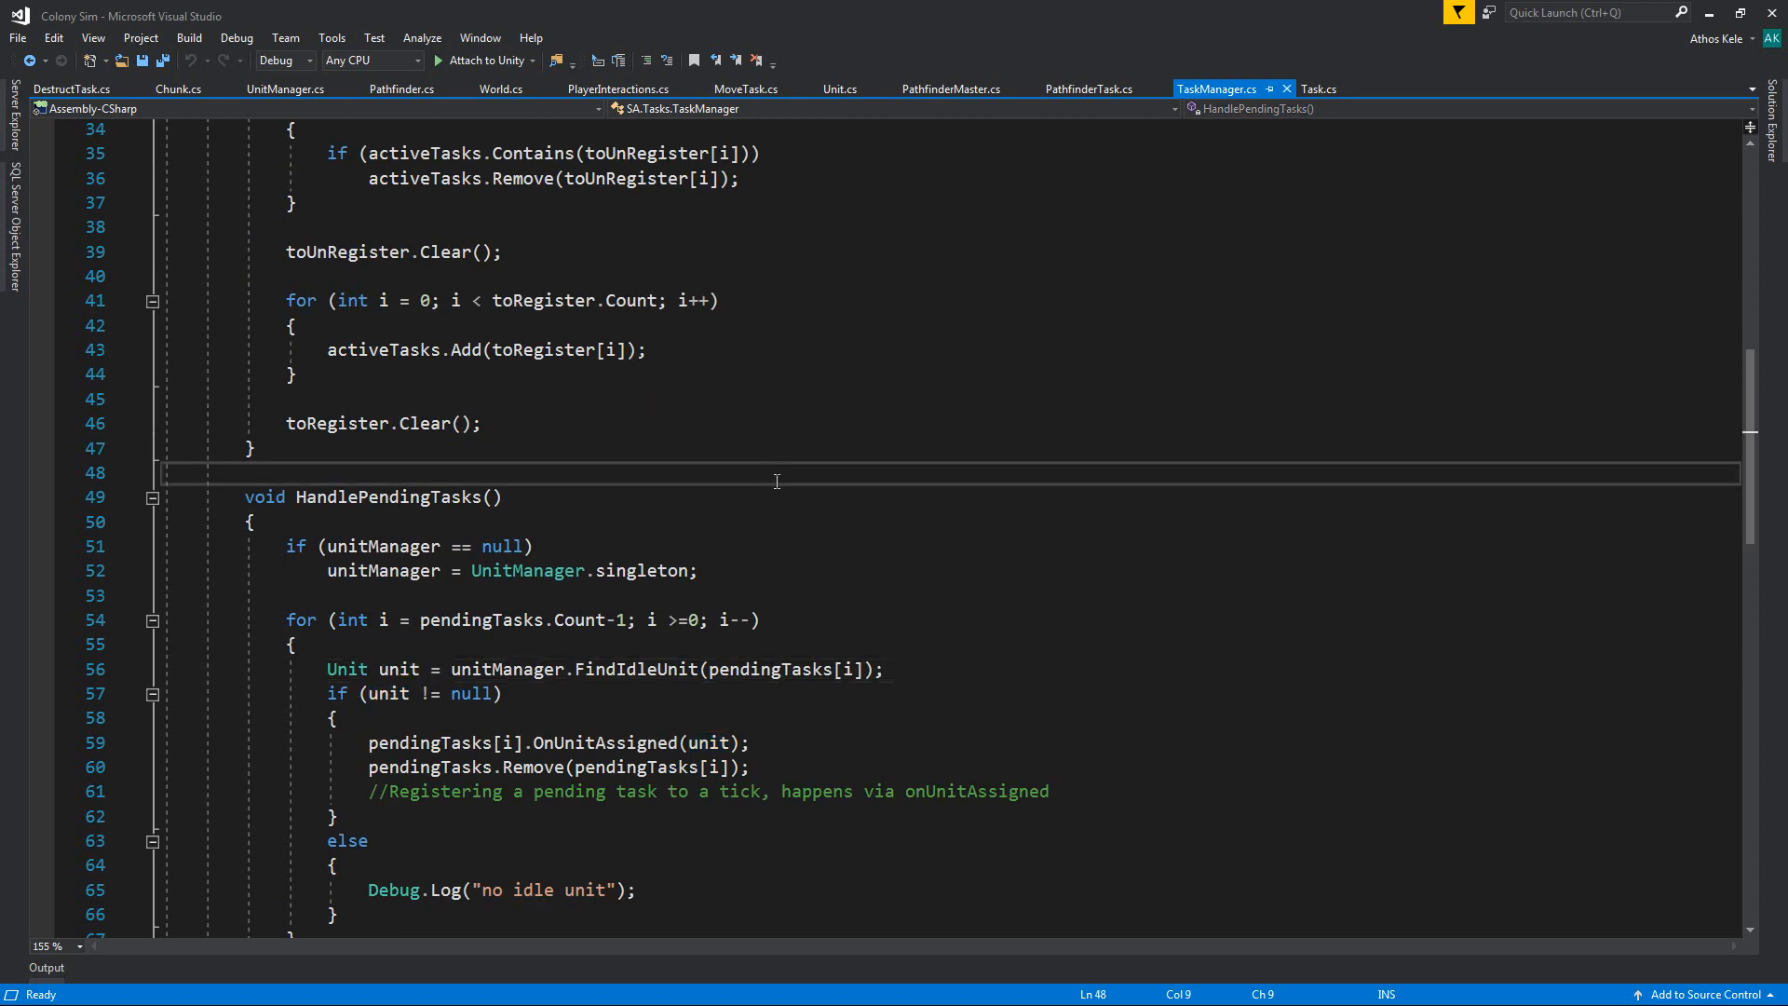
Step: Save TaskManager.cs, then review the FindPathActual path-finding code in Pathfinder.cs
{"action": "key", "text": "ctrl+s"}
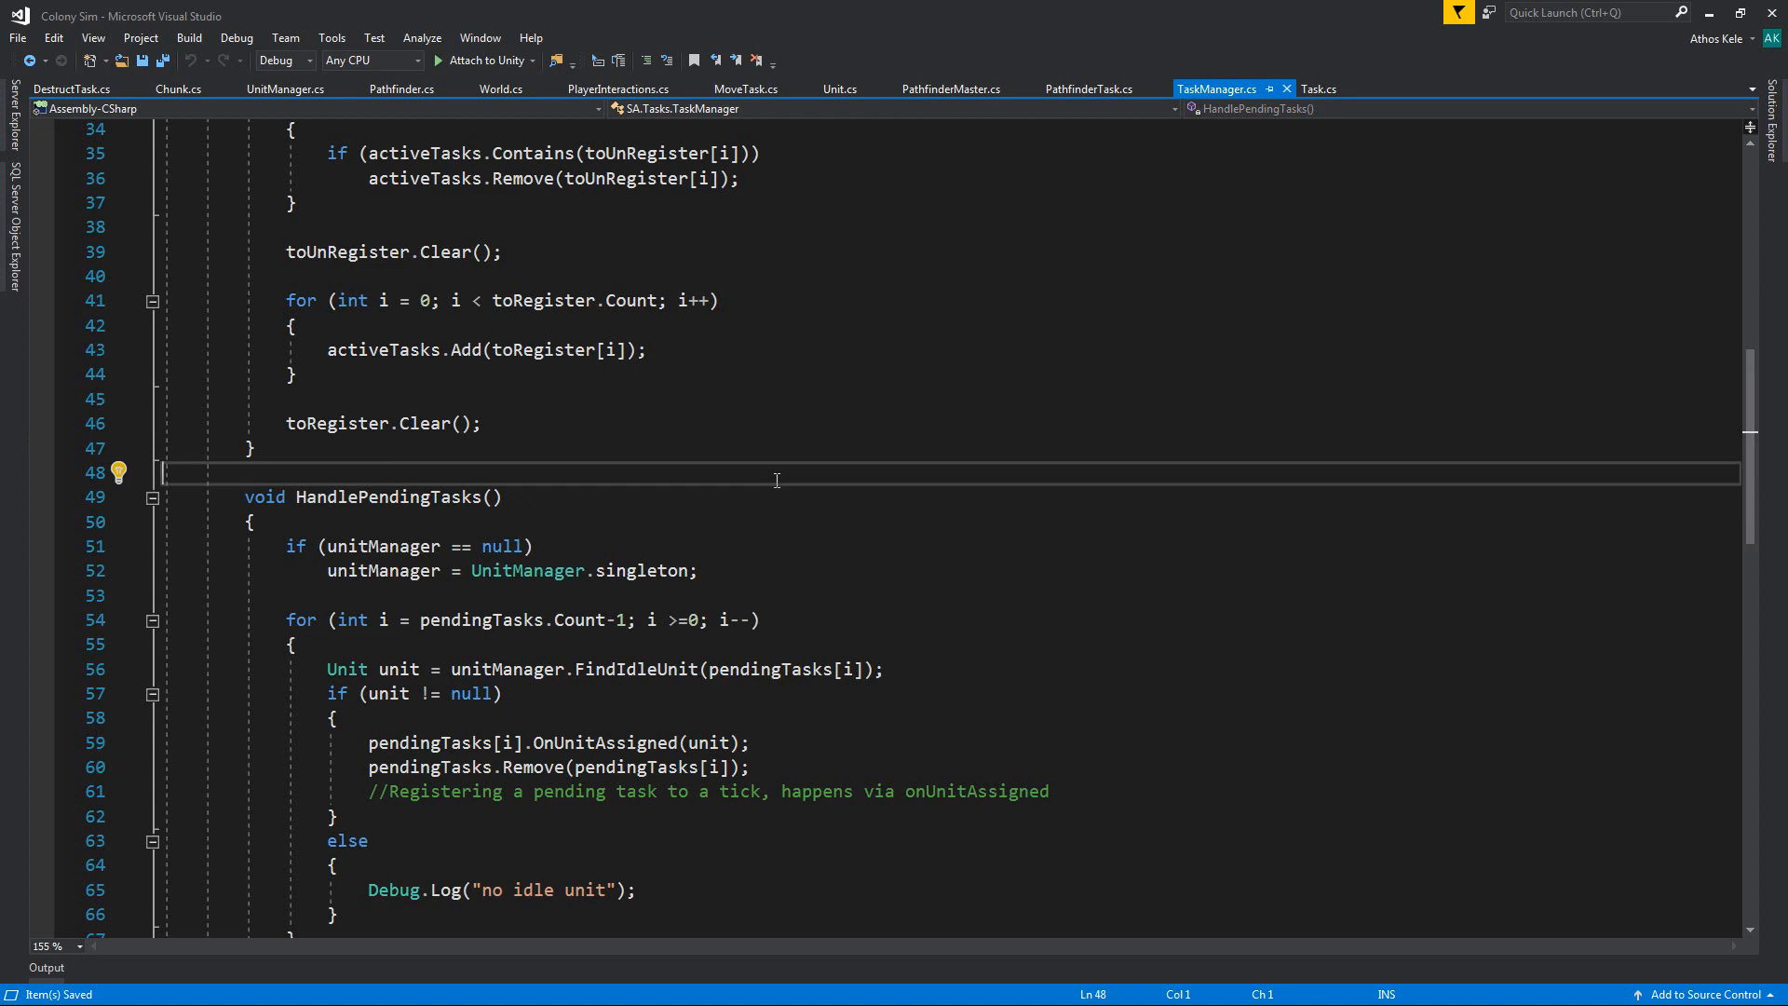
{"action": "left_click", "coordinate": [400, 90]}
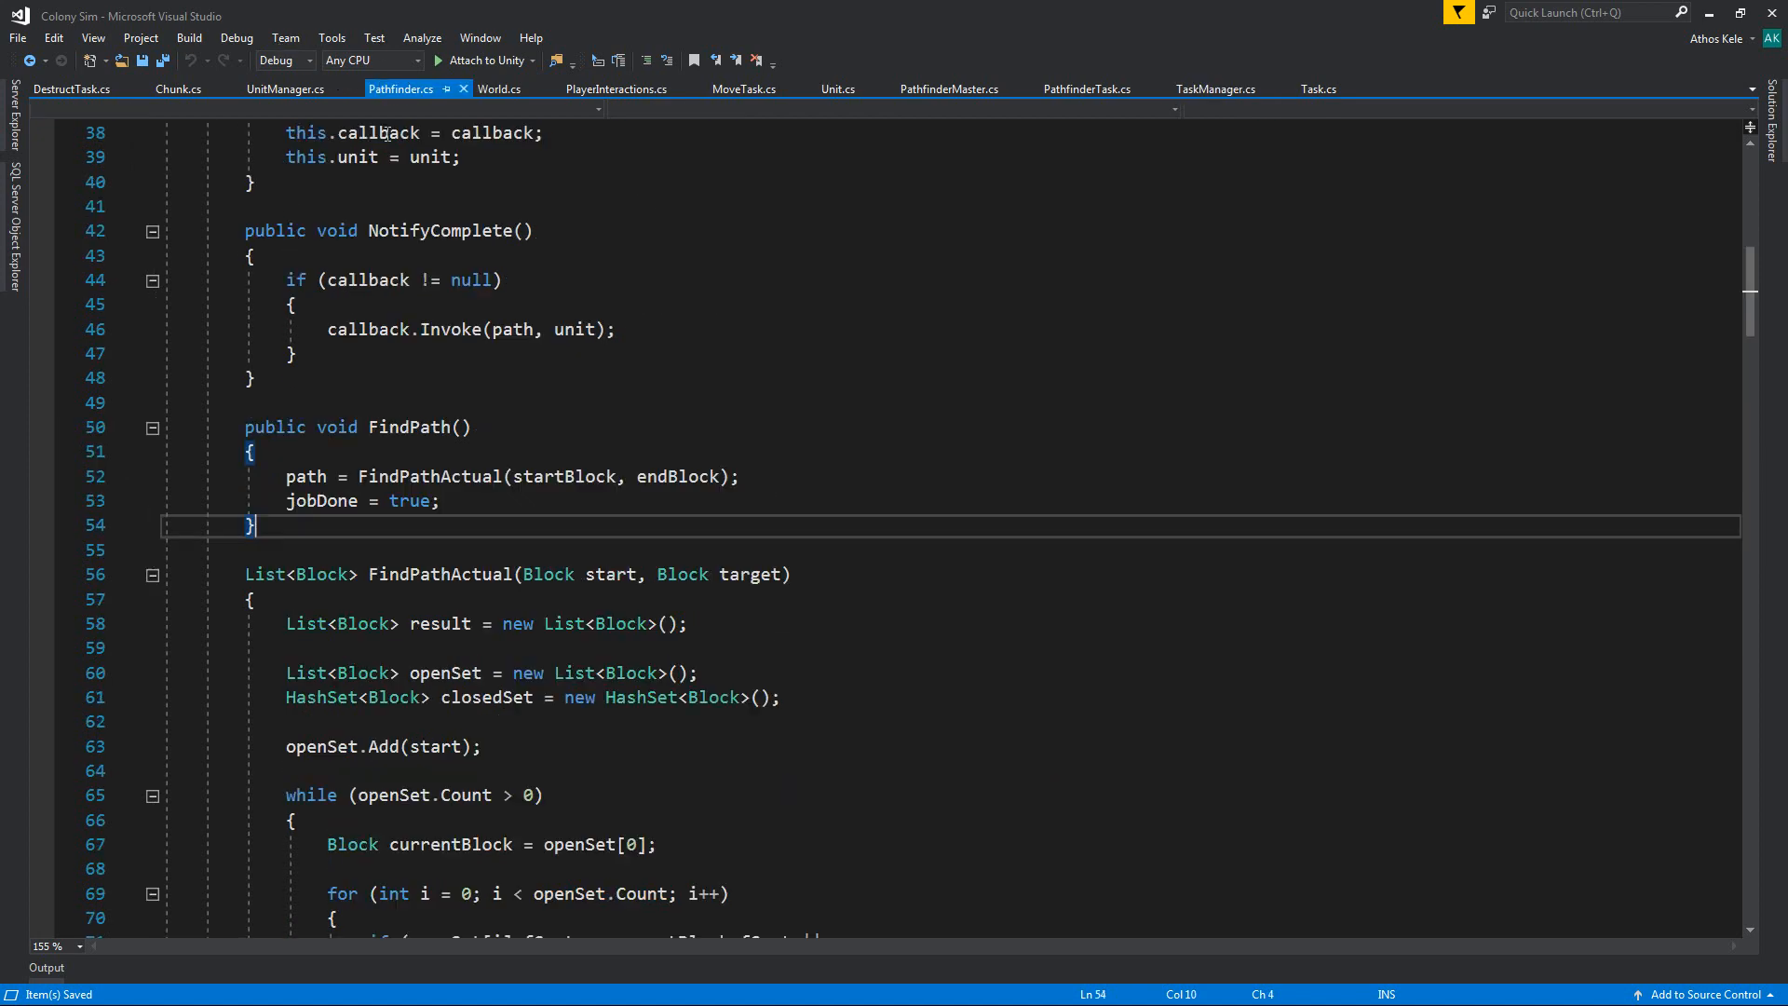
{"action": "scroll", "scroll_direction": "down", "scroll_amount": 3}
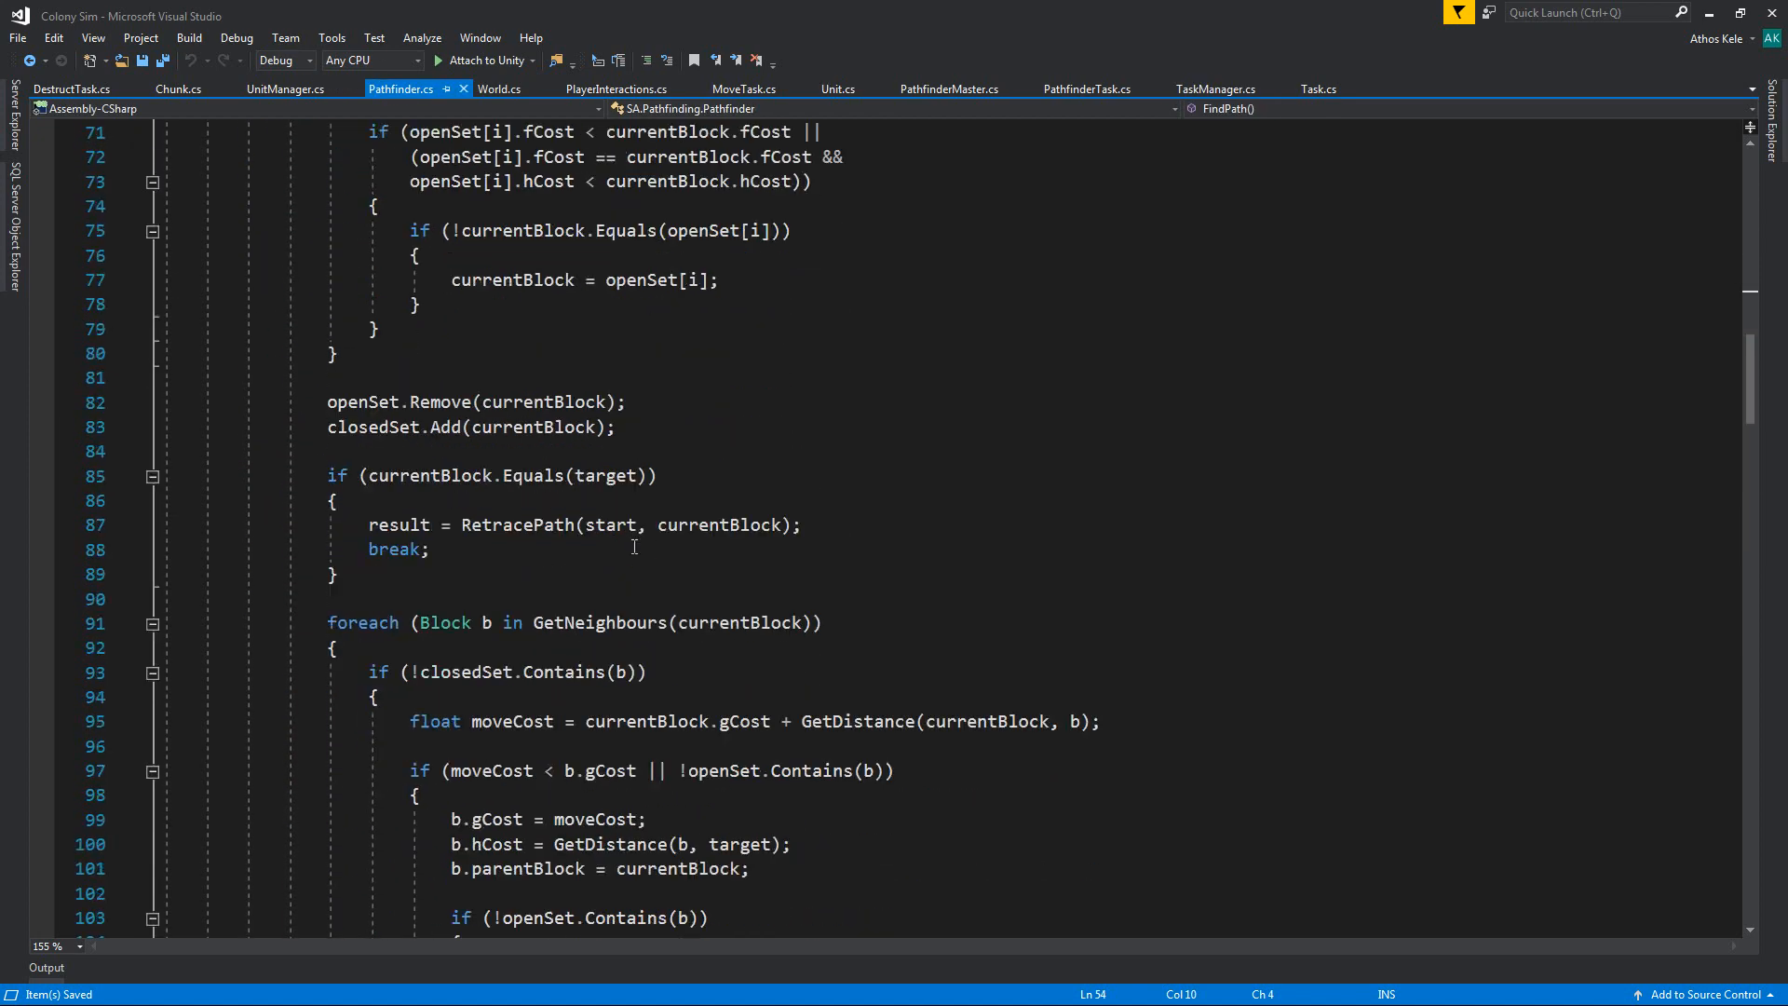
{"action": "scroll", "scroll_direction": "down", "scroll_amount": 3}
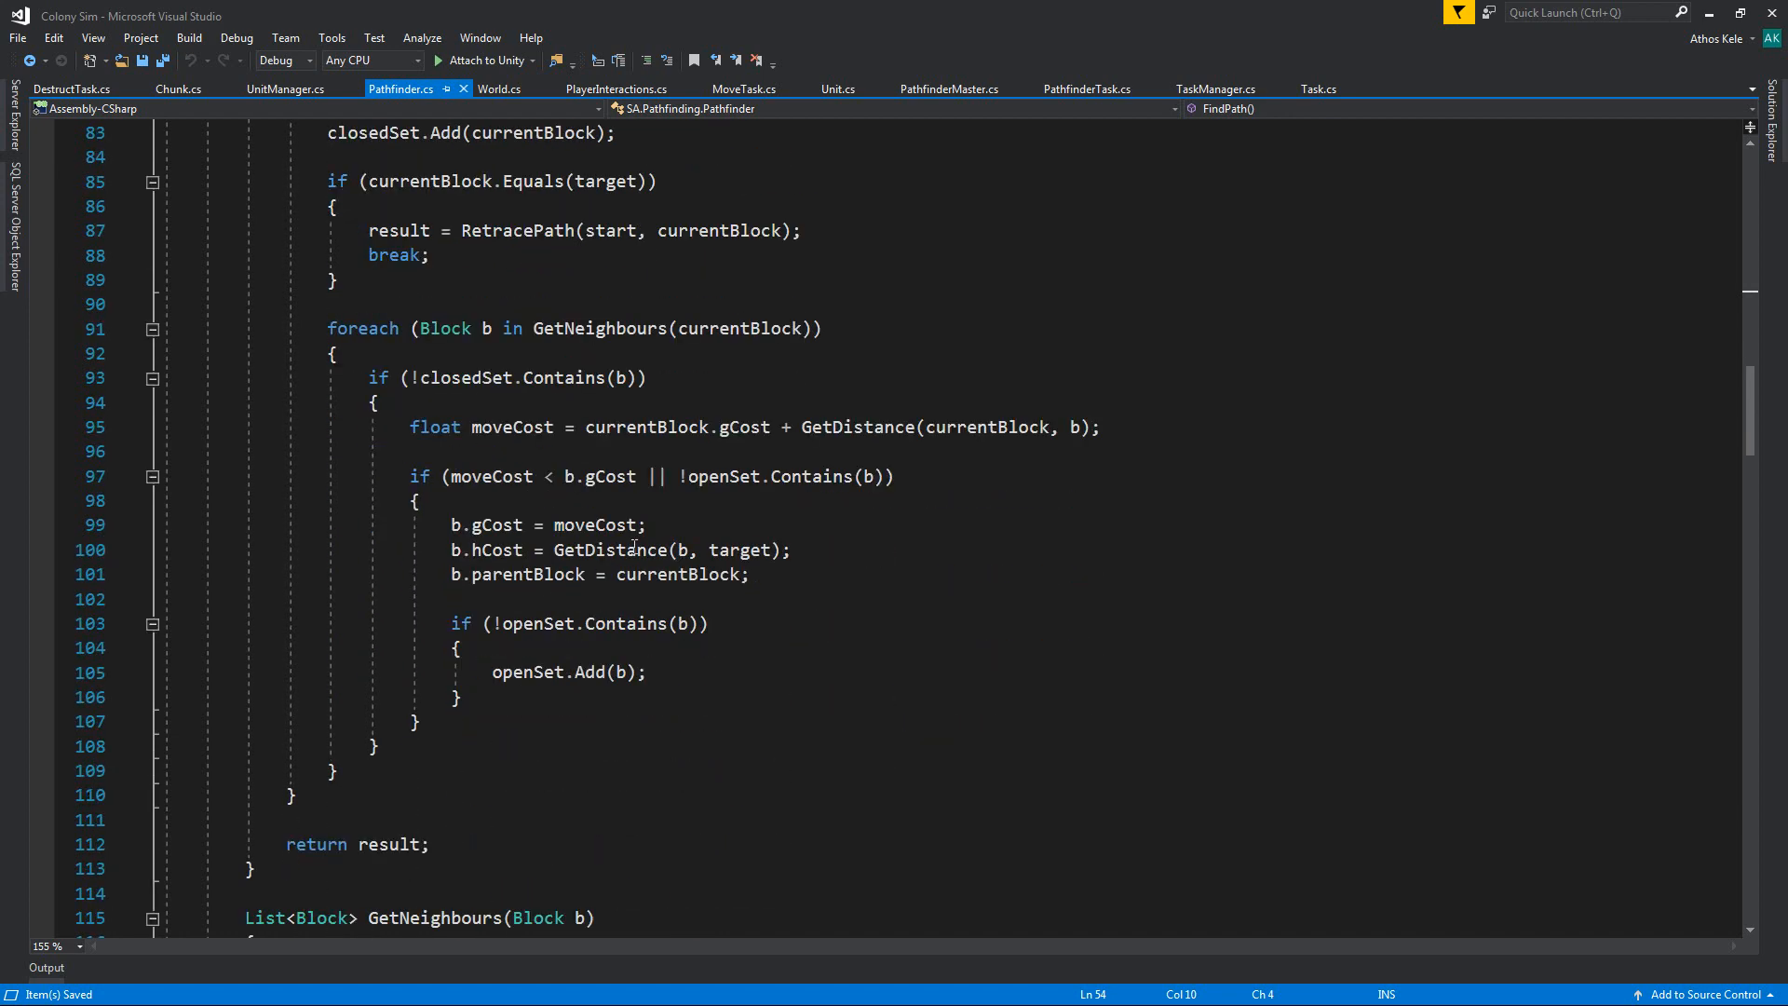
{"action": "scroll", "scroll_direction": "down", "scroll_amount": 3}
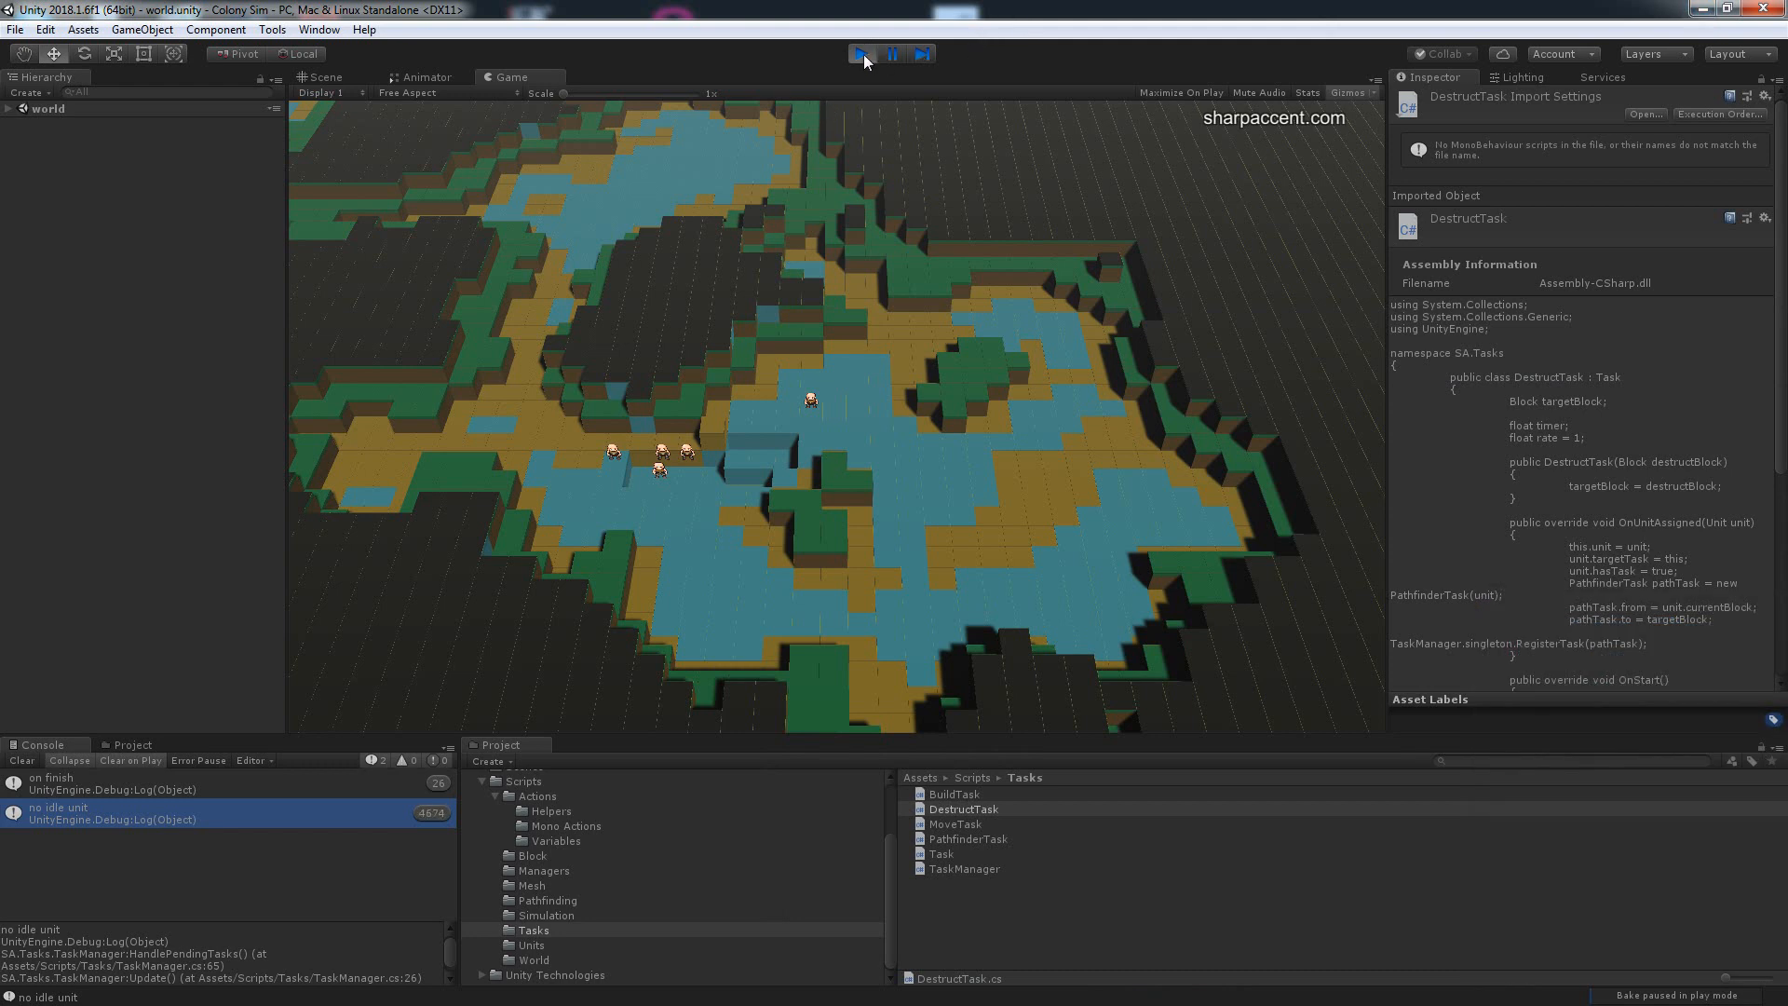
Step: Stop the running colony sim so the empty simulations scene returns
{"action": "left_click", "coordinate": [863, 54]}
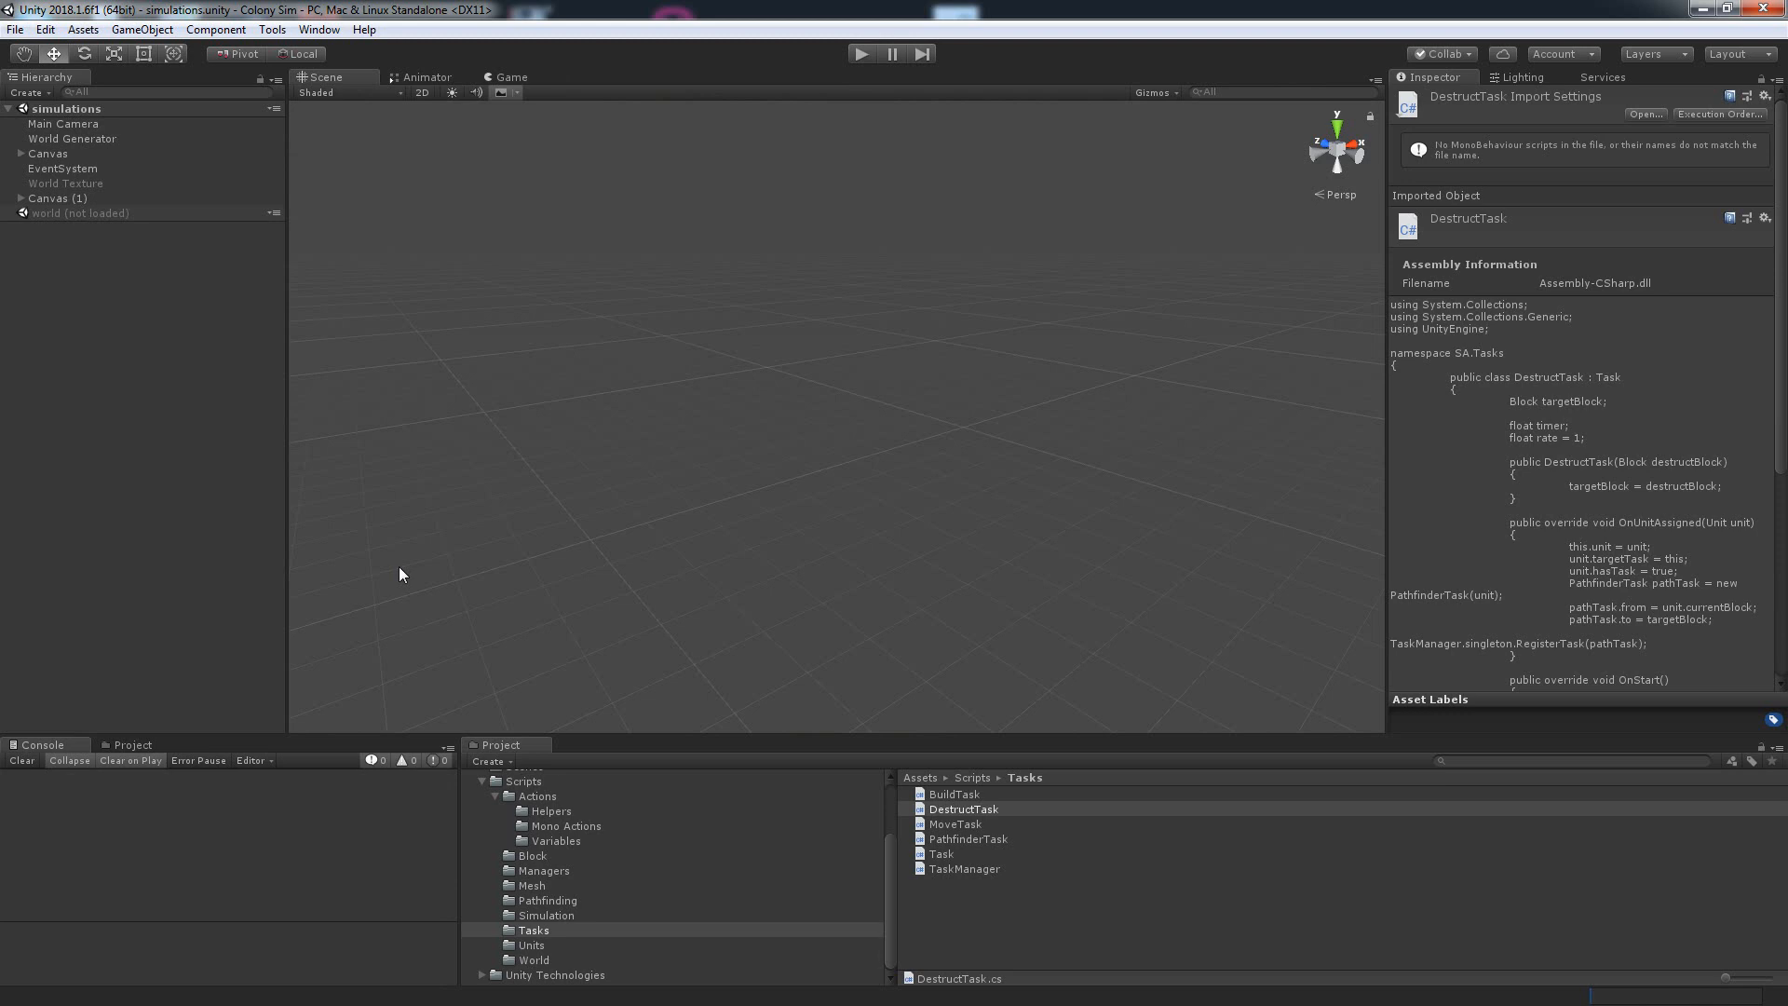
{"action": "mouse_move", "coordinate": [858, 176]}
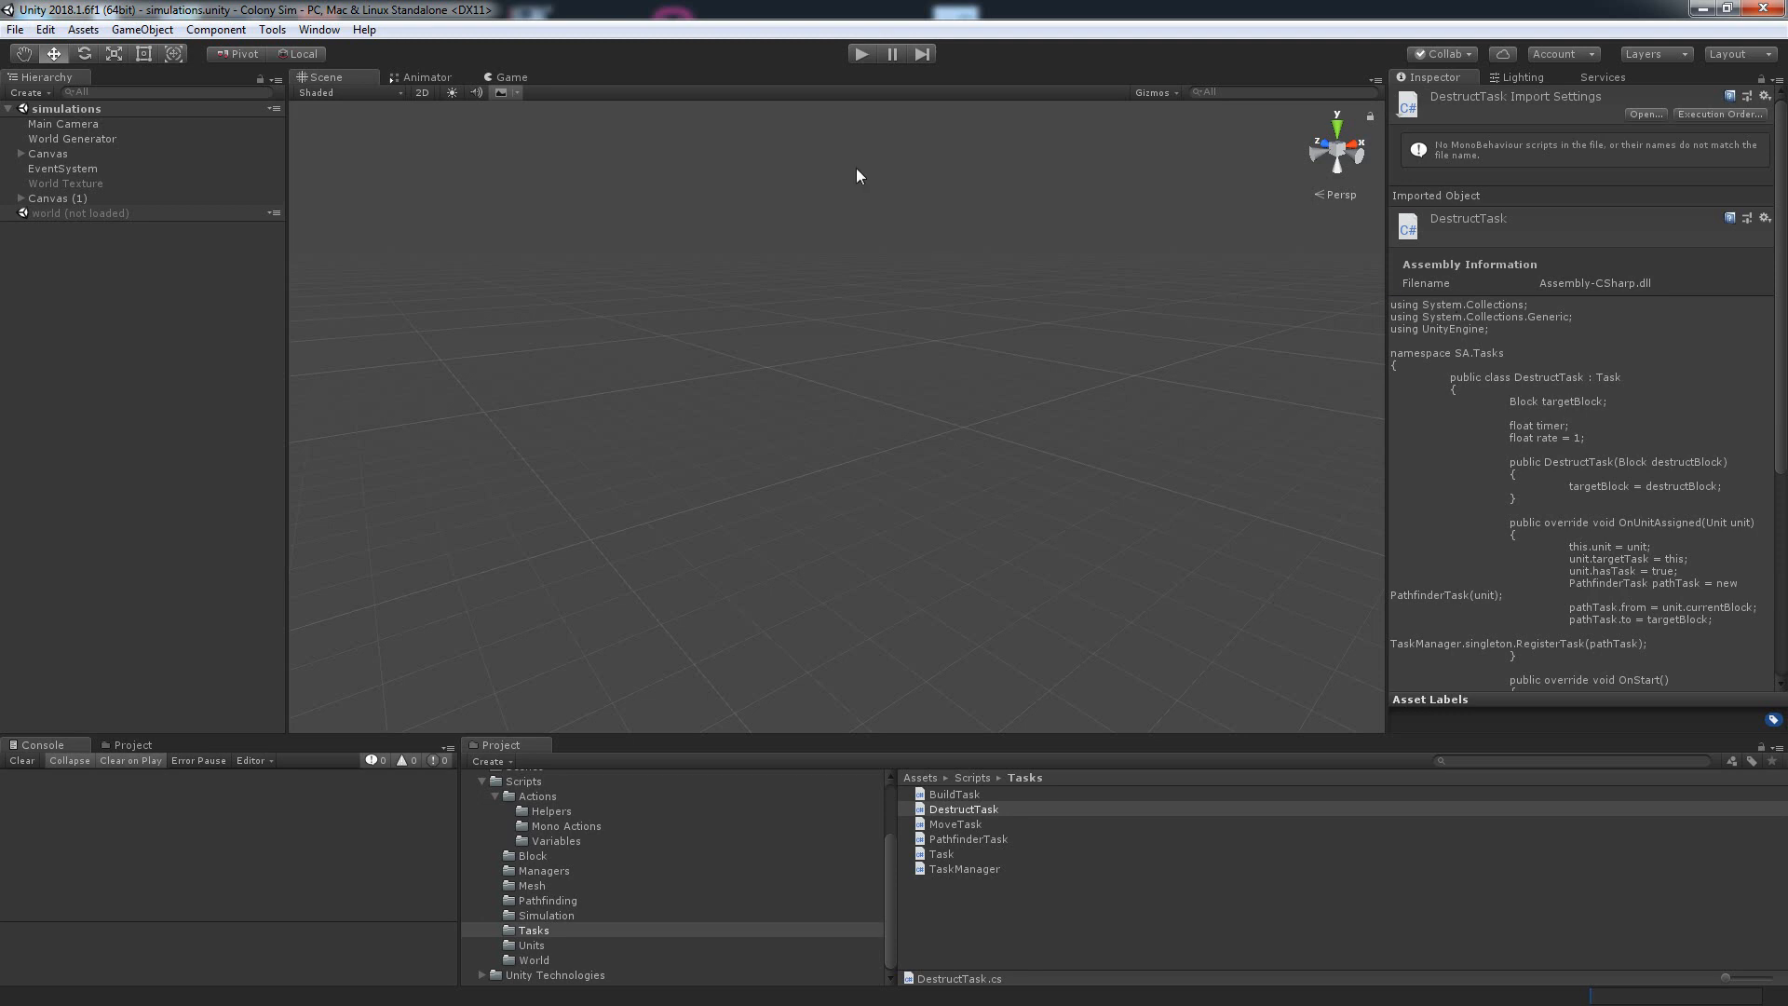